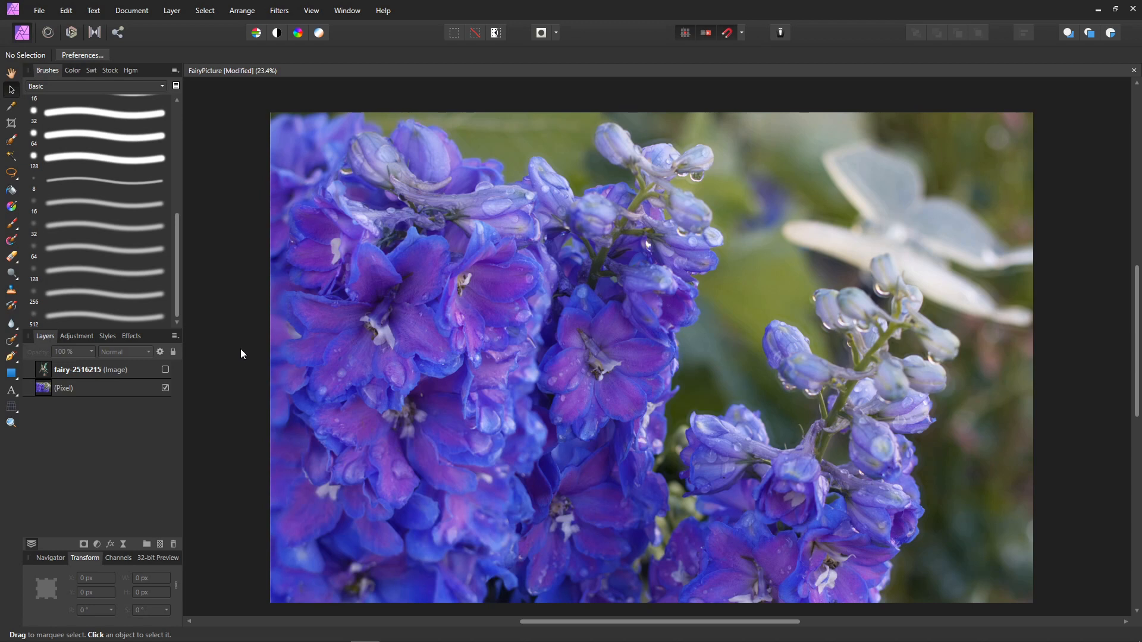
mouse_move(401, 275)
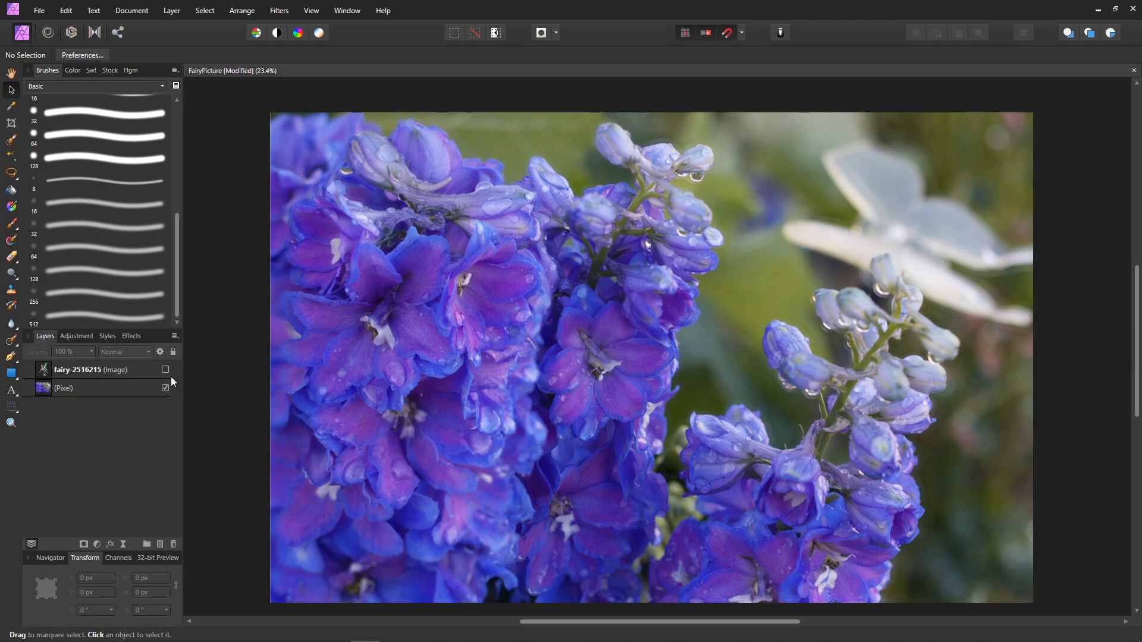
Add a live Lighting filter set to Point type with reduced specular and distance.
click(165, 369)
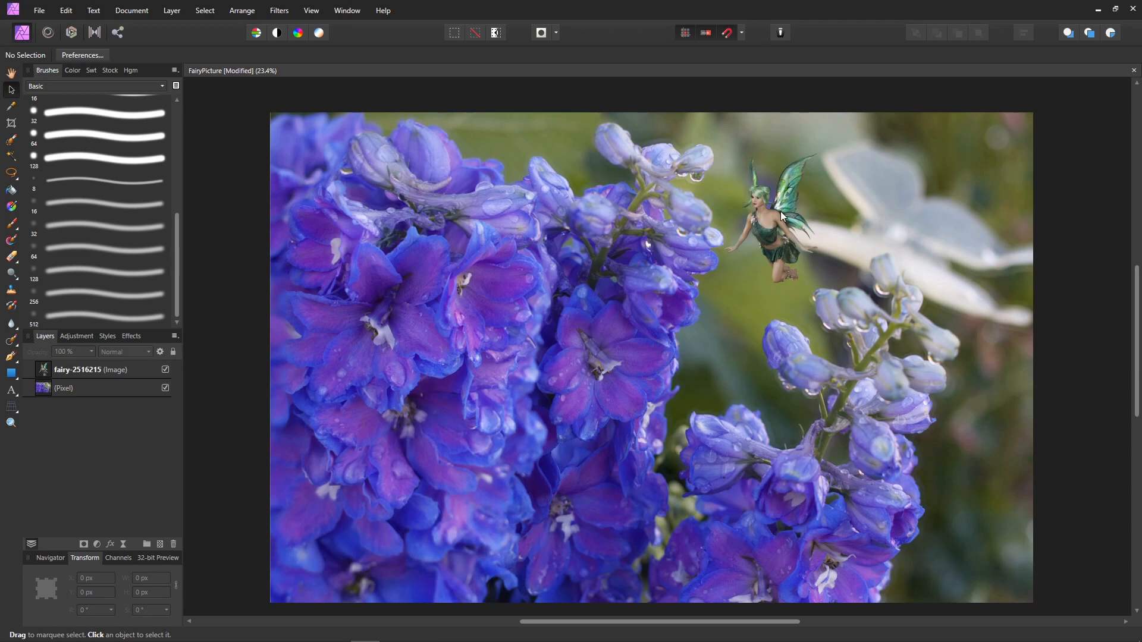
mouse_move(768, 239)
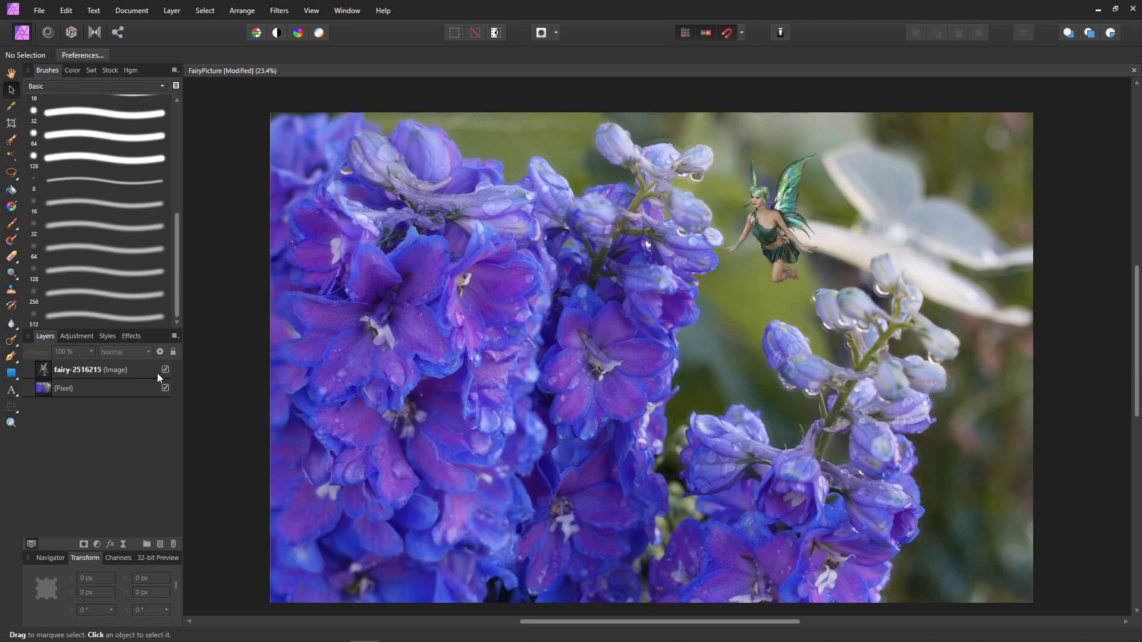
click(165, 370)
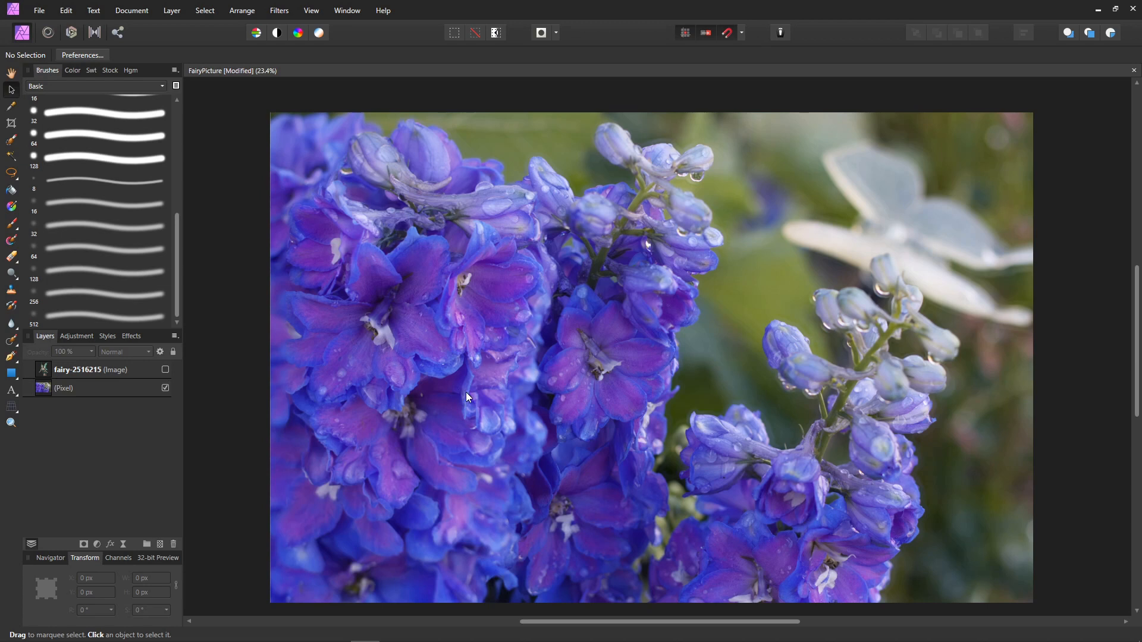
mouse_move(553, 309)
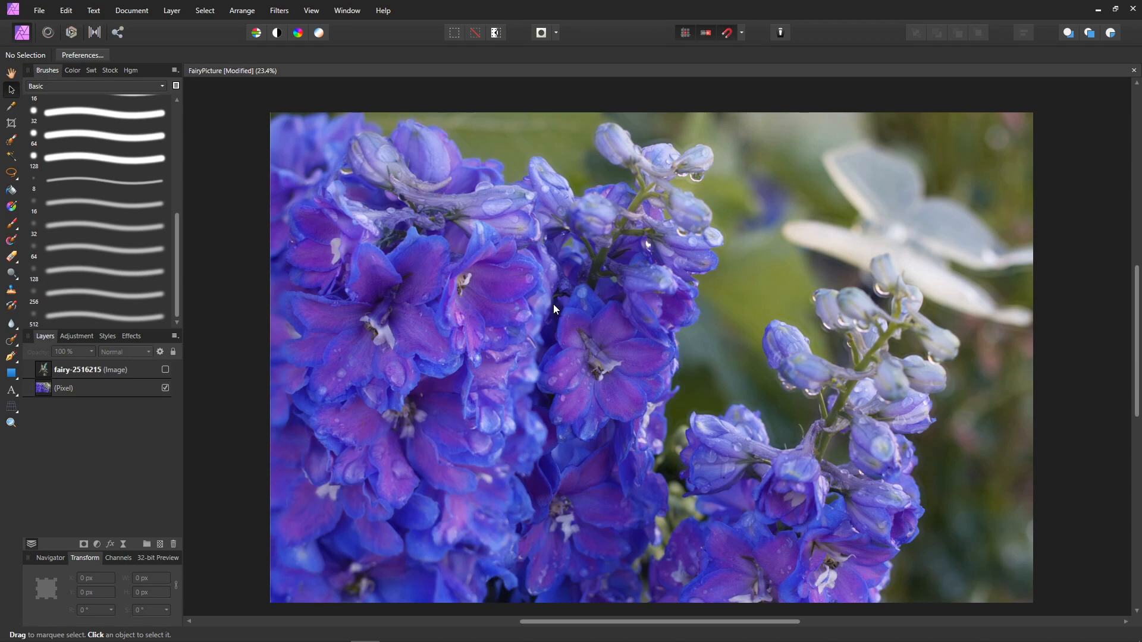
click(171, 11)
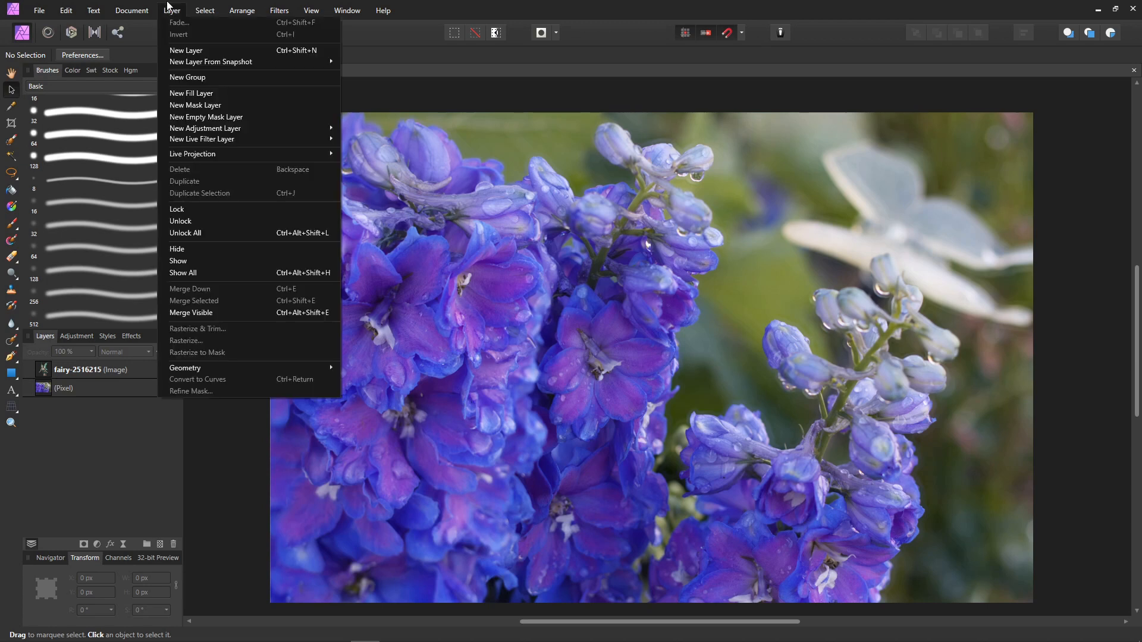
mouse_move(202, 139)
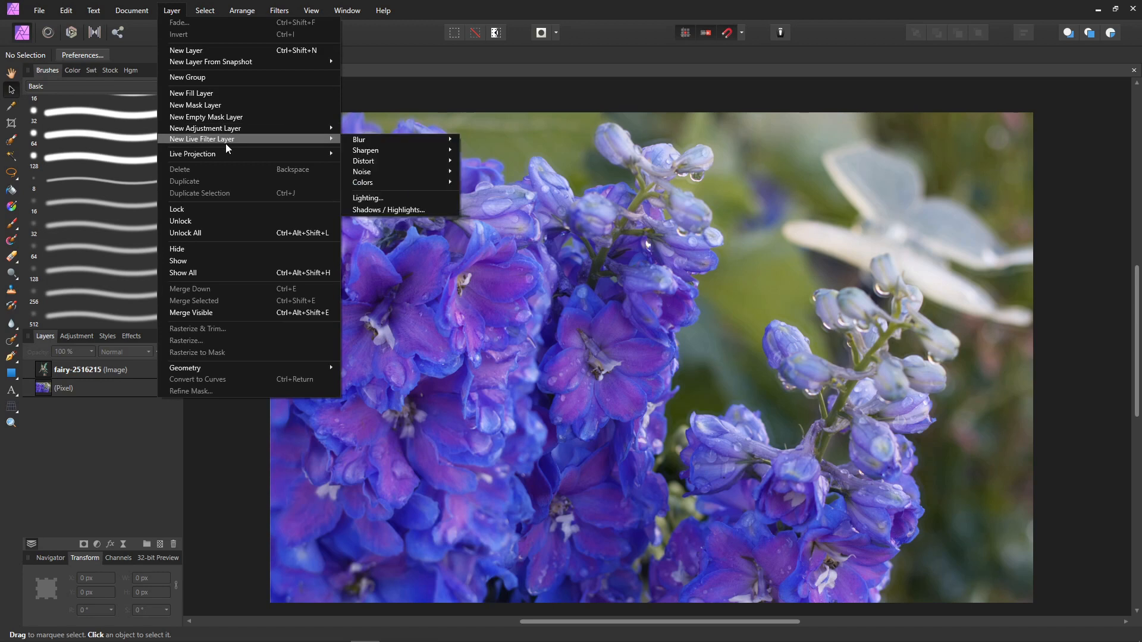
click(368, 198)
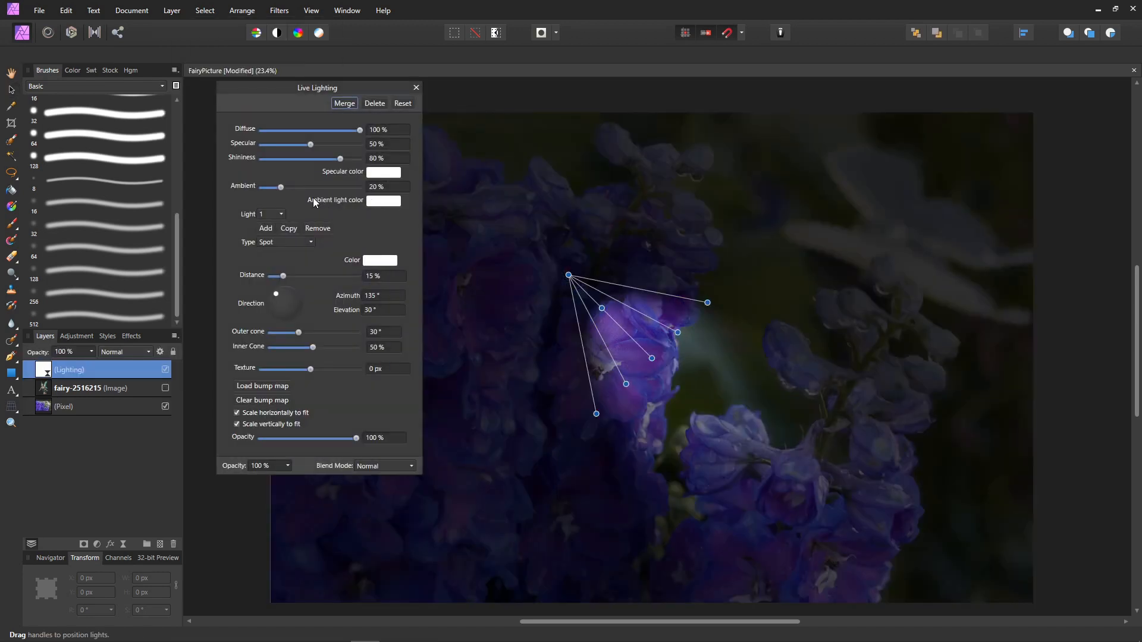
click(285, 241)
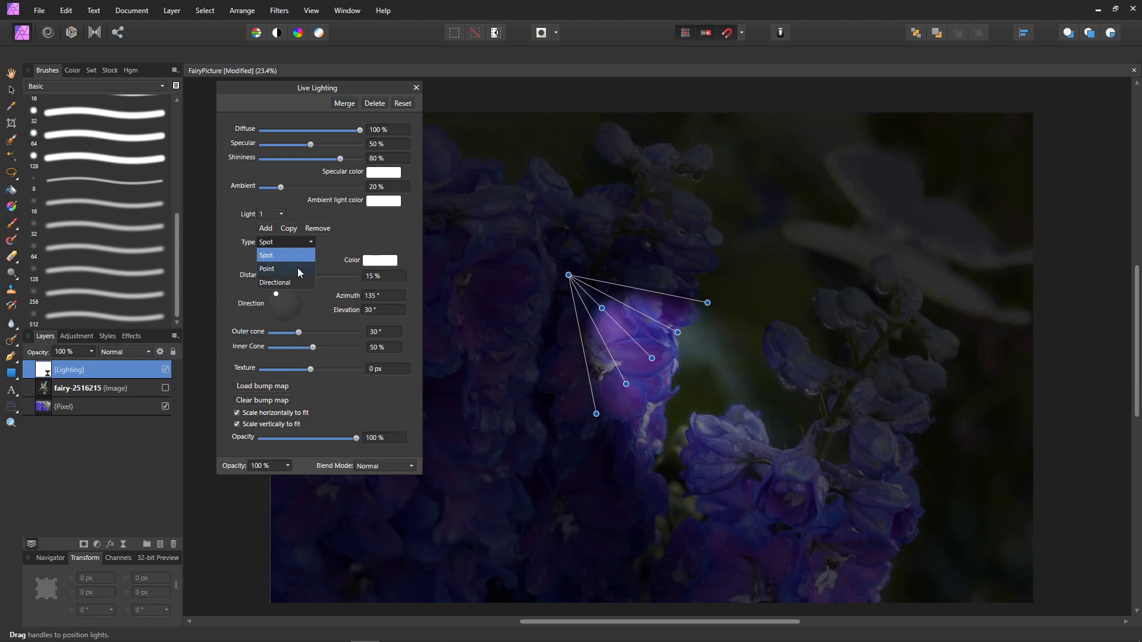
click(268, 268)
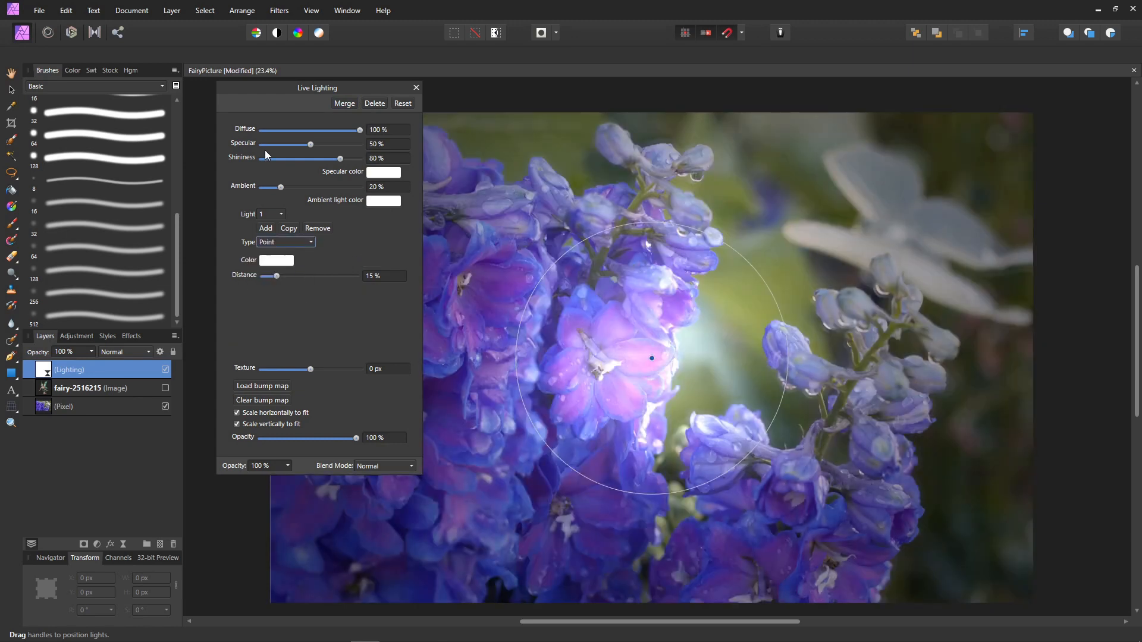
drag(309, 144, 262, 144)
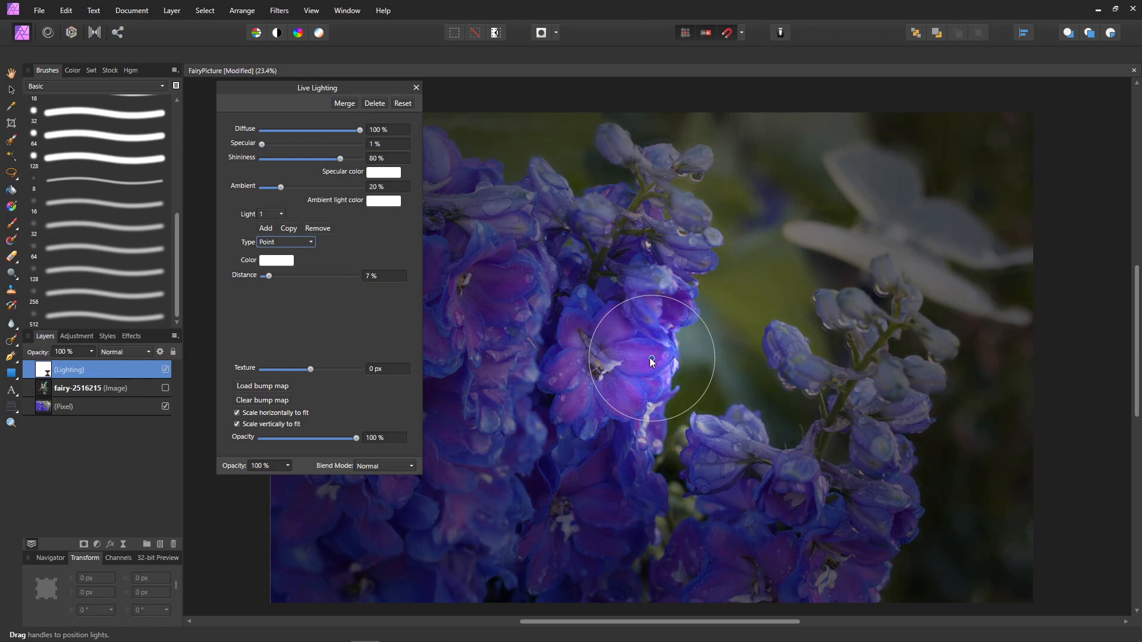
Position the point light over the upper-right buds and blend it with Multiply.
drag(650, 361, 878, 288)
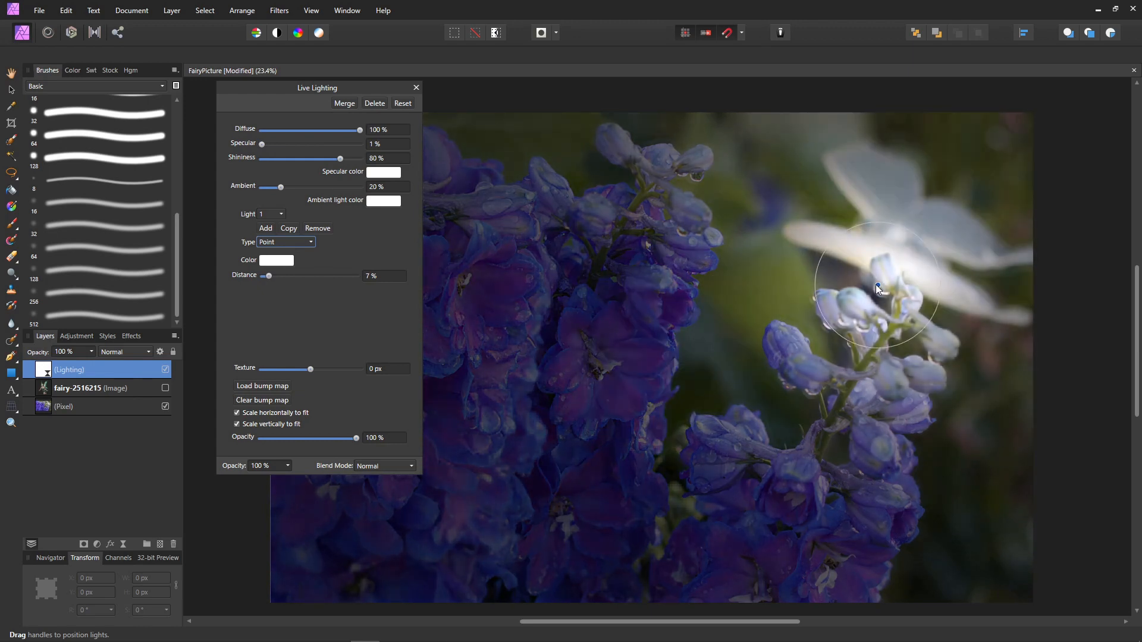
drag(878, 290, 878, 284)
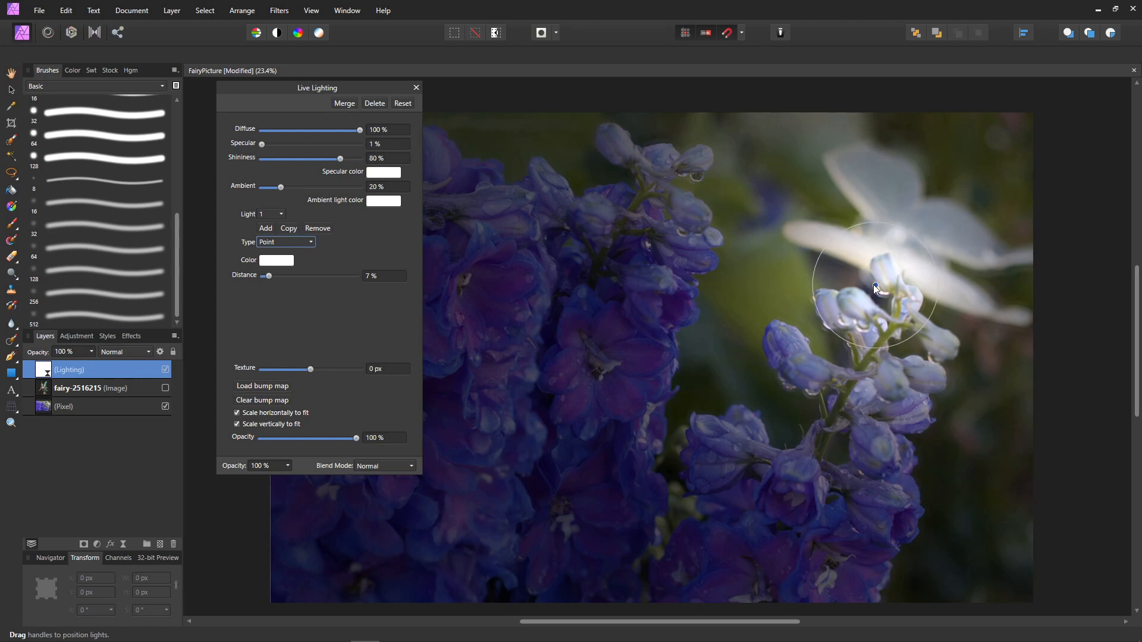
drag(877, 288, 863, 305)
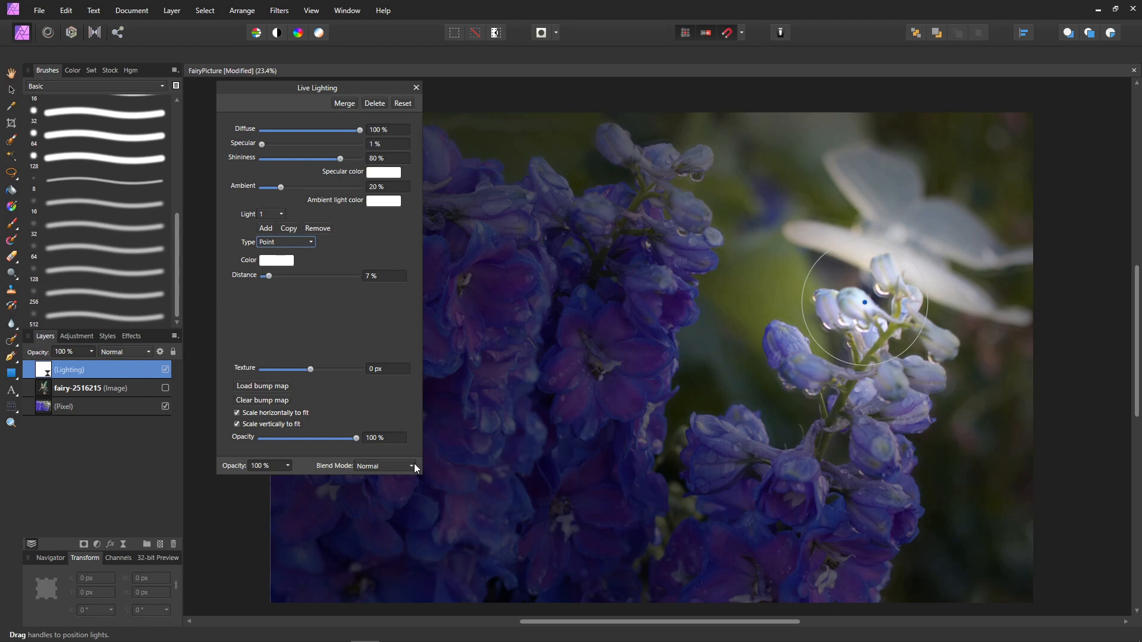
click(413, 465)
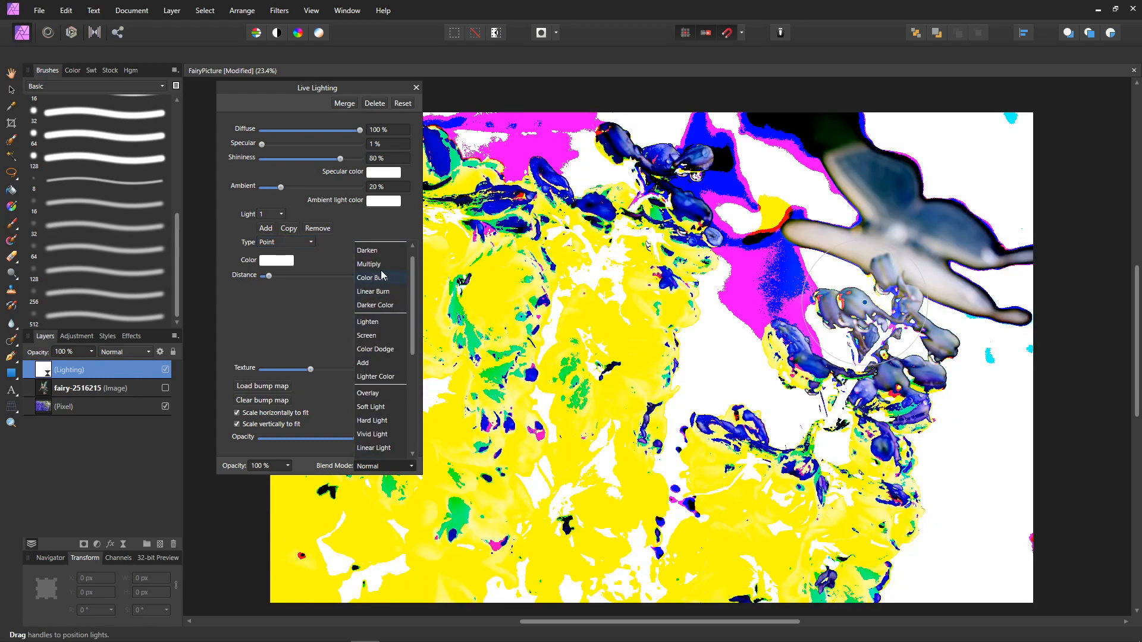
click(369, 264)
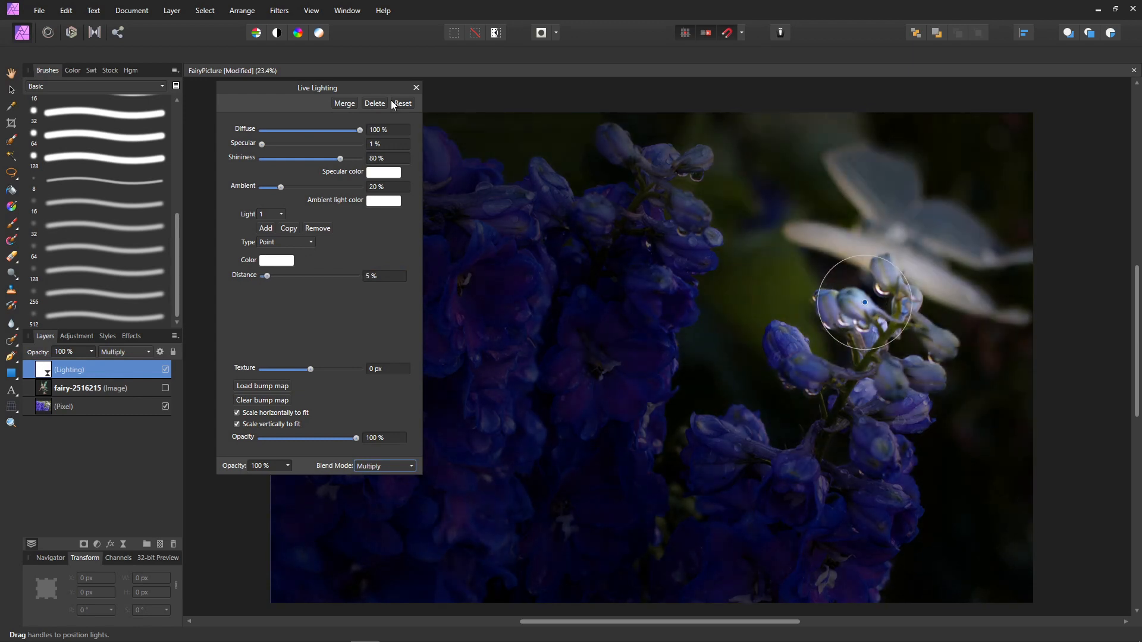
click(416, 87)
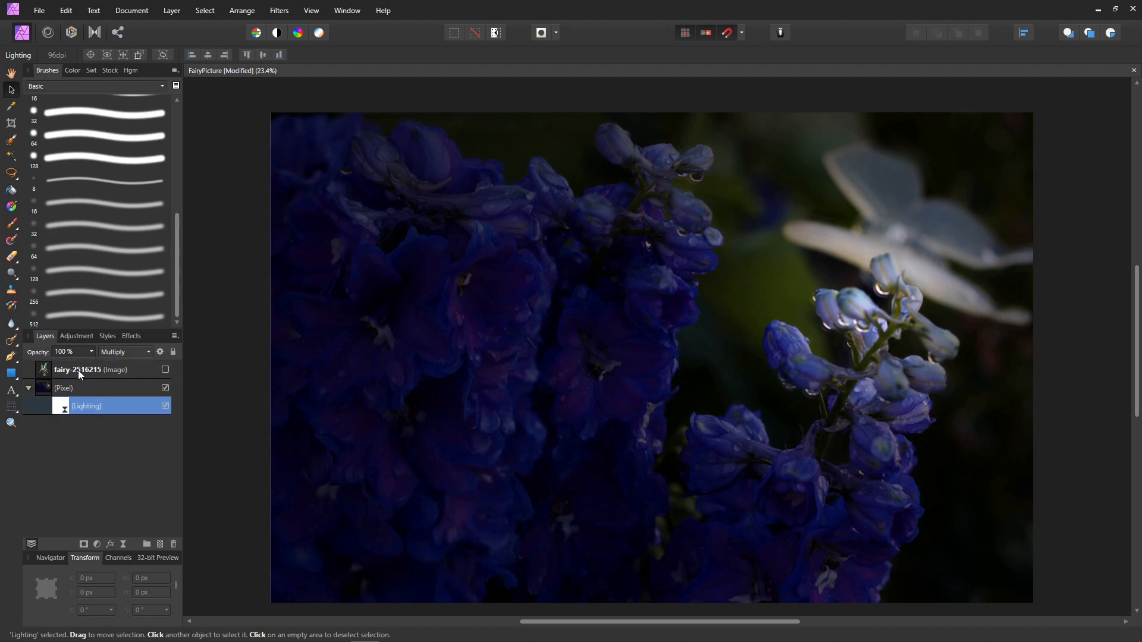
Nest the lighting into the flower photo, show the fairy and tilt her about -14° beside the buds.
click(165, 369)
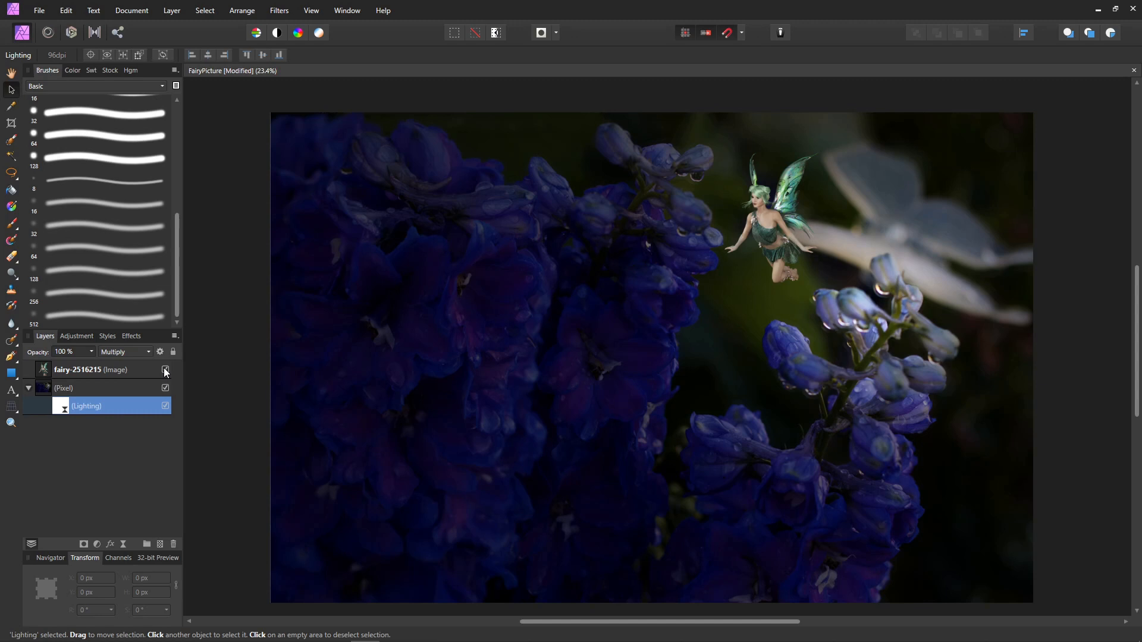
click(242, 11)
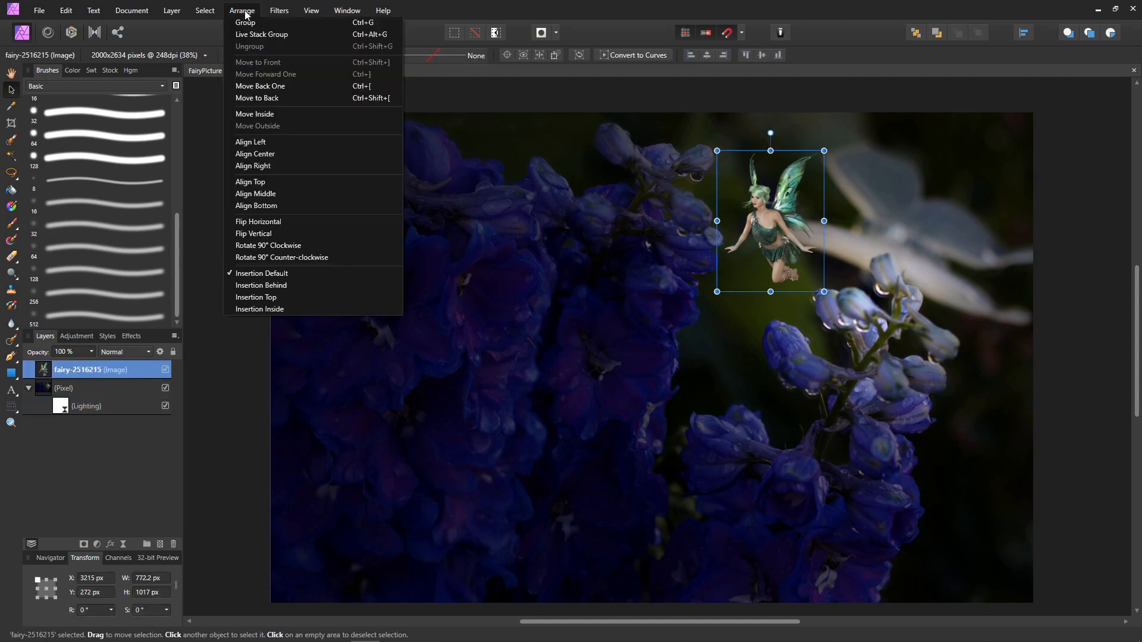
mouse_move(265, 153)
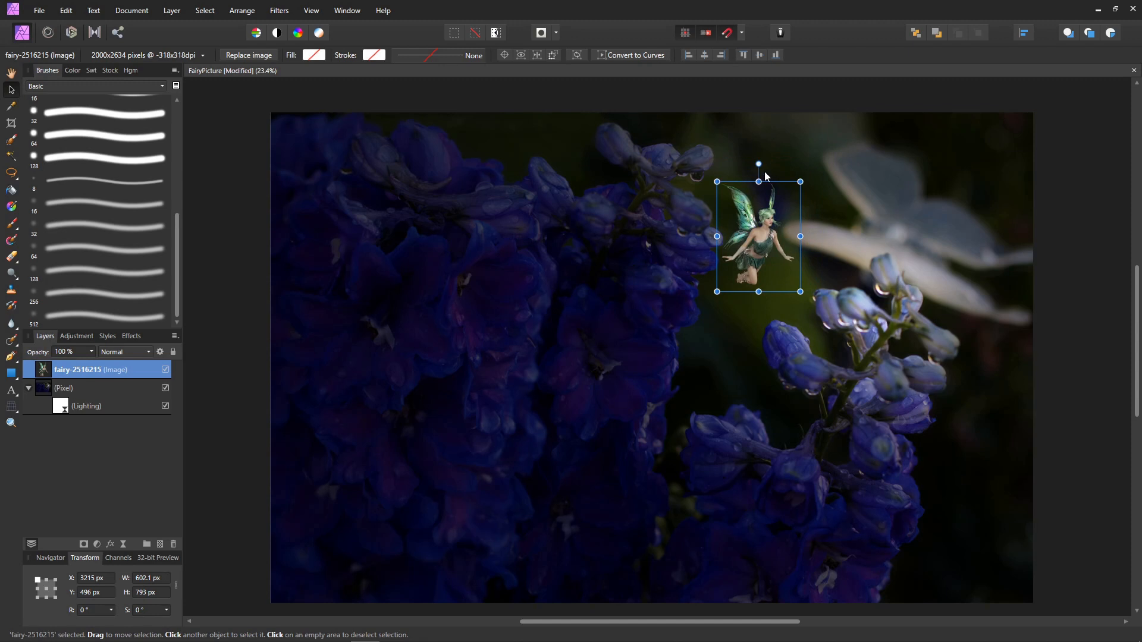
drag(758, 163, 776, 167)
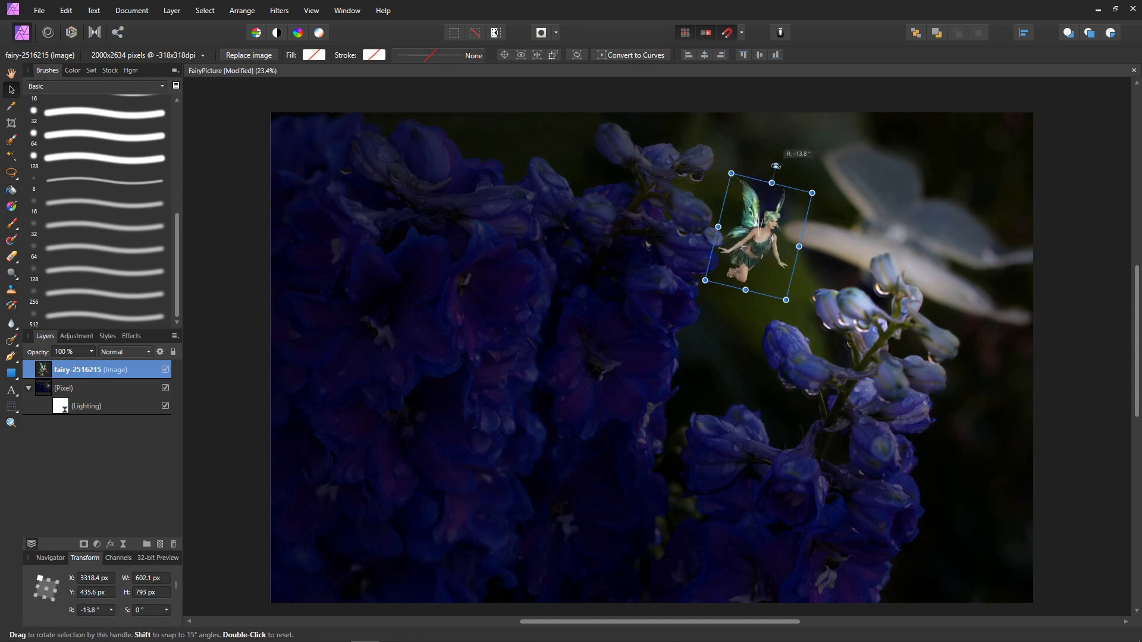
drag(745, 248, 784, 278)
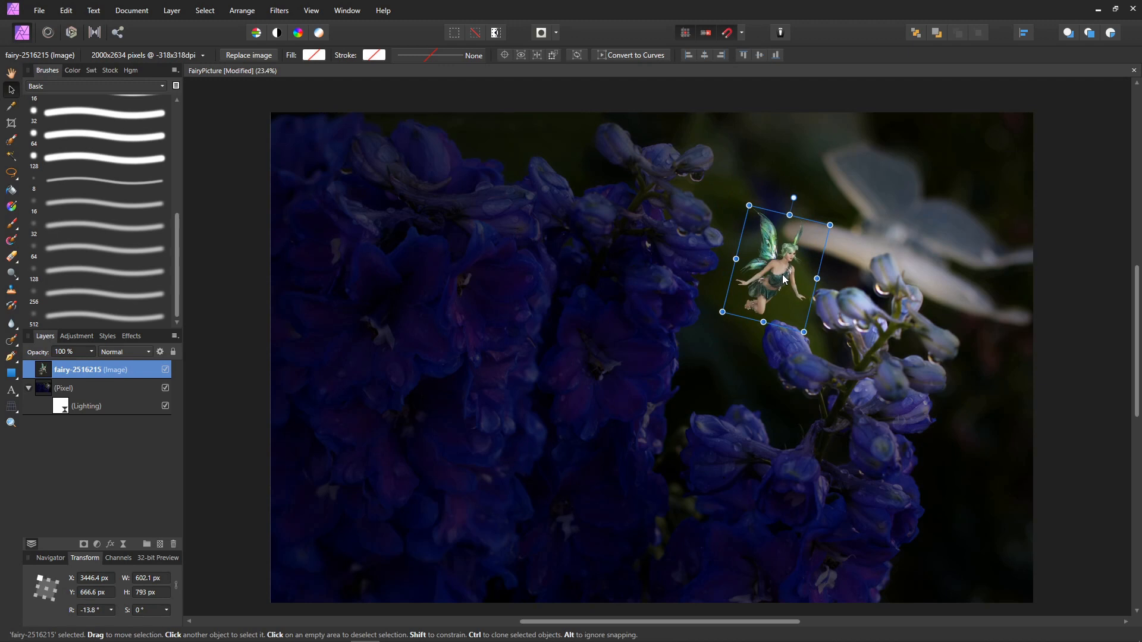
mouse_move(783, 290)
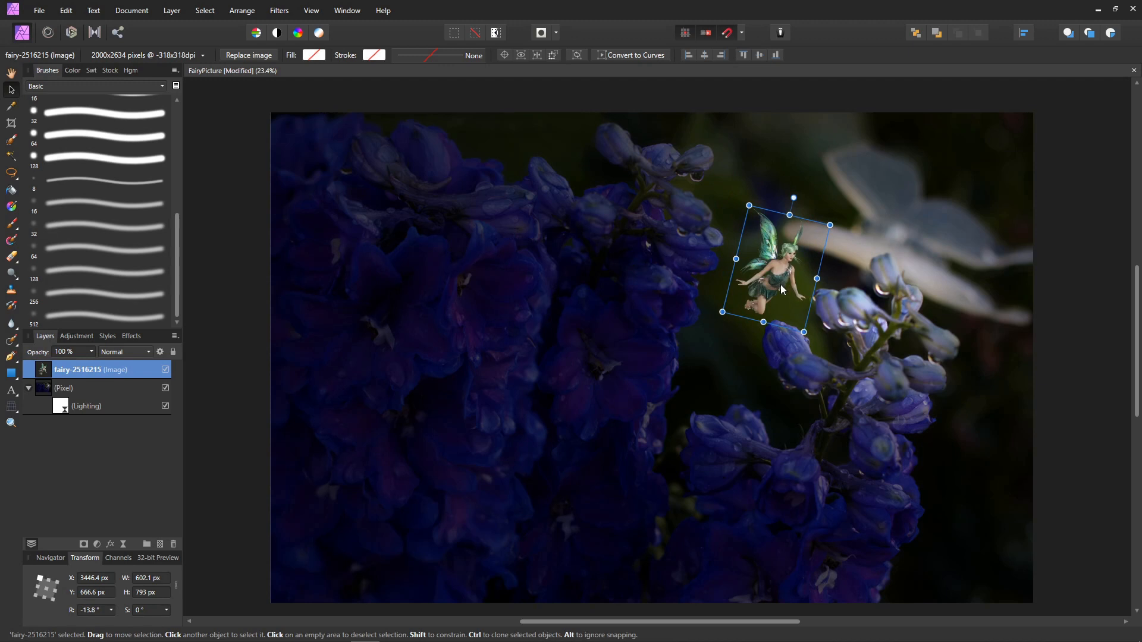
mouse_move(587, 309)
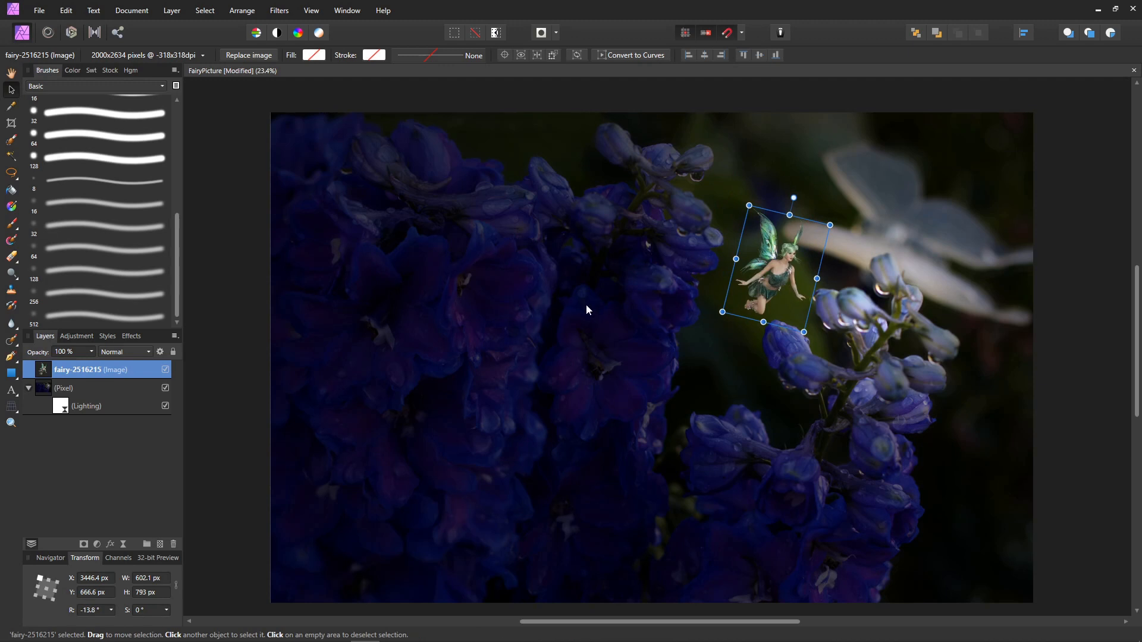
mouse_move(258, 526)
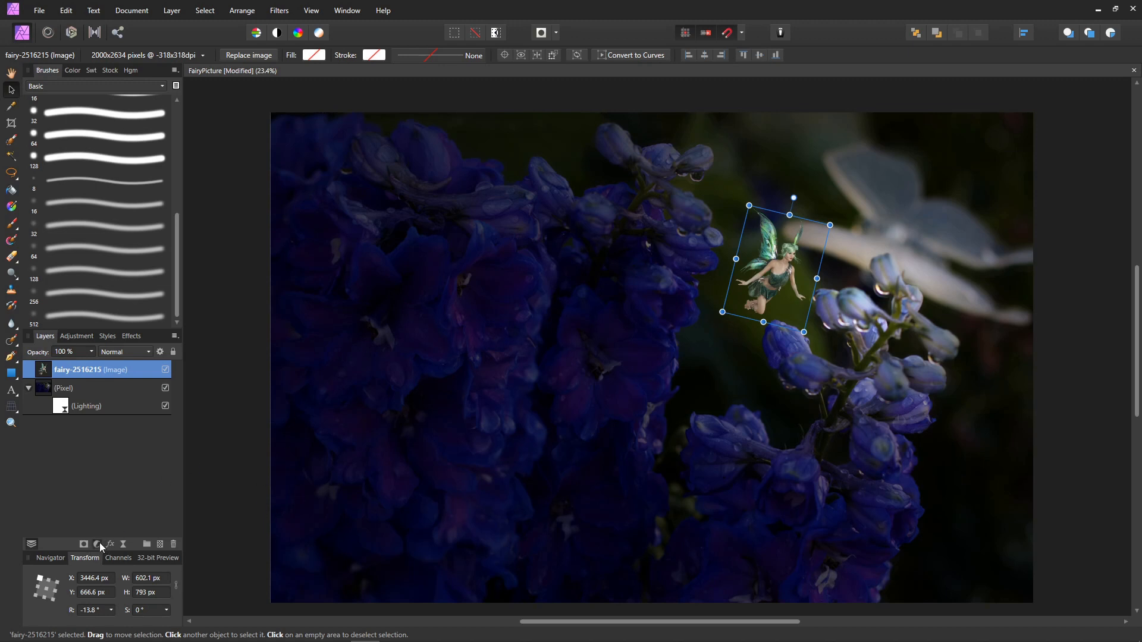
Add a Gradient Map adjustment to the fairy with the default spectrum gradient.
click(96, 544)
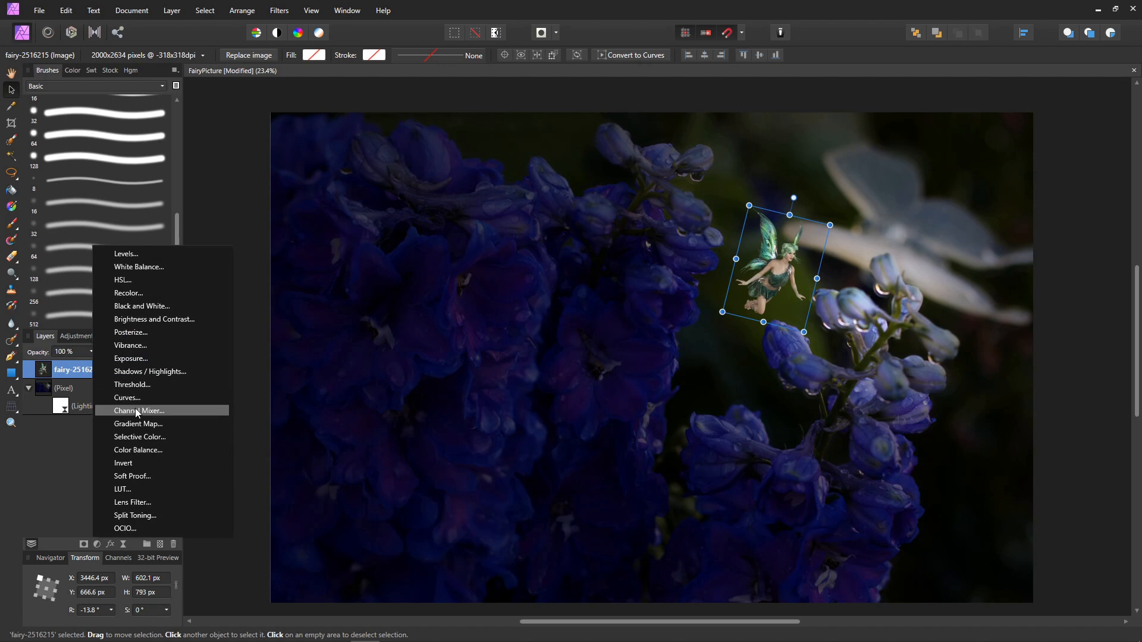
click(138, 424)
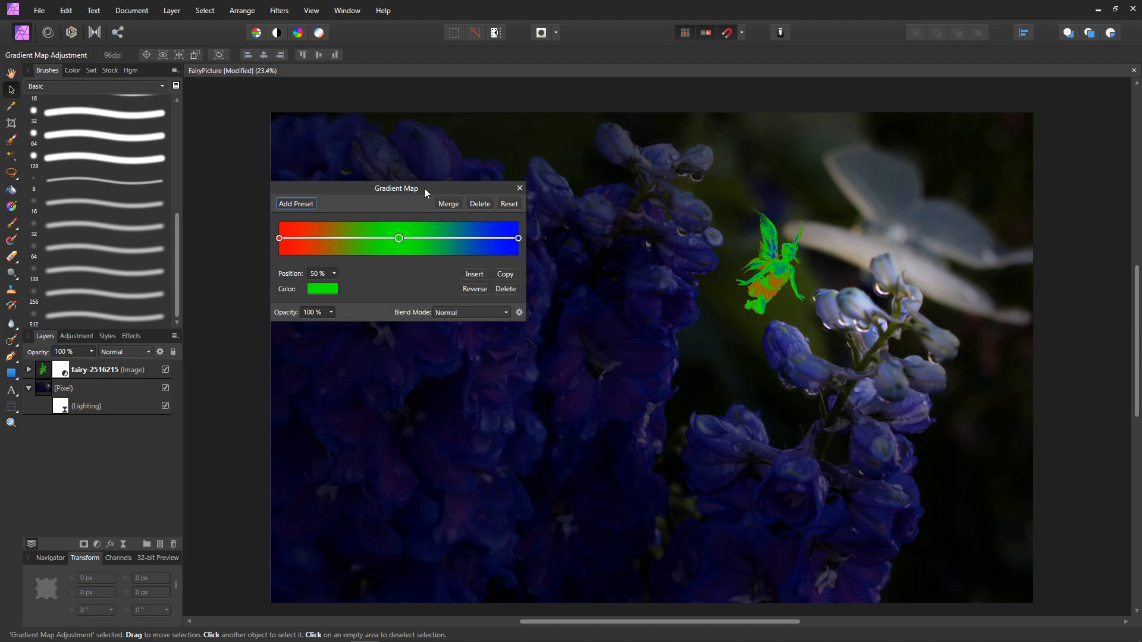
mouse_move(228, 234)
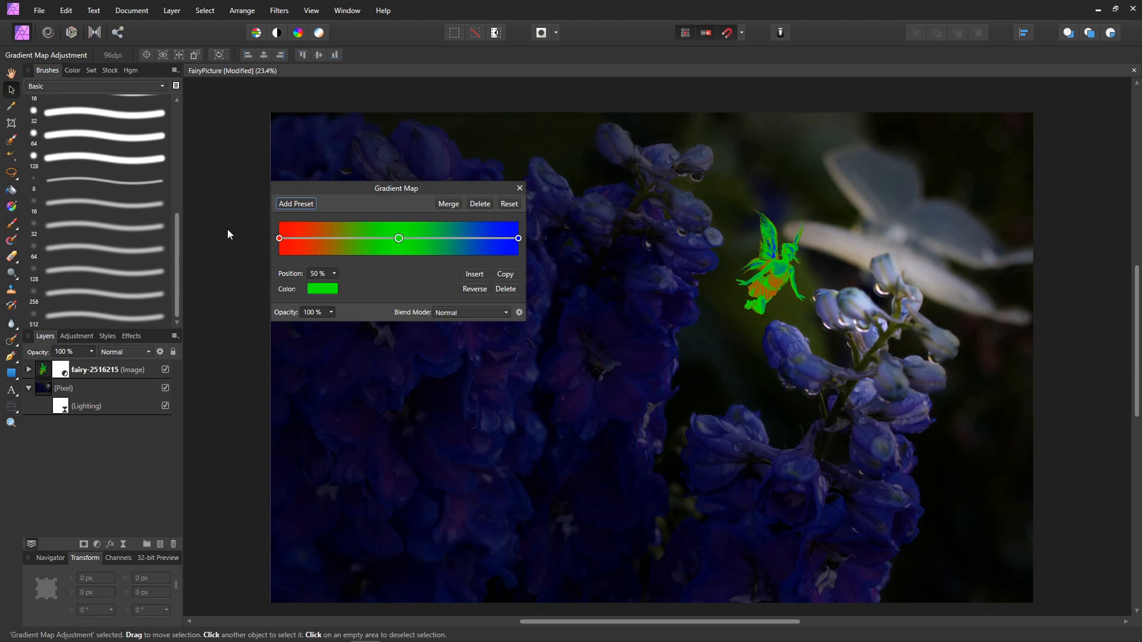
mouse_move(333, 251)
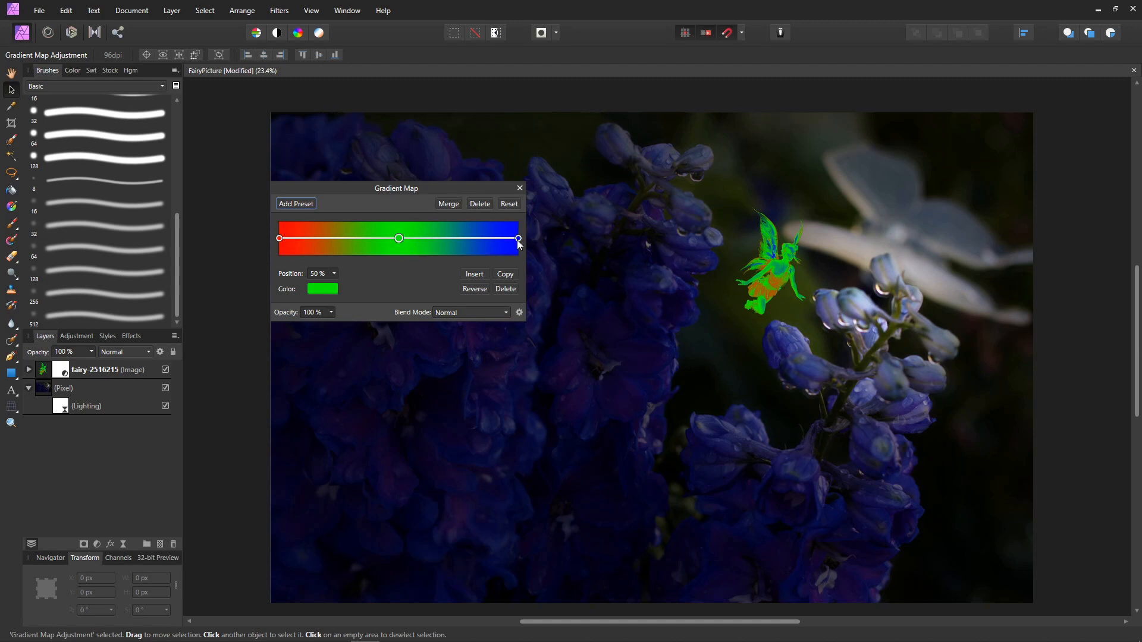
mouse_move(604, 221)
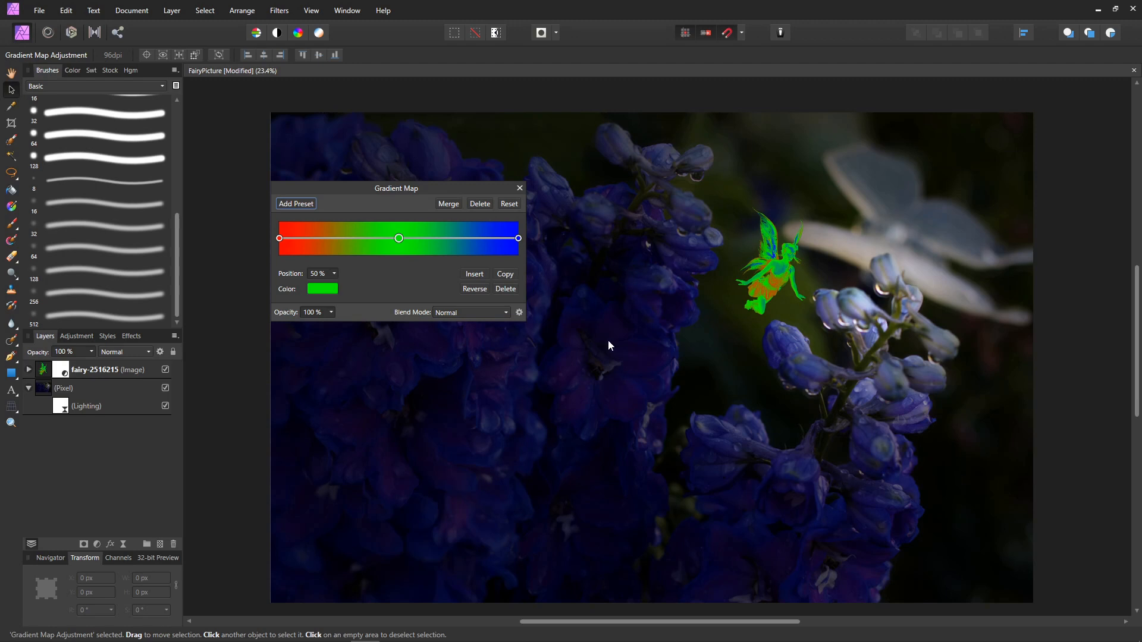
mouse_move(796, 270)
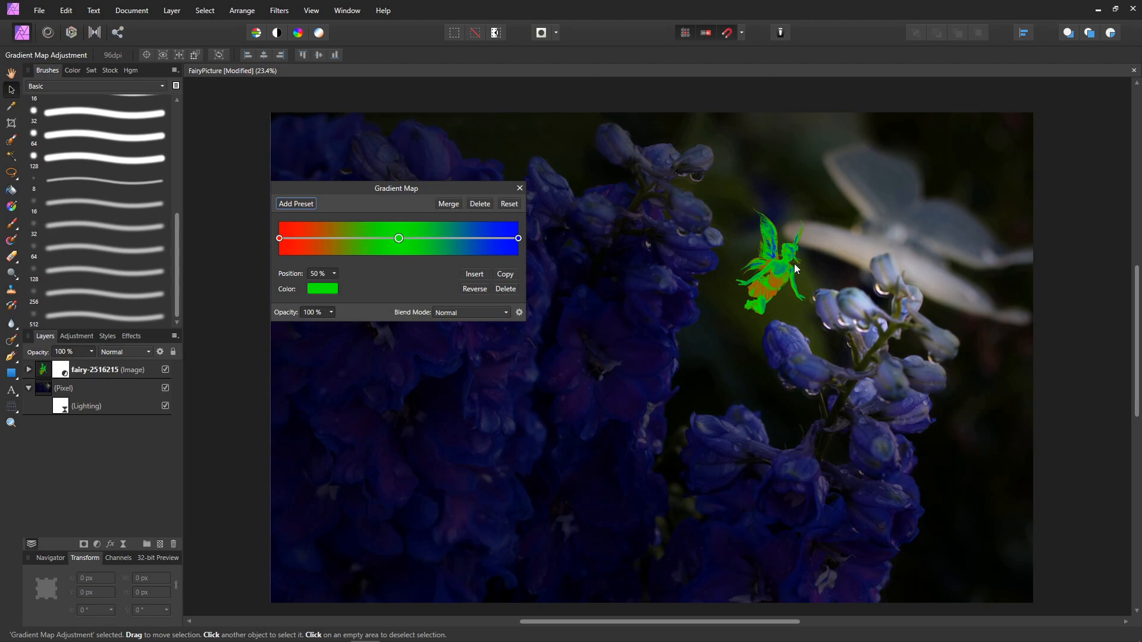
mouse_move(675, 264)
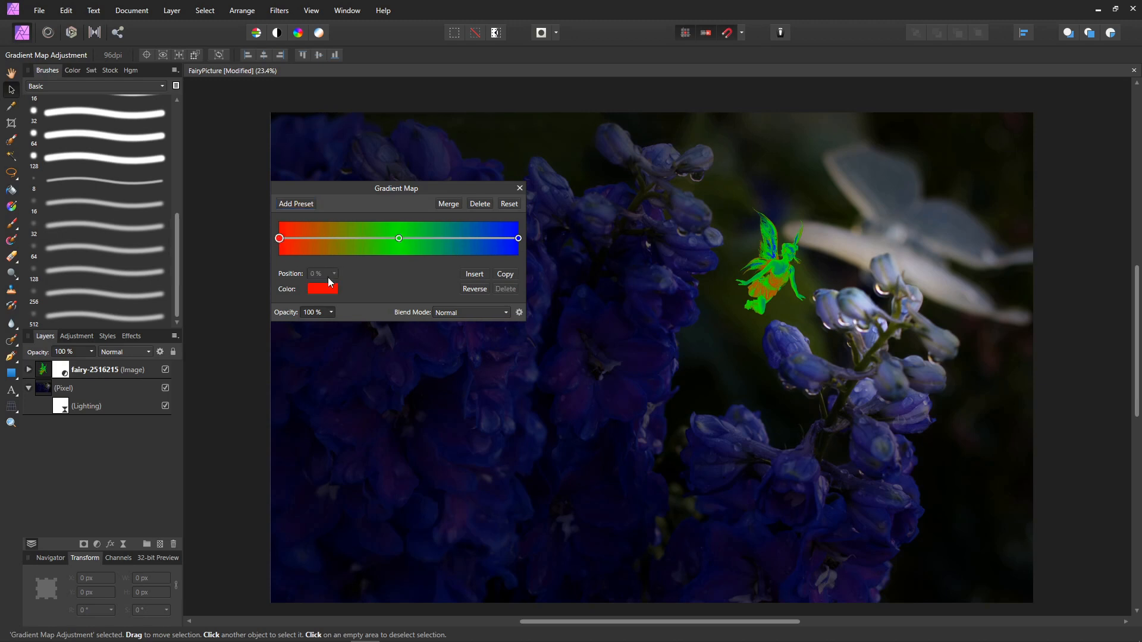
Recolour the three gradient stops to near-black, muted blue and light grey.
click(323, 289)
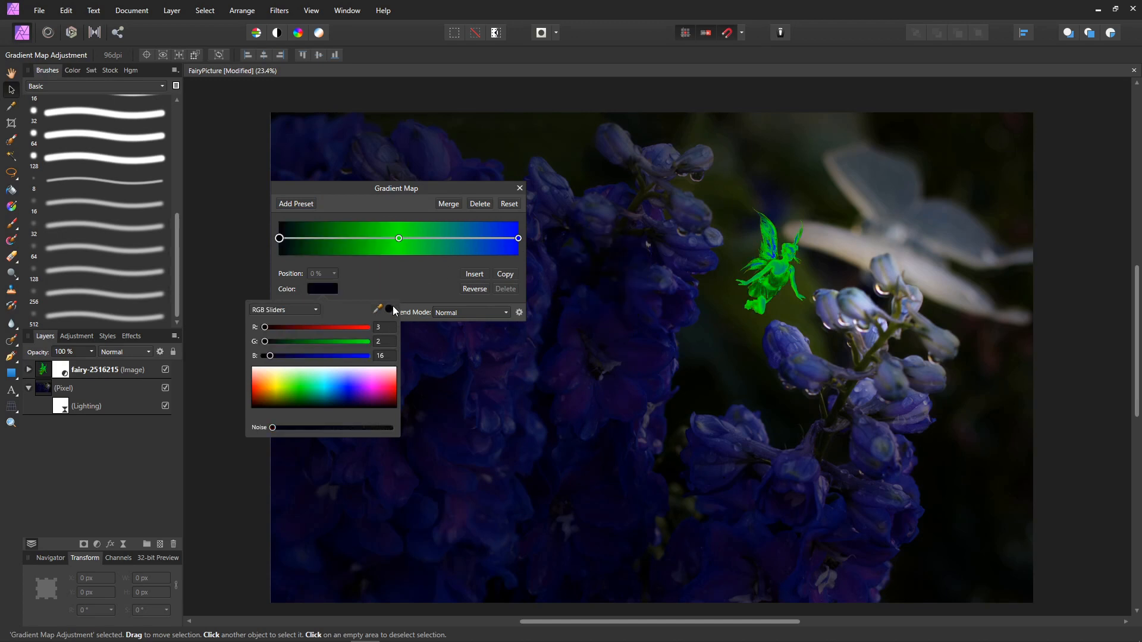
click(399, 238)
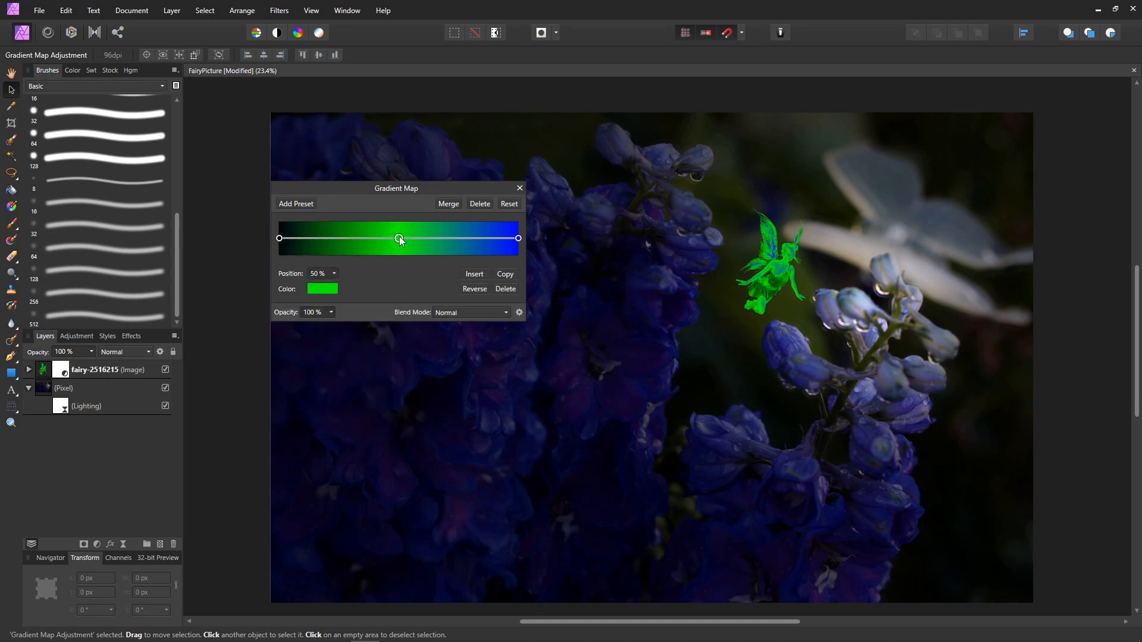
click(322, 288)
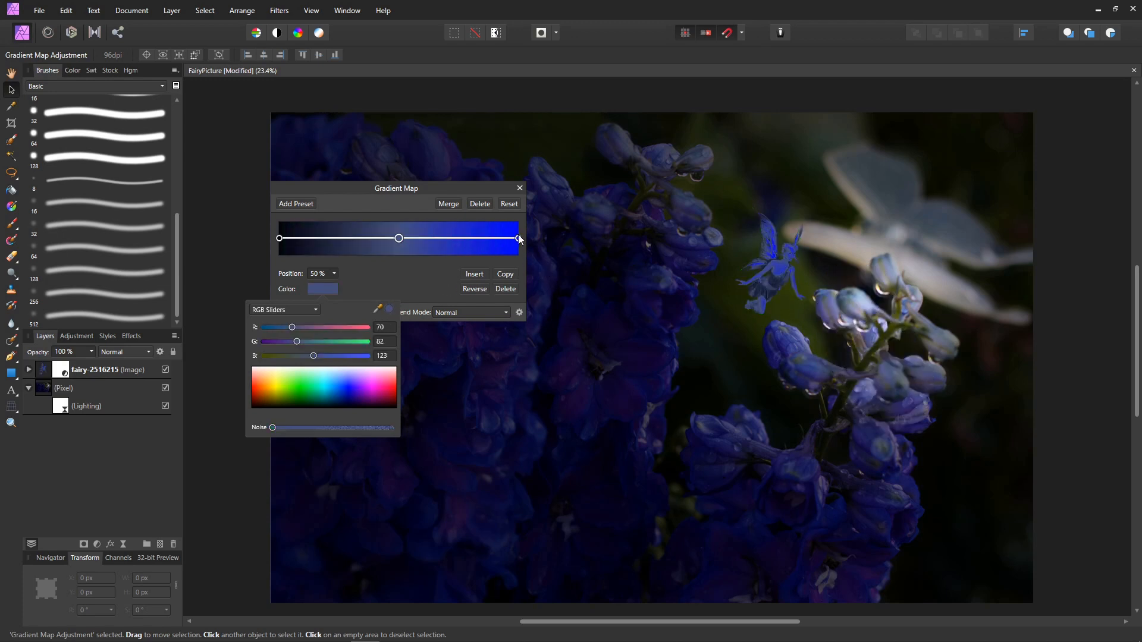
click(517, 238)
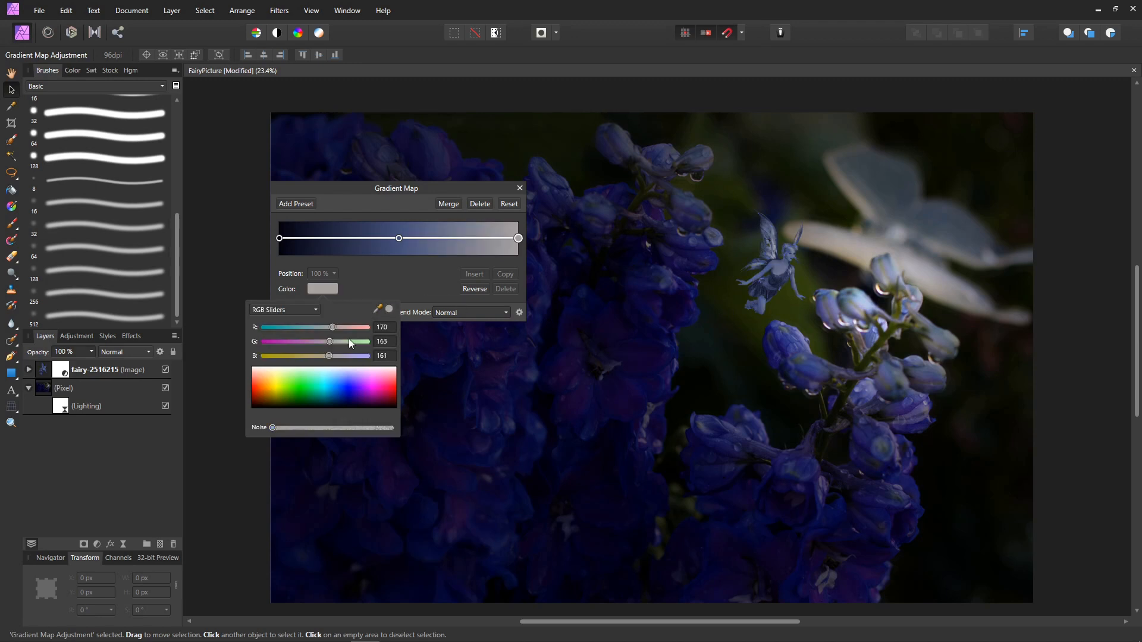
click(413, 292)
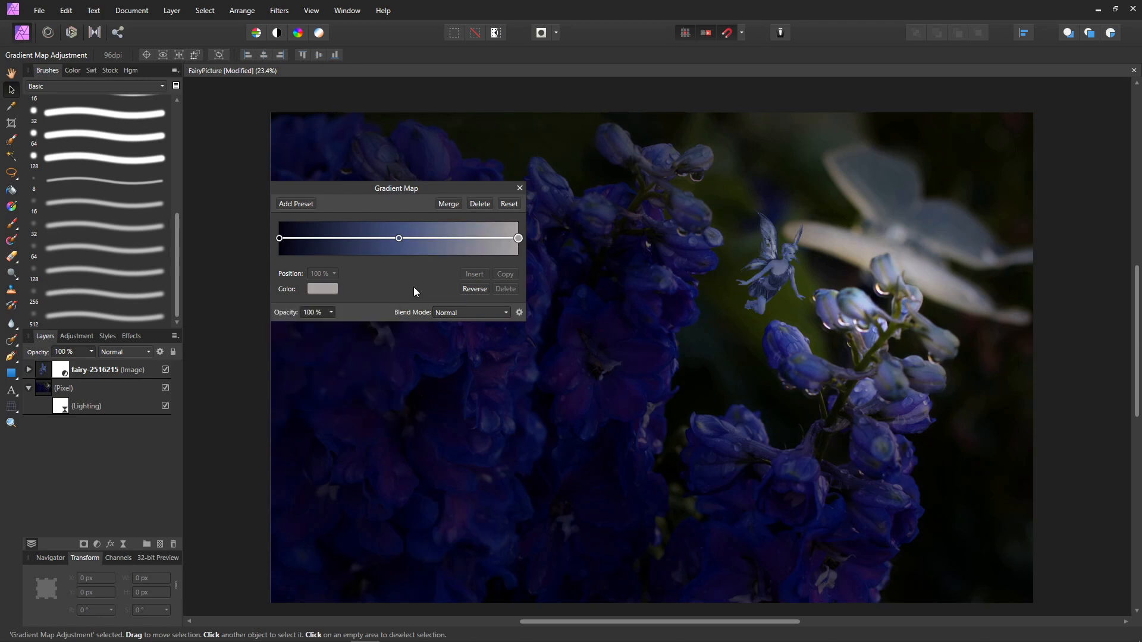
Blend the gradient map in Overlay with the middle stop near 46% and a new stop at 80%.
click(471, 313)
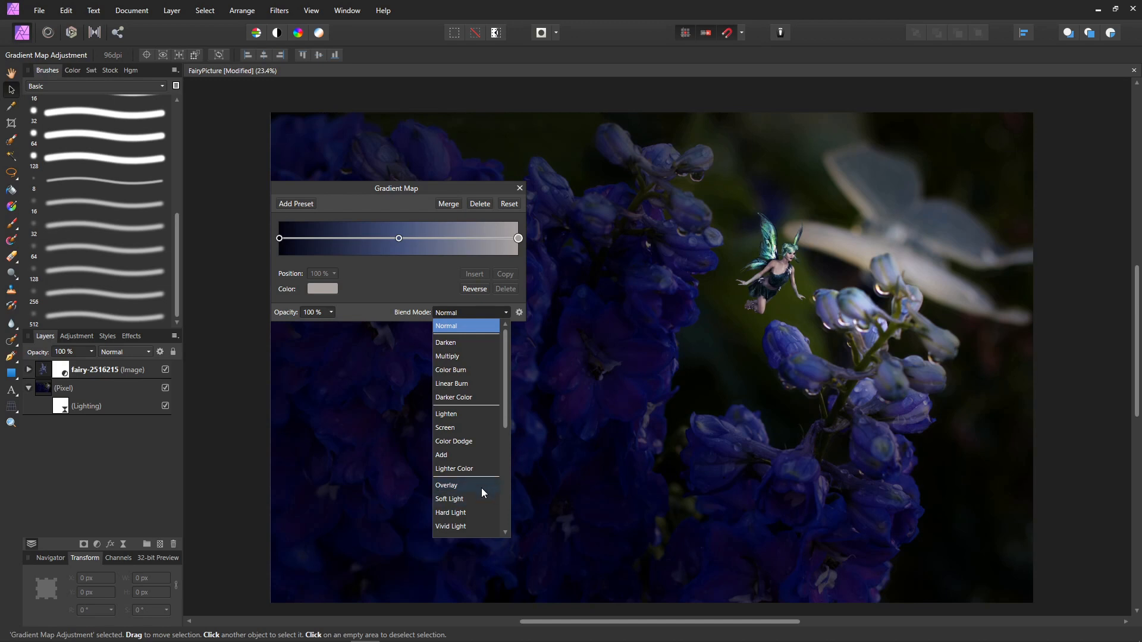
click(446, 485)
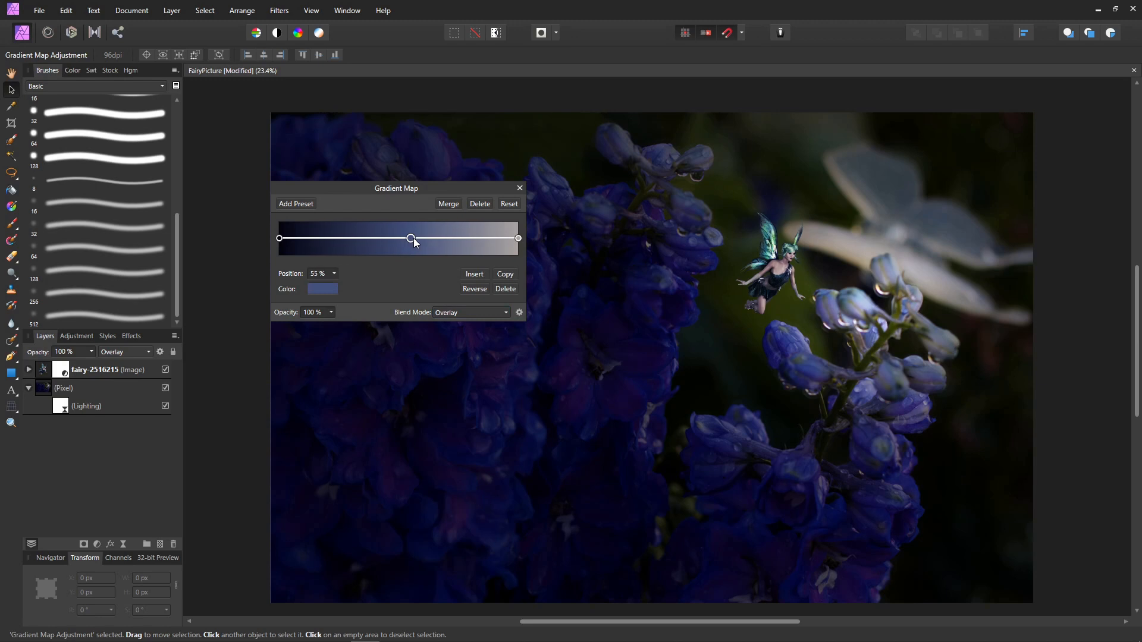
drag(410, 238, 446, 238)
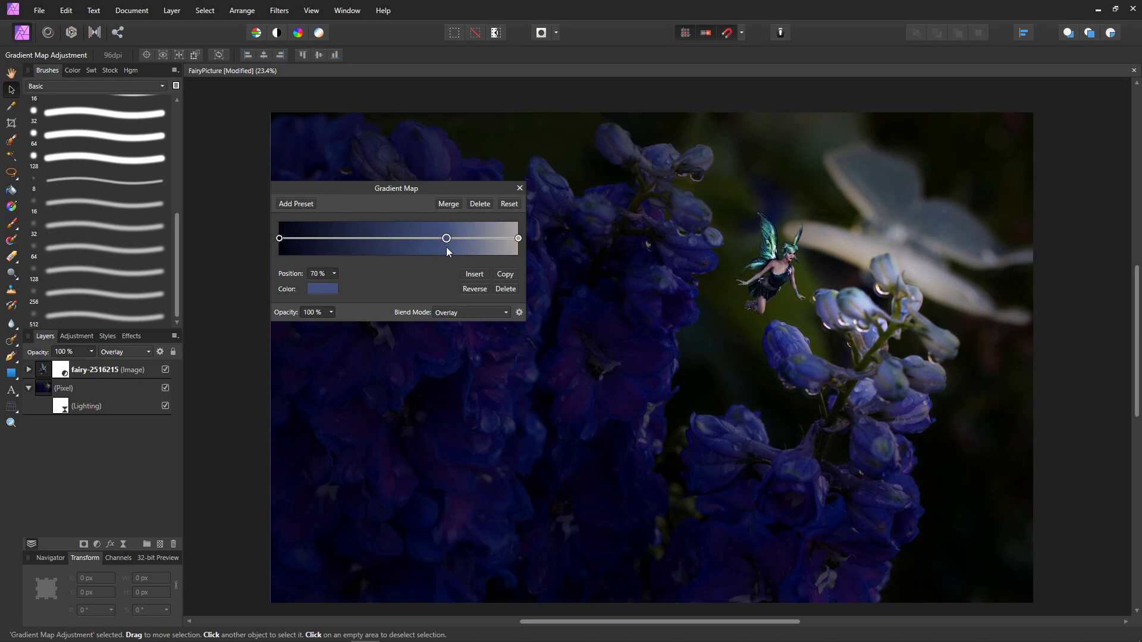
drag(446, 238, 364, 238)
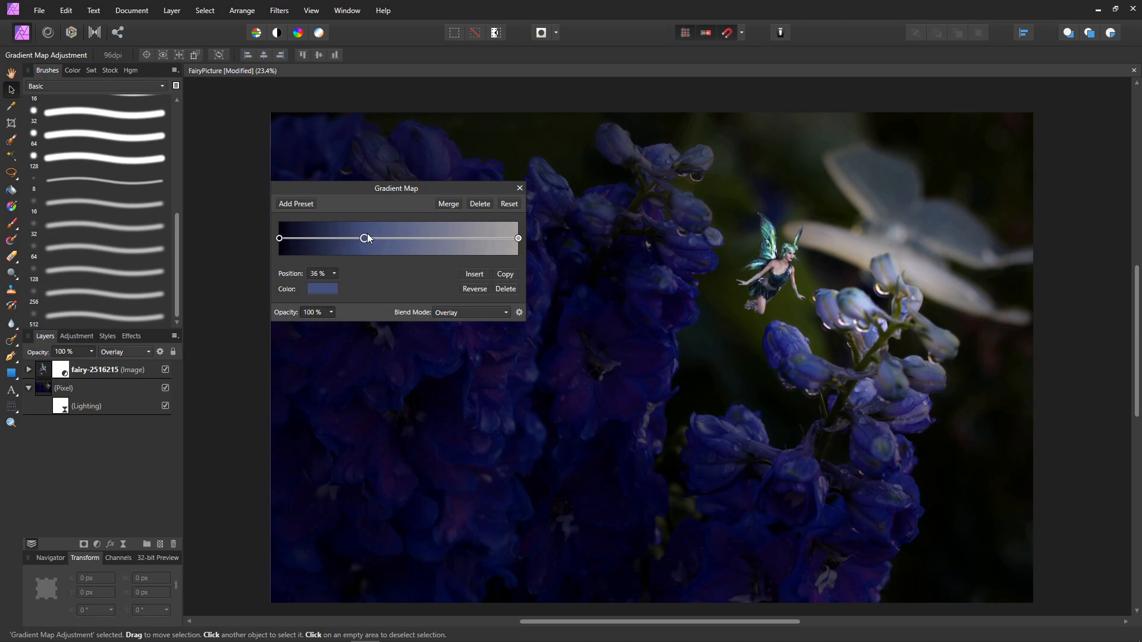
drag(364, 238, 388, 238)
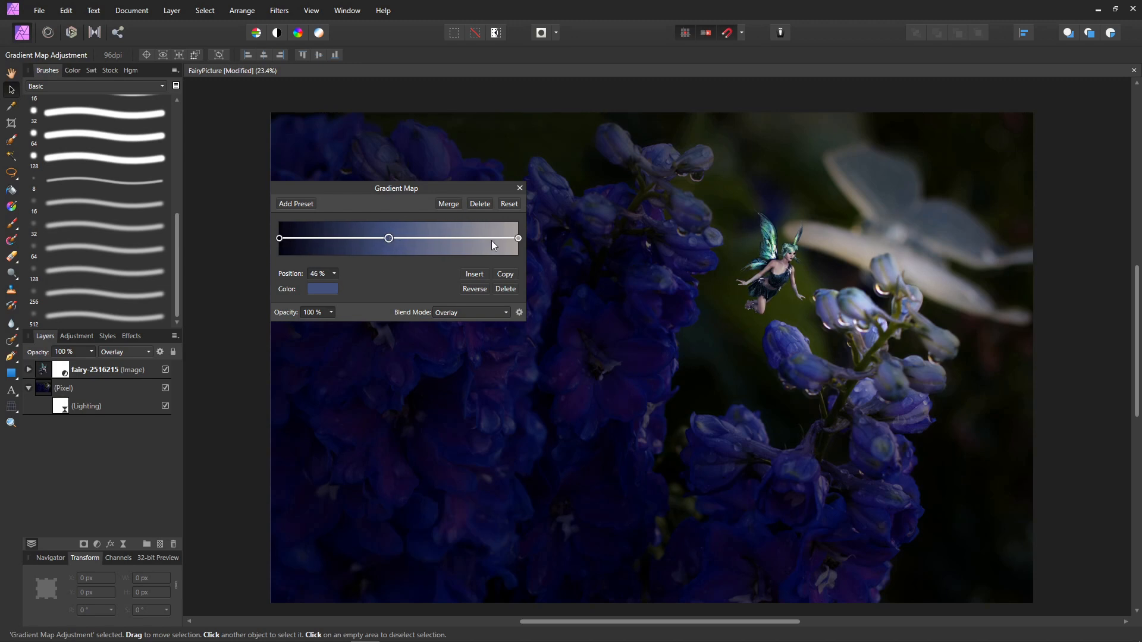
drag(387, 238, 472, 238)
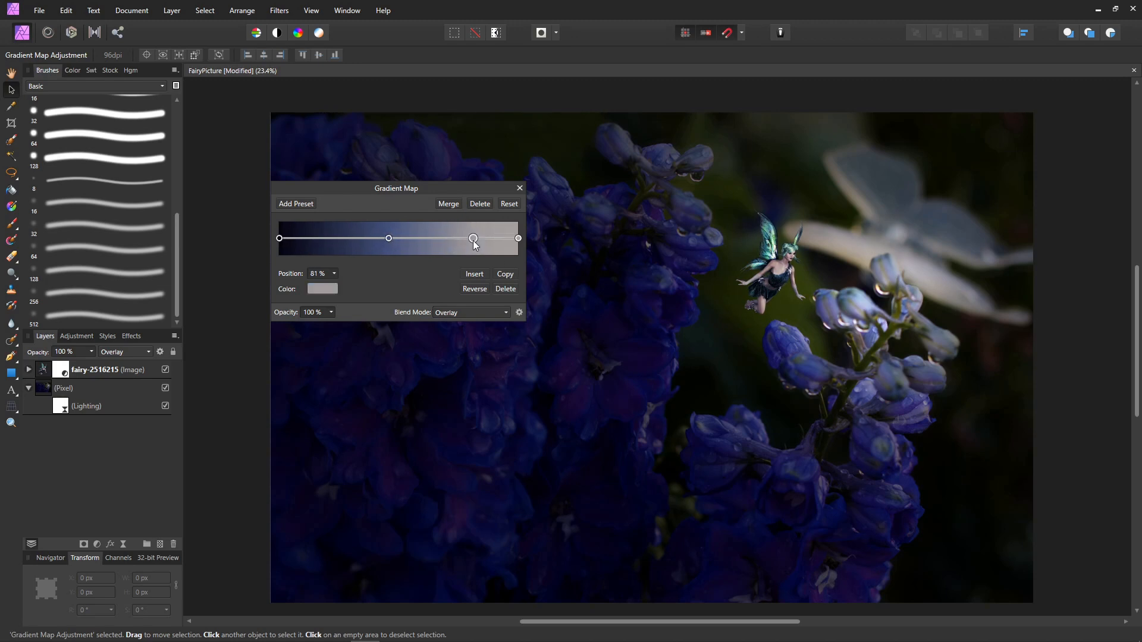
drag(474, 238, 471, 239)
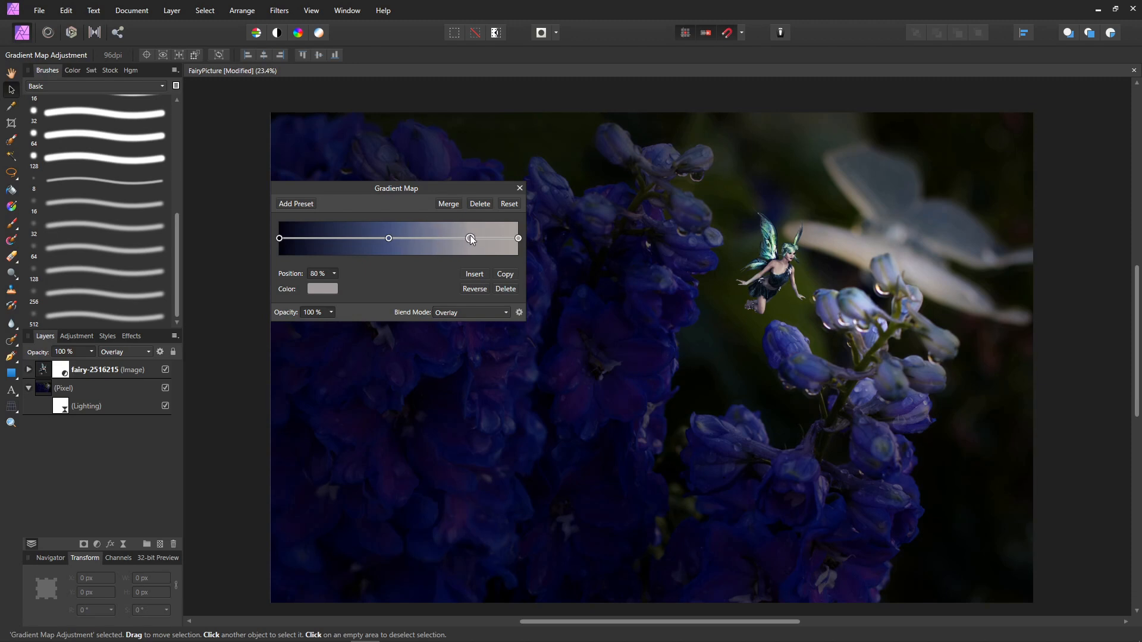
mouse_move(484, 240)
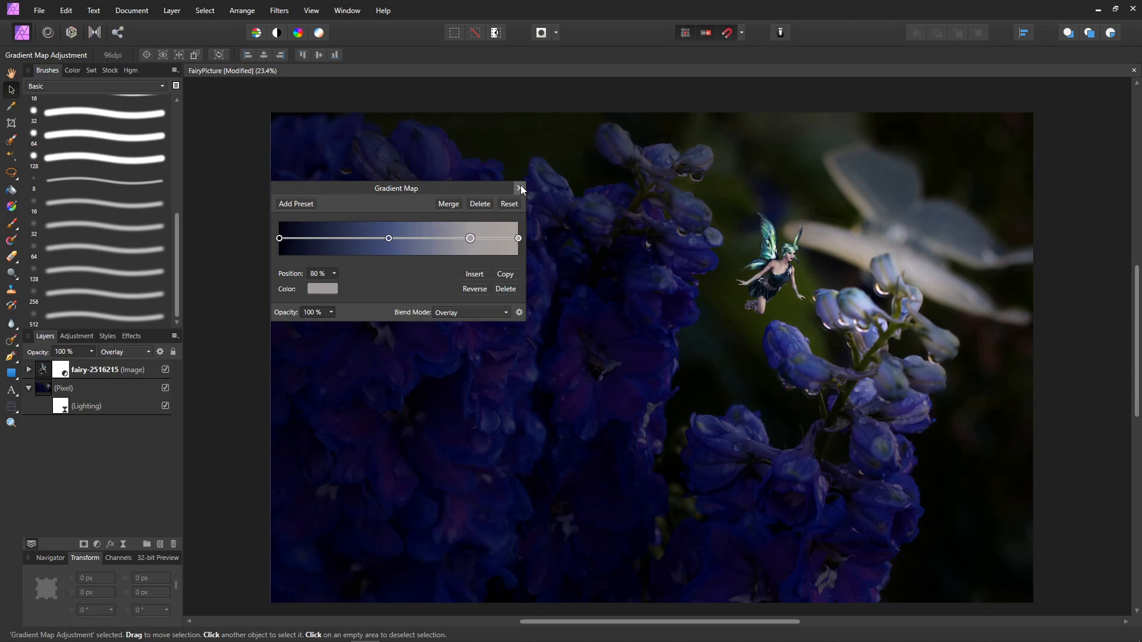
Close the gradient map and expand the fairy layer to select the fairy image.
click(518, 189)
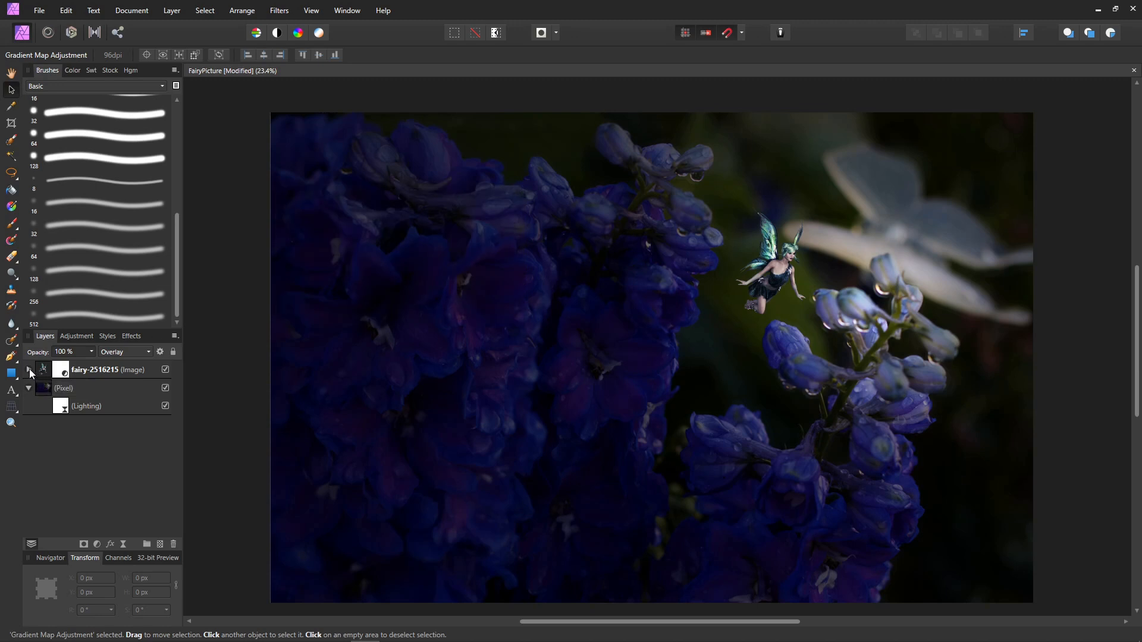
click(29, 369)
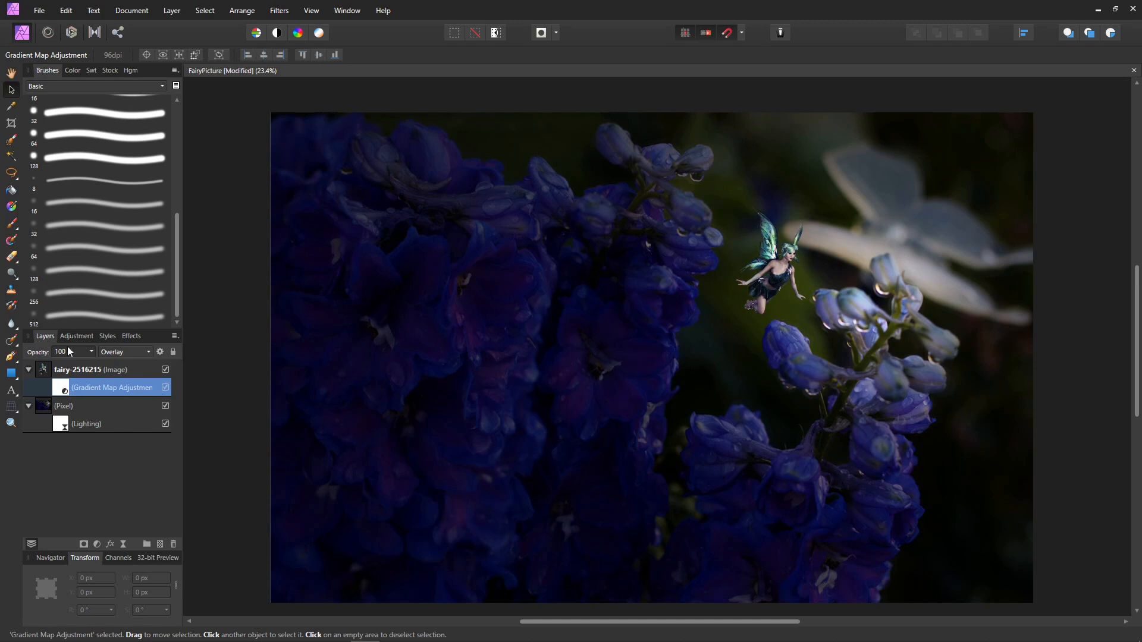
click(90, 369)
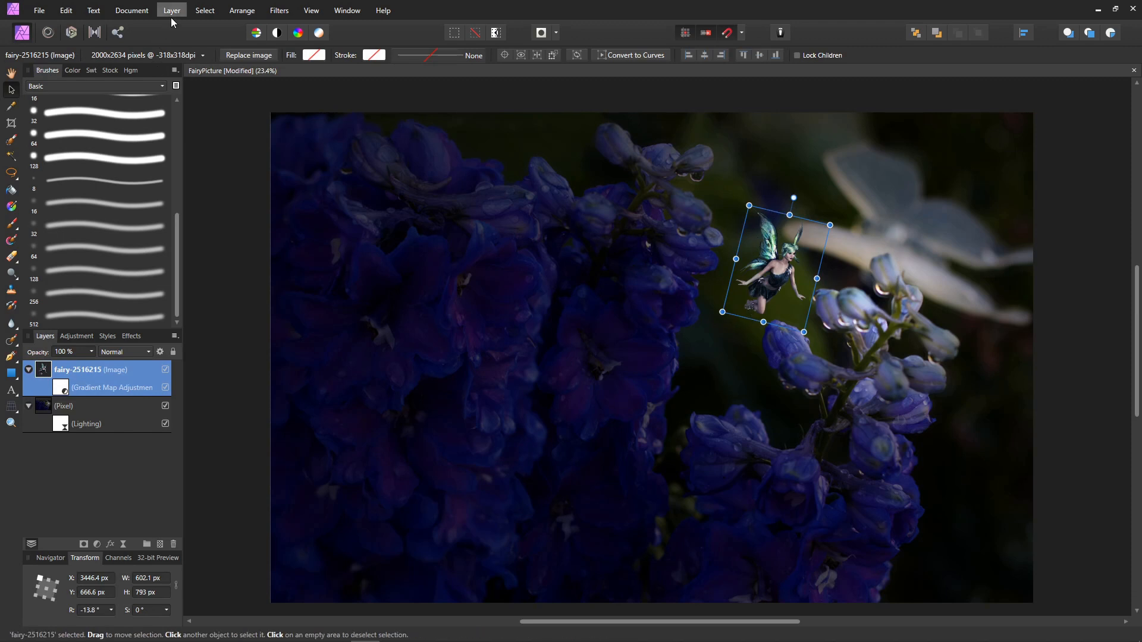
Add a Lighting filter to the fairy as a narrow spotlight aimed from the right.
click(172, 10)
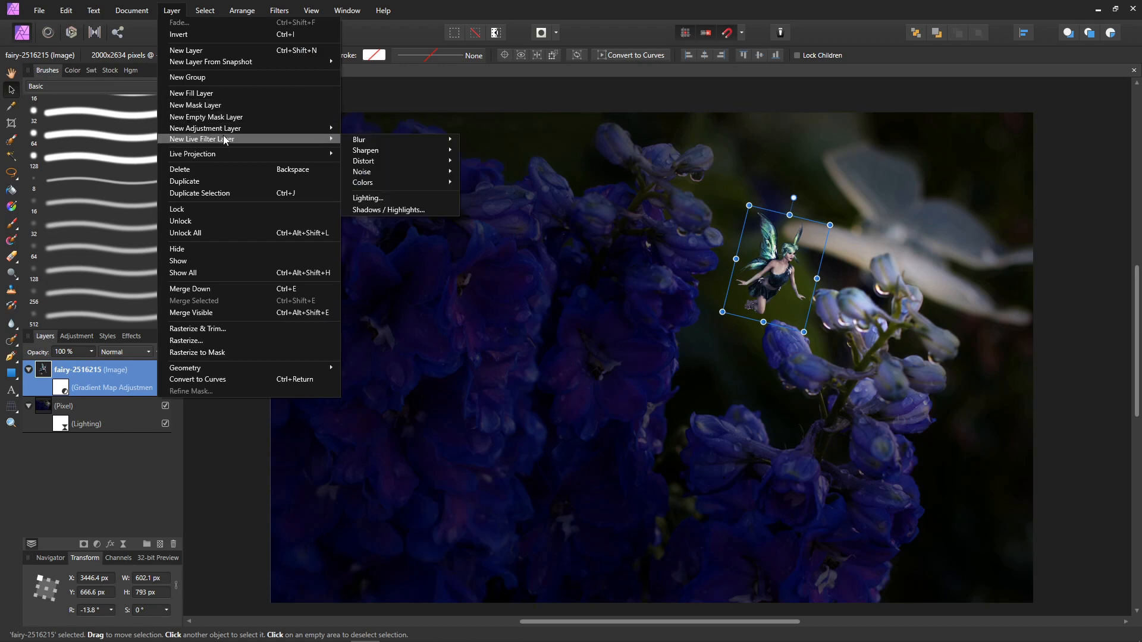
click(368, 197)
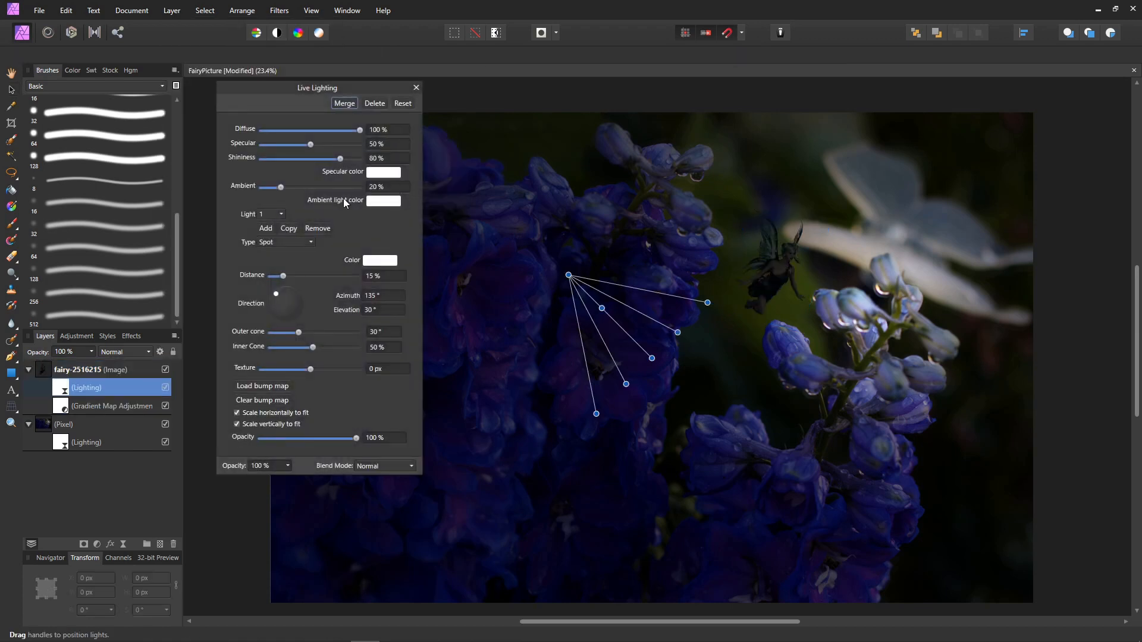
mouse_move(86, 387)
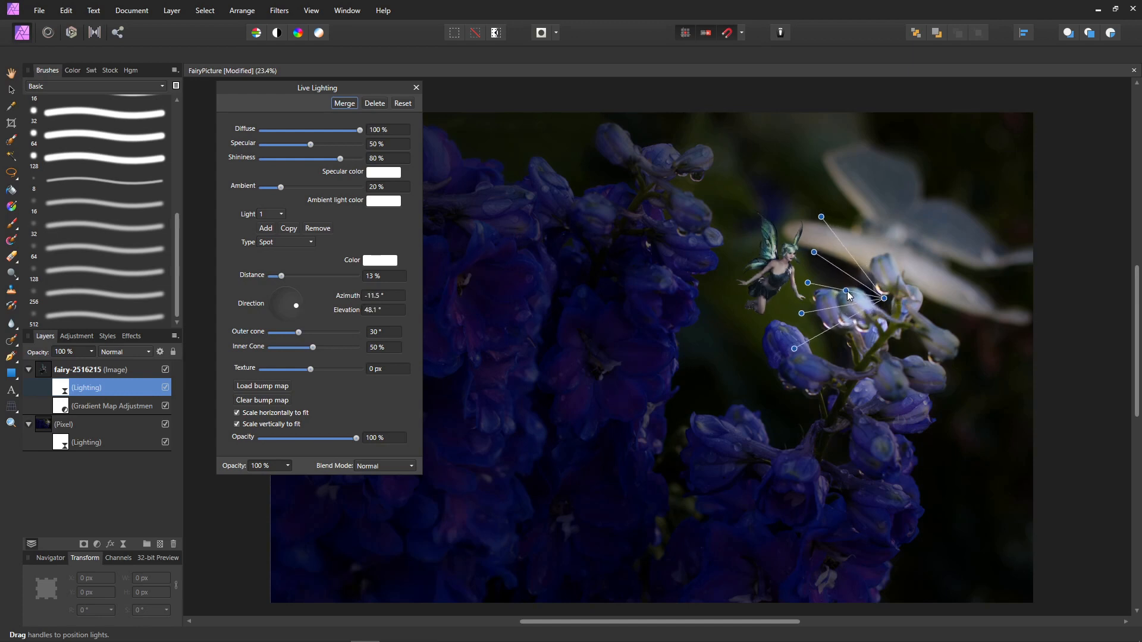
drag(821, 216, 827, 232)
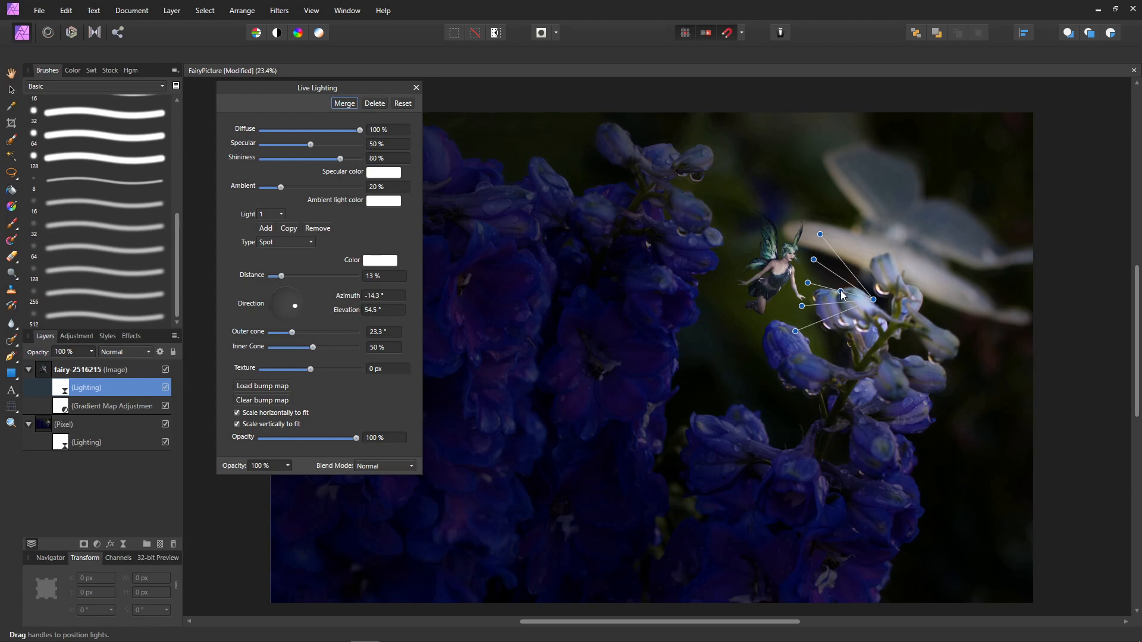
drag(806, 283, 805, 279)
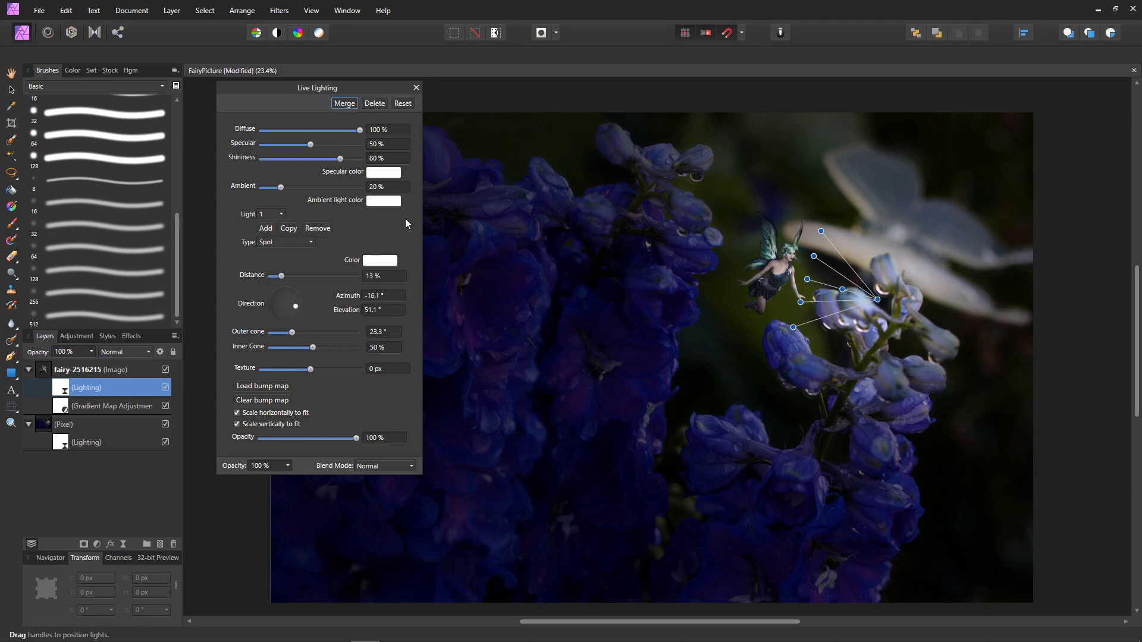
click(343, 103)
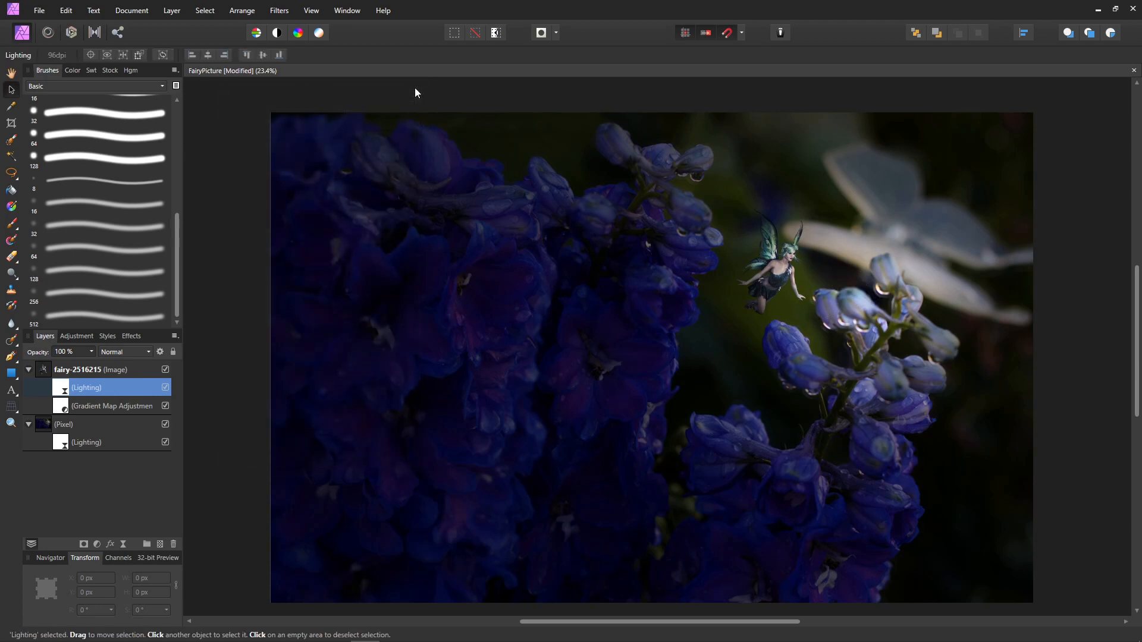
mouse_move(51, 384)
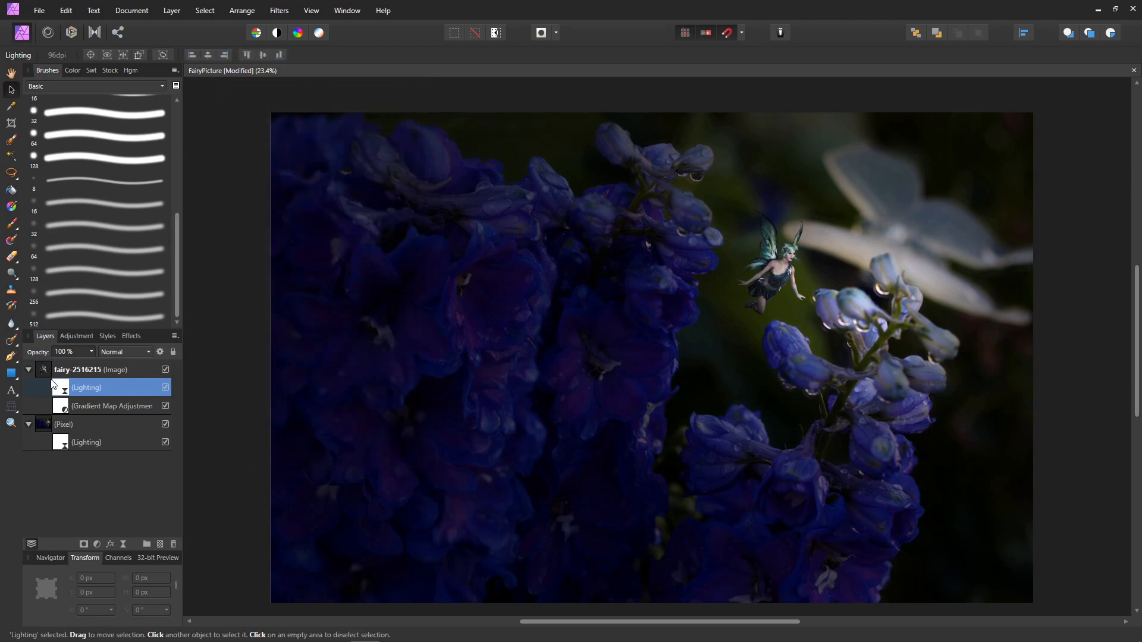
Merge the fairy's lighting and gradient map into one pixel layer and soften it with the Blur Brush.
click(92, 368)
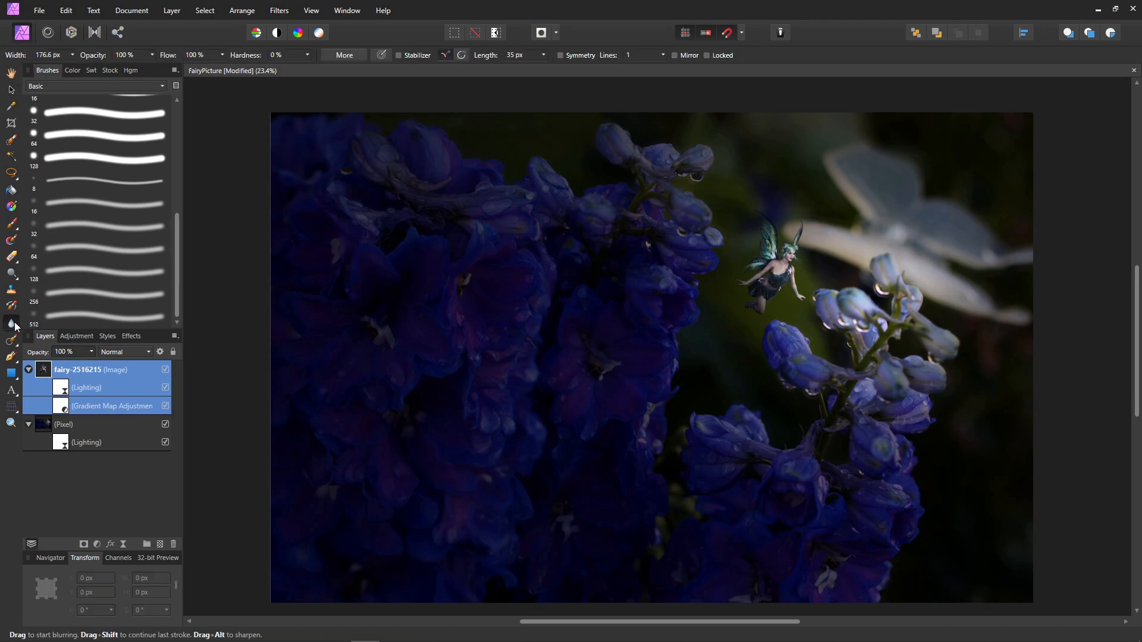
mouse_move(774, 229)
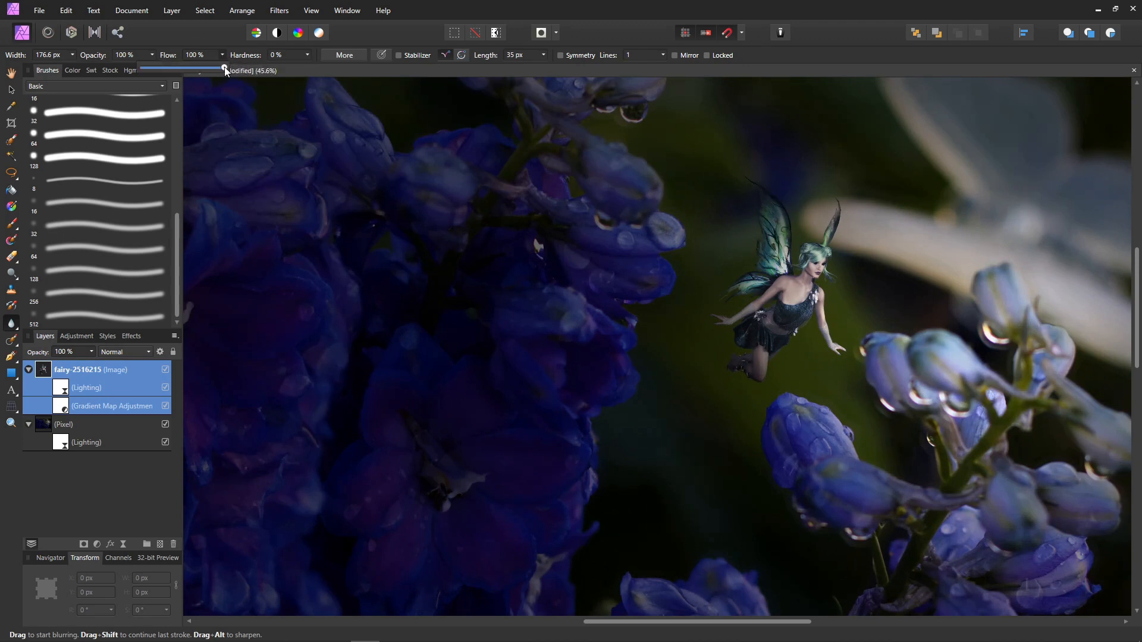
drag(223, 67, 145, 68)
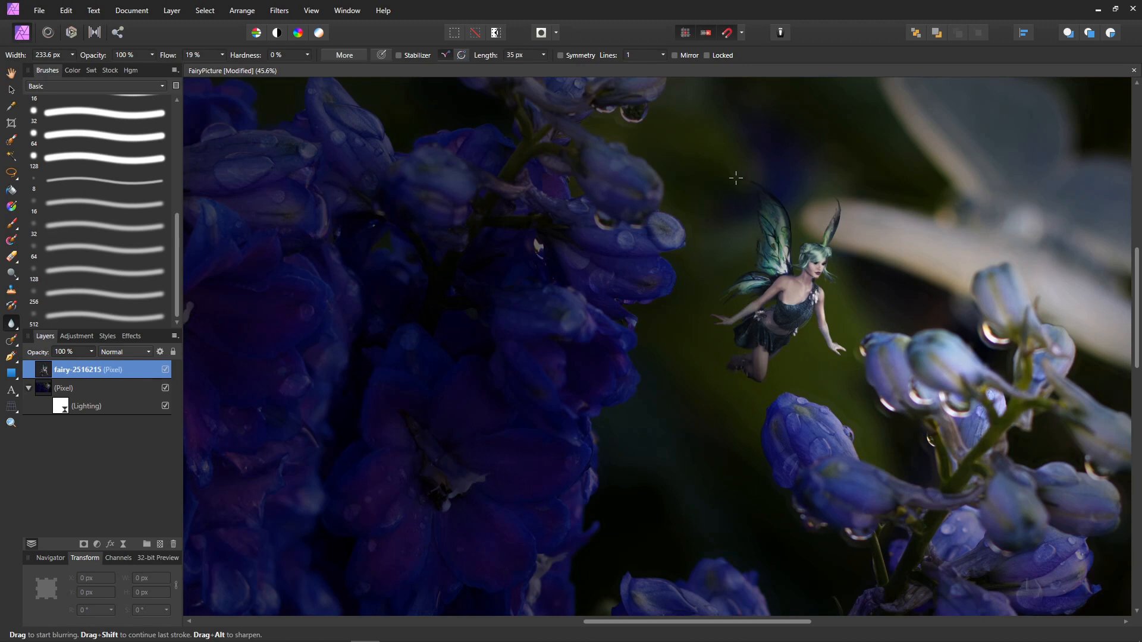
mouse_move(741, 194)
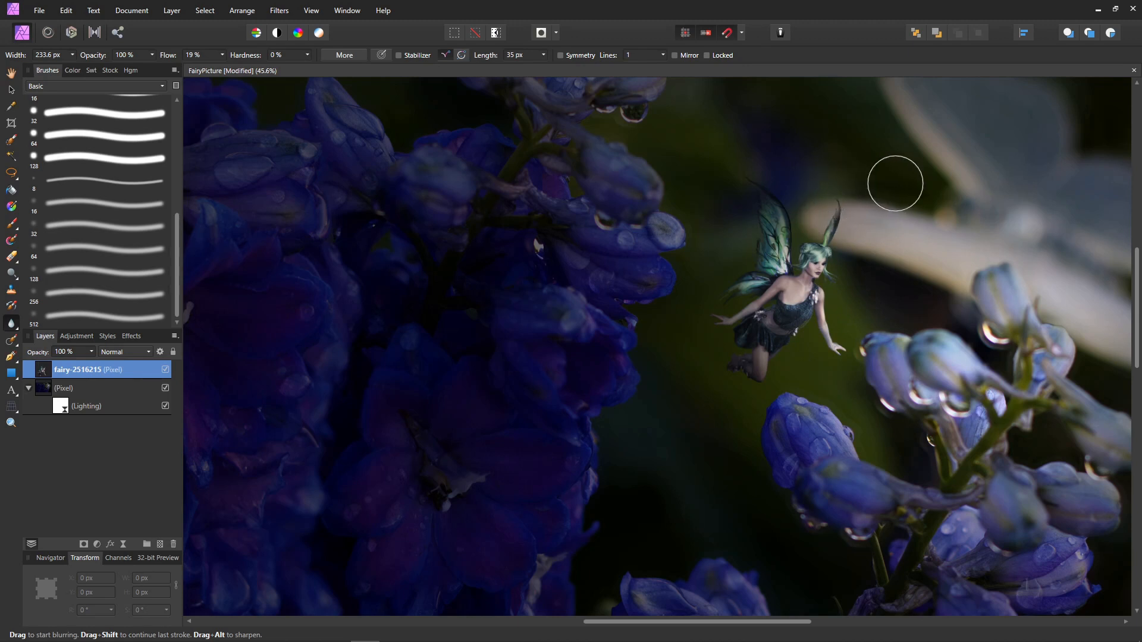
mouse_move(762, 209)
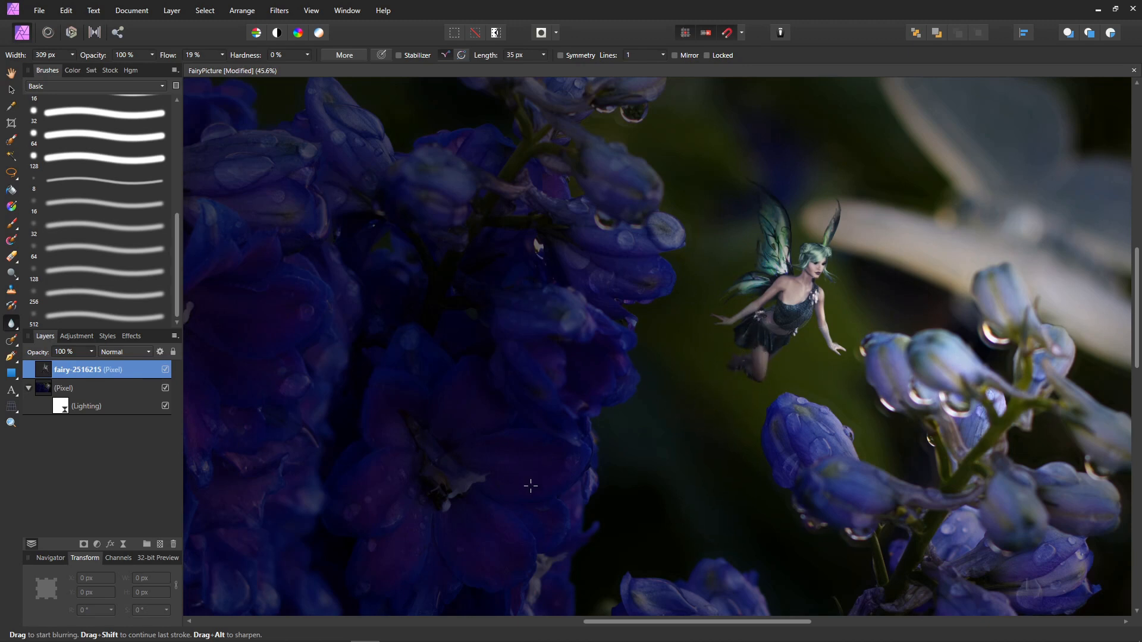
scroll(down, 3)
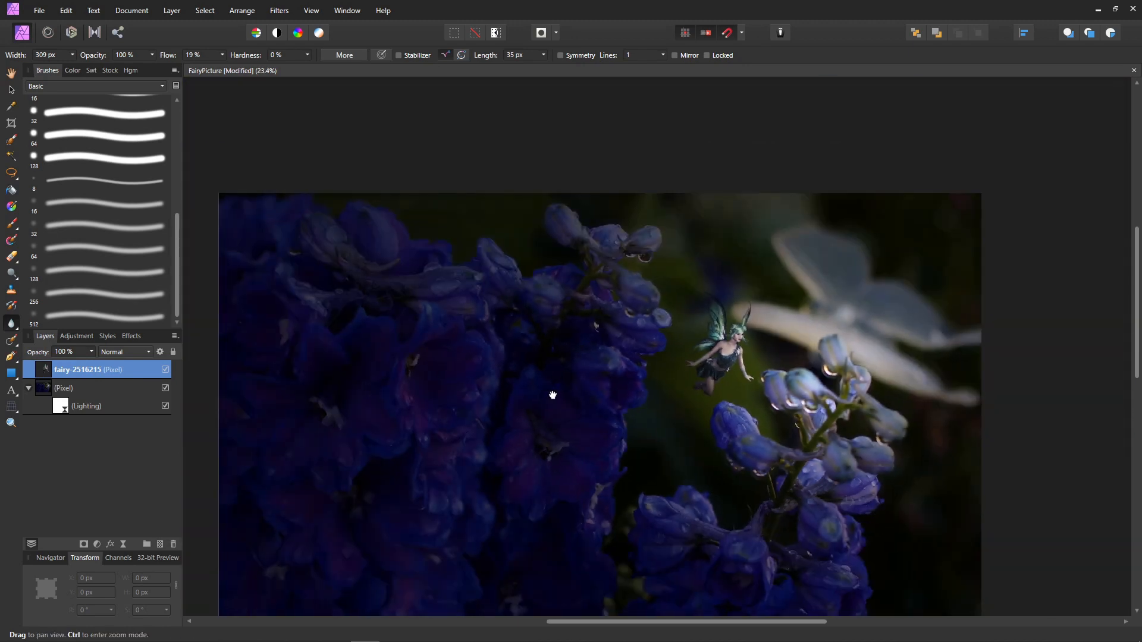
Add a new pixel layer above the fairy and select the sparkle dot Paint Brush.
drag(553, 395, 605, 300)
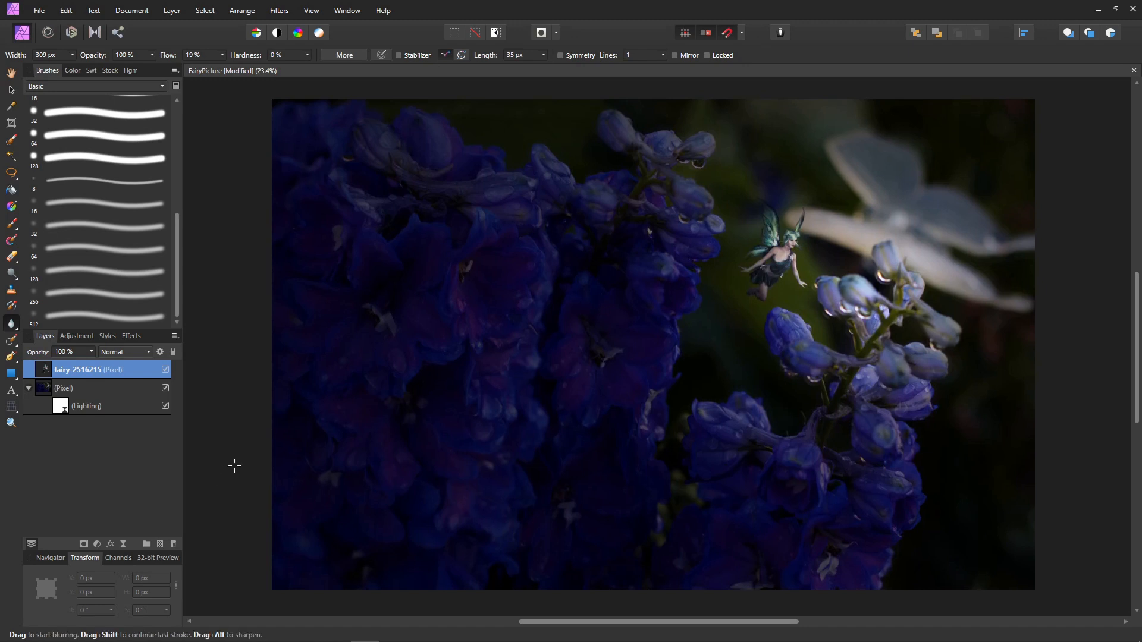
click(145, 544)
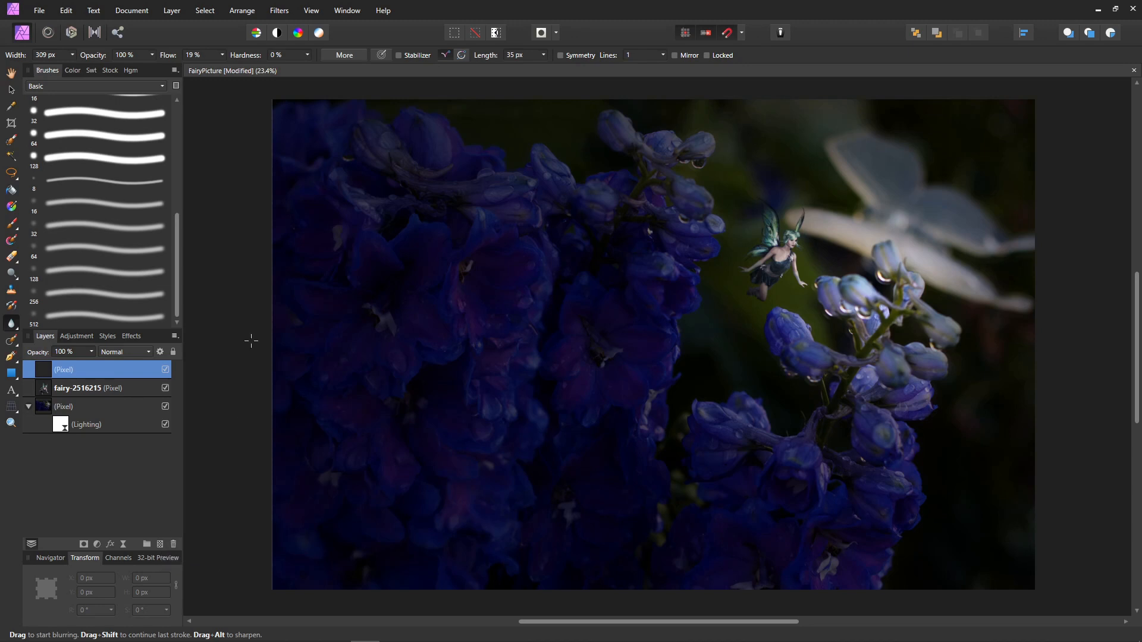
click(10, 224)
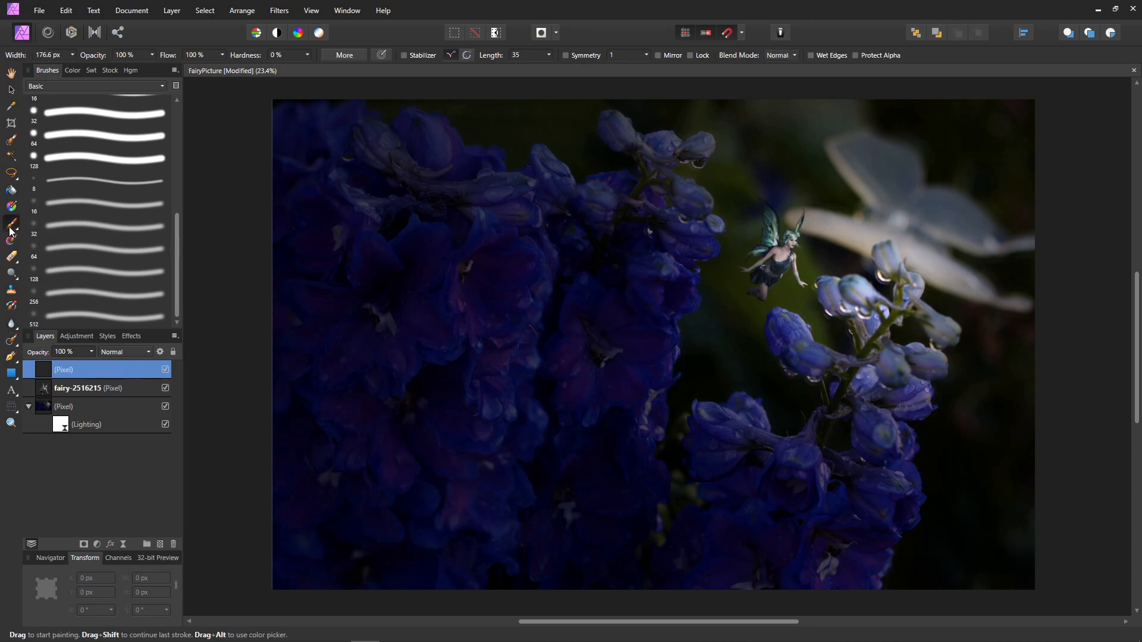
mouse_move(419, 258)
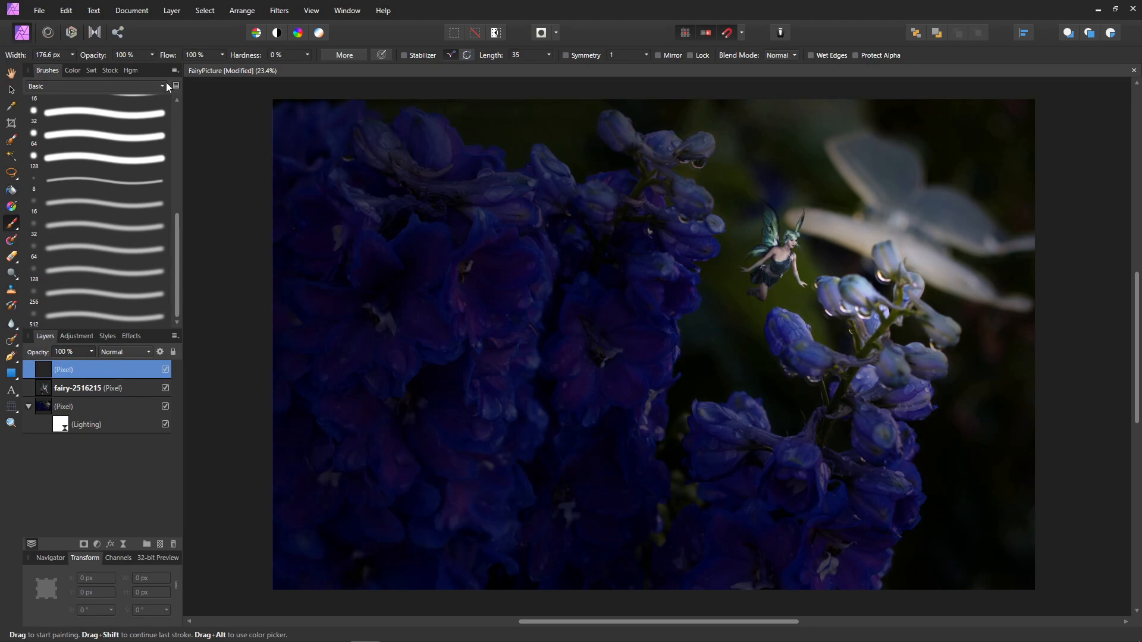
click(161, 86)
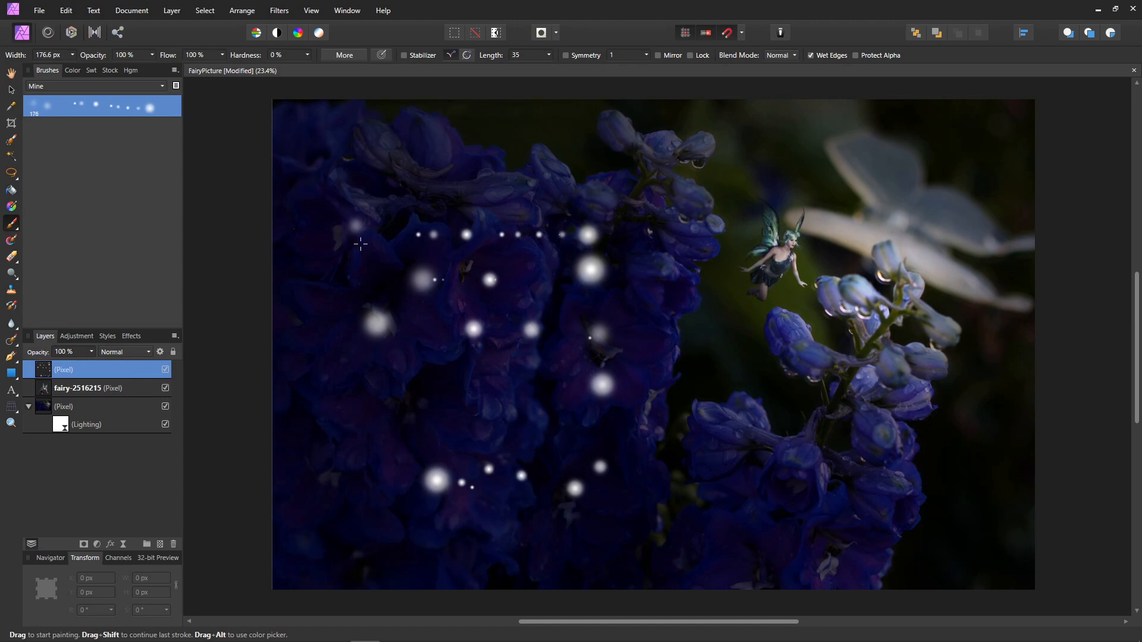
mouse_move(329, 358)
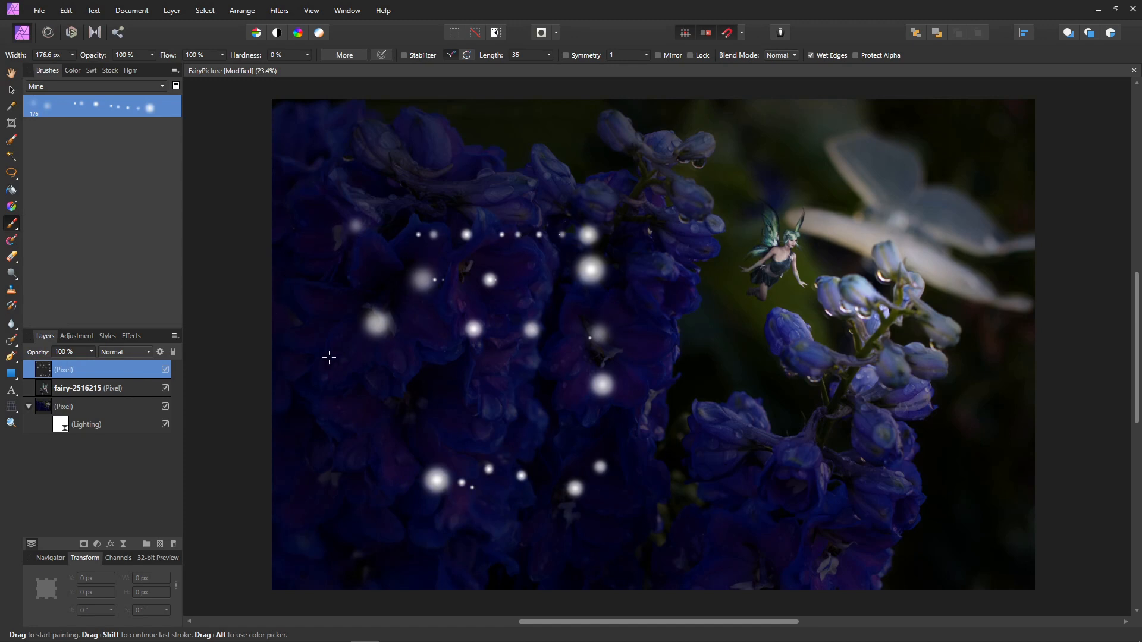
mouse_move(590, 269)
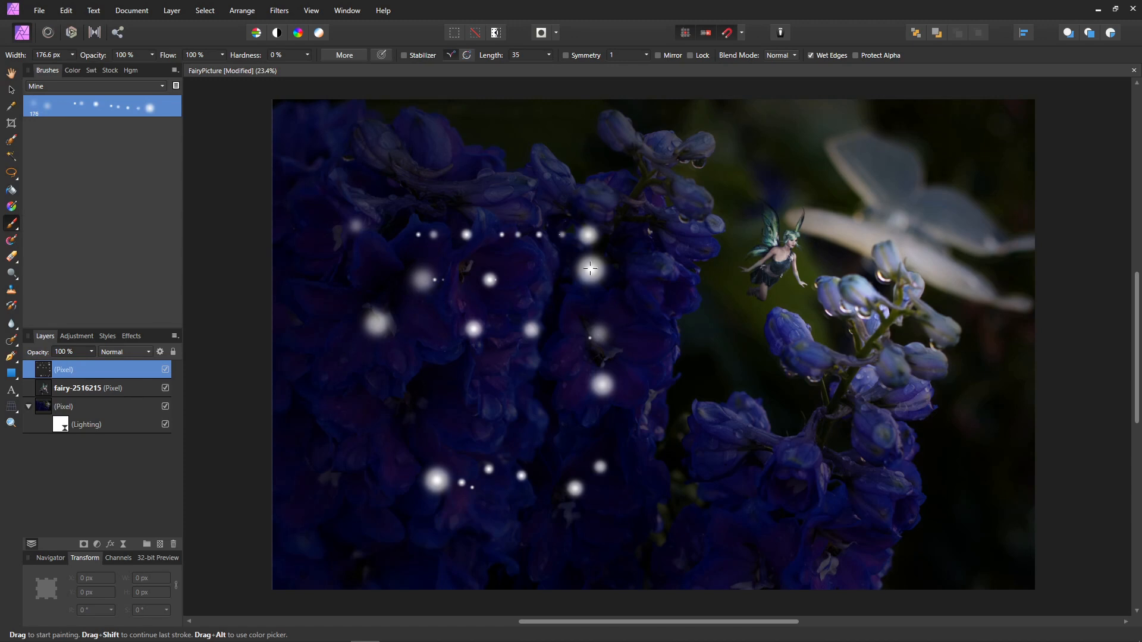
mouse_move(501, 436)
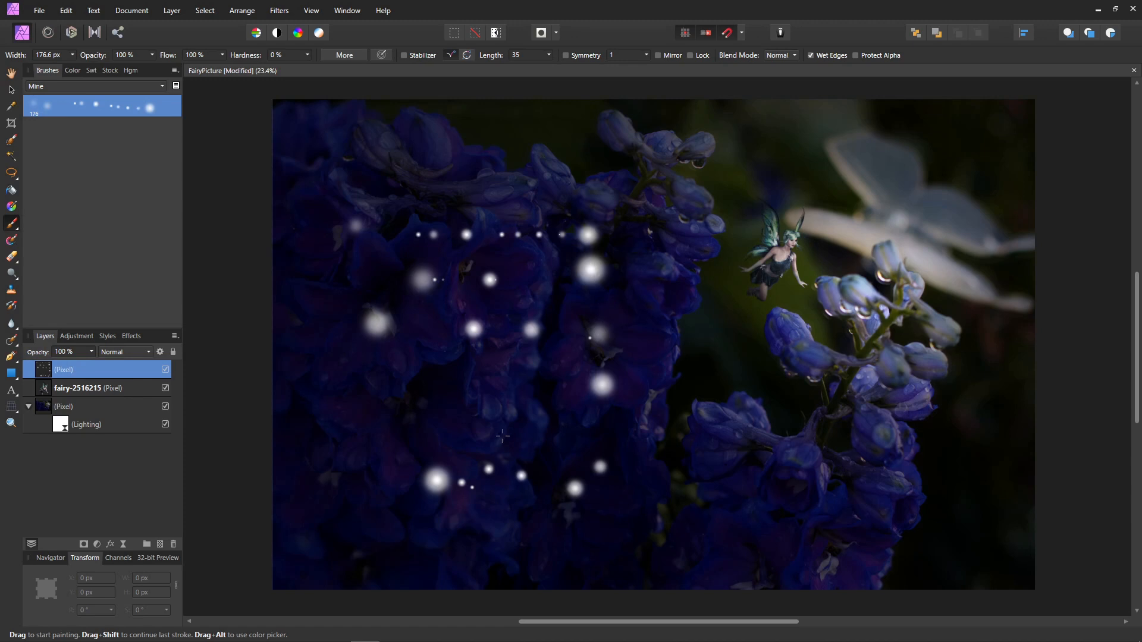
mouse_move(497, 434)
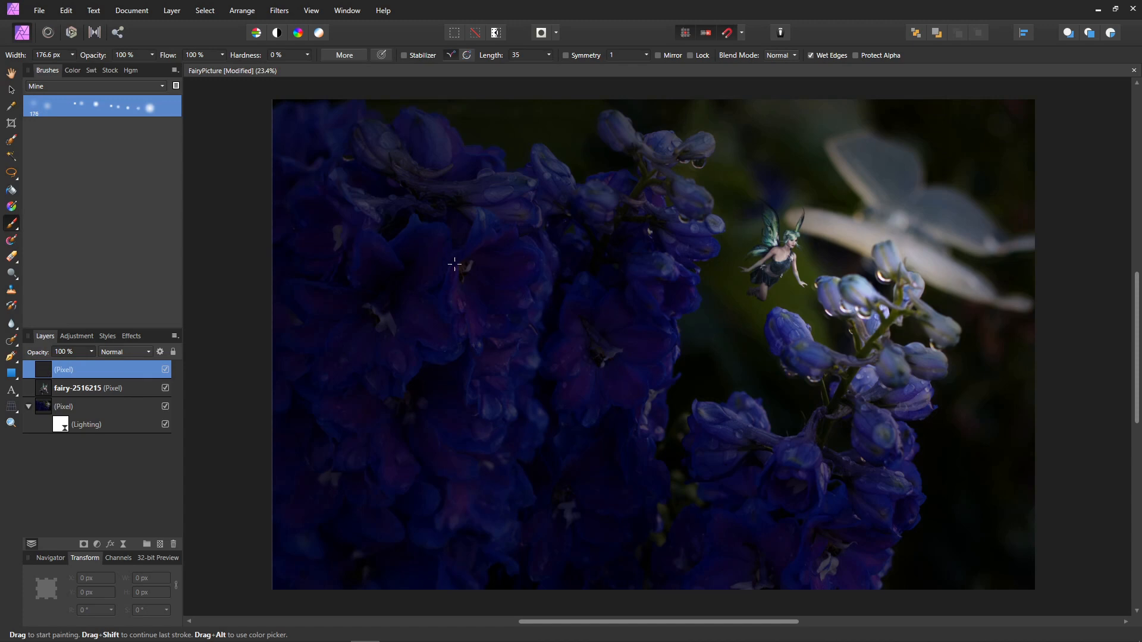
mouse_move(585, 355)
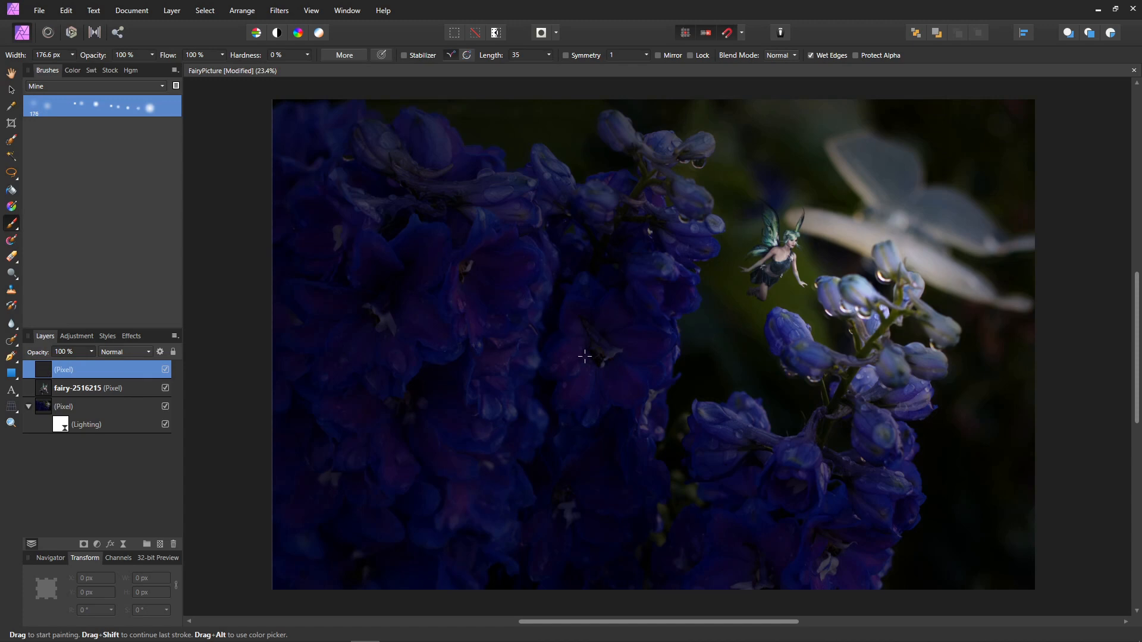
mouse_move(394, 242)
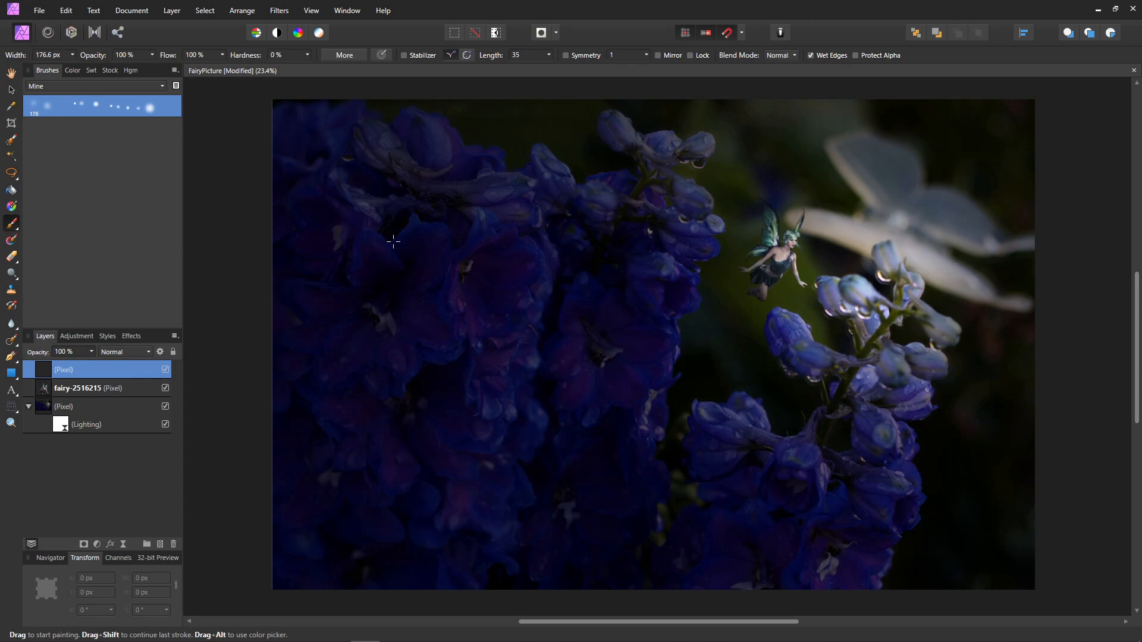
mouse_move(12, 231)
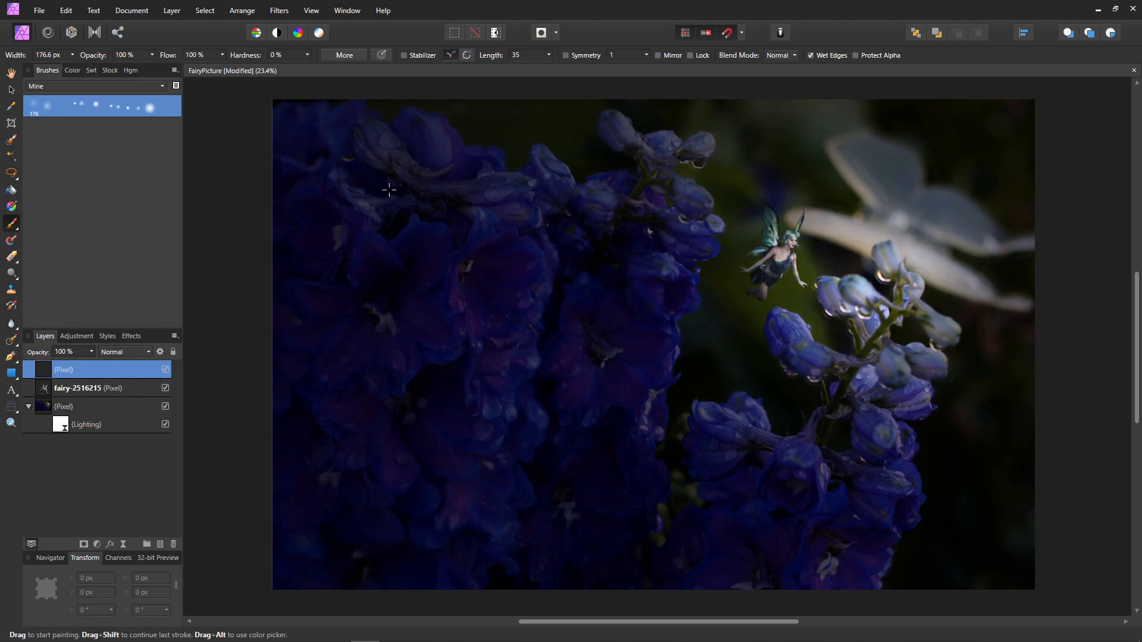
Stamp glowing sparkle dots across the flowers, upper right and around the fairy.
click(372, 293)
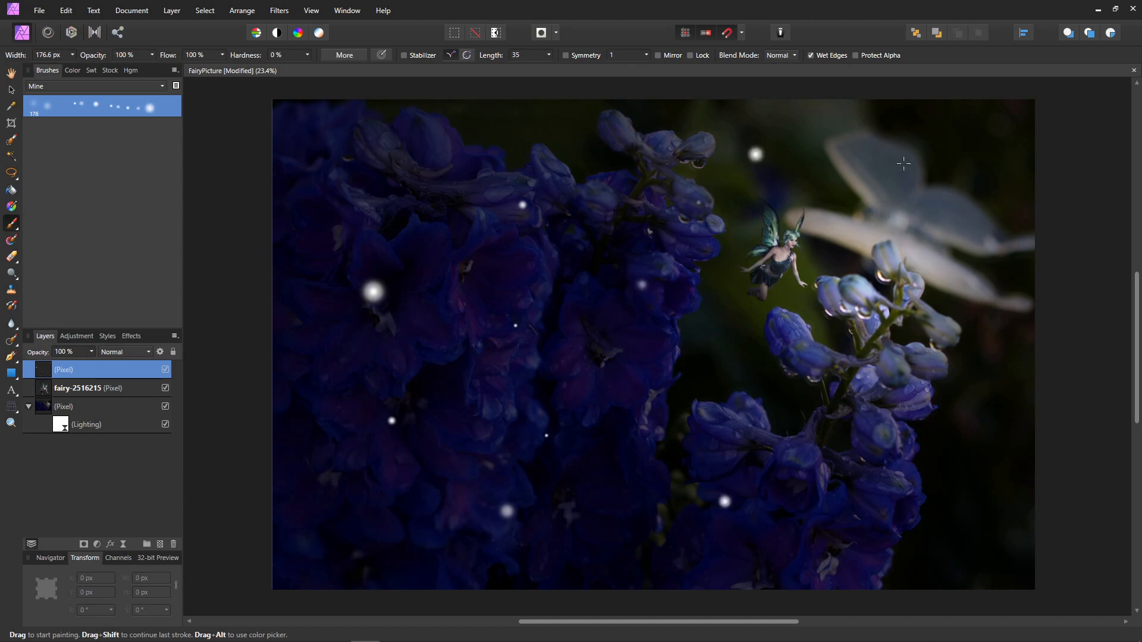
click(961, 141)
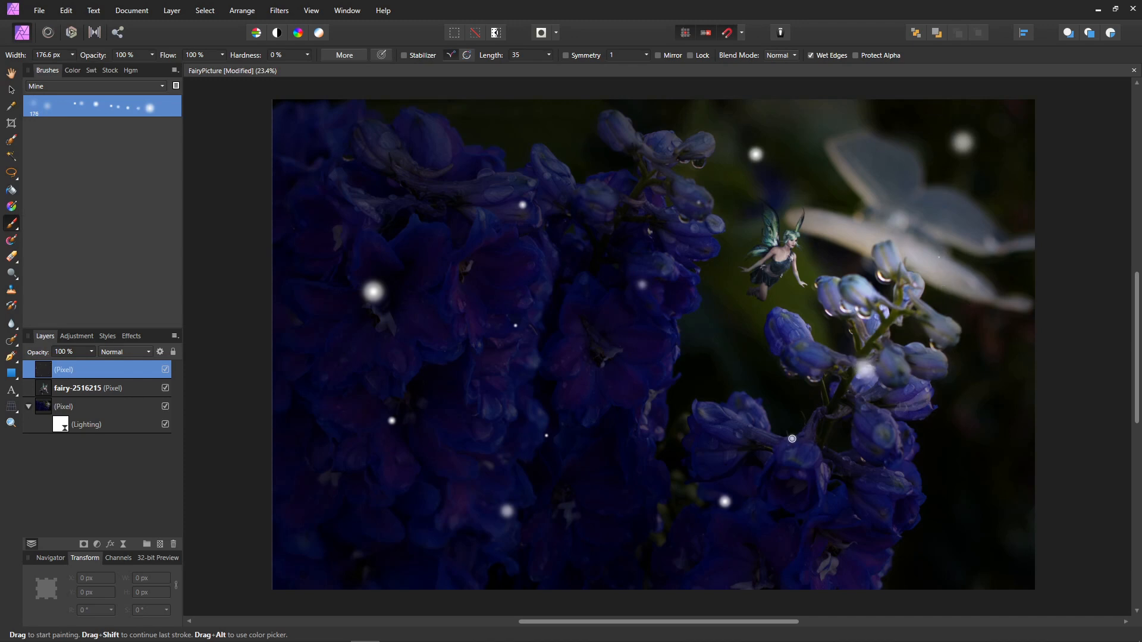
click(720, 334)
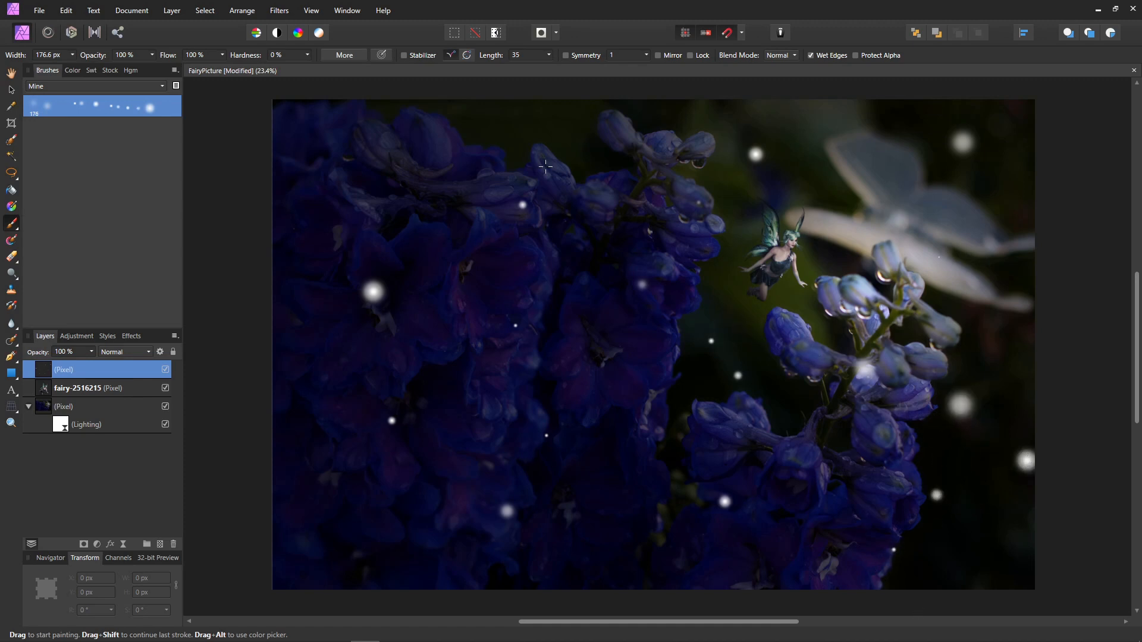
mouse_move(799, 193)
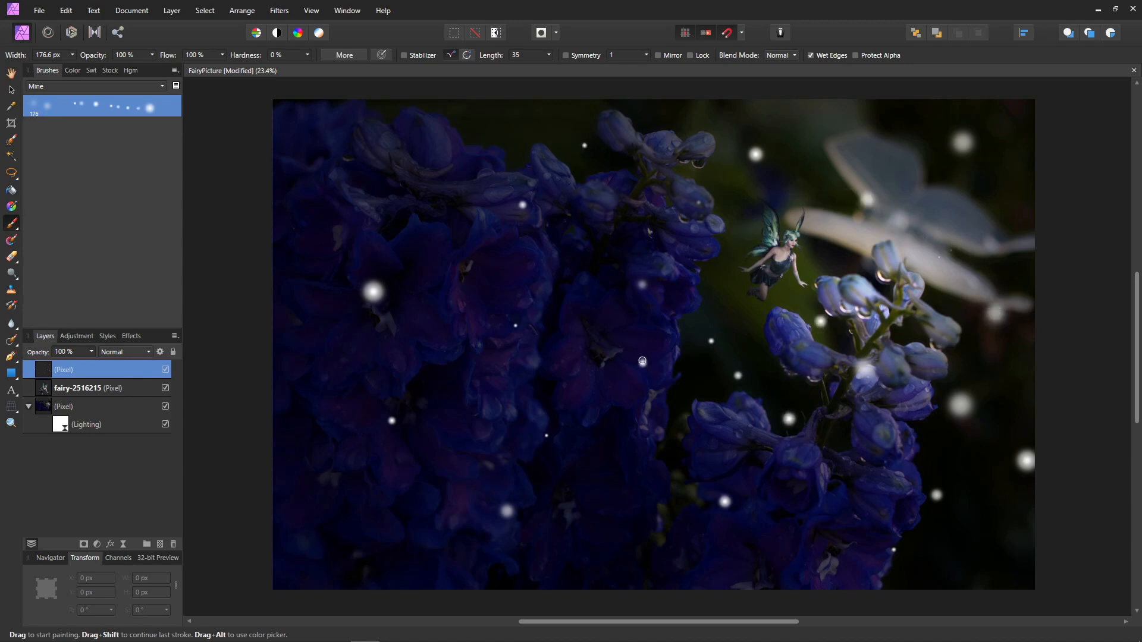
click(541, 414)
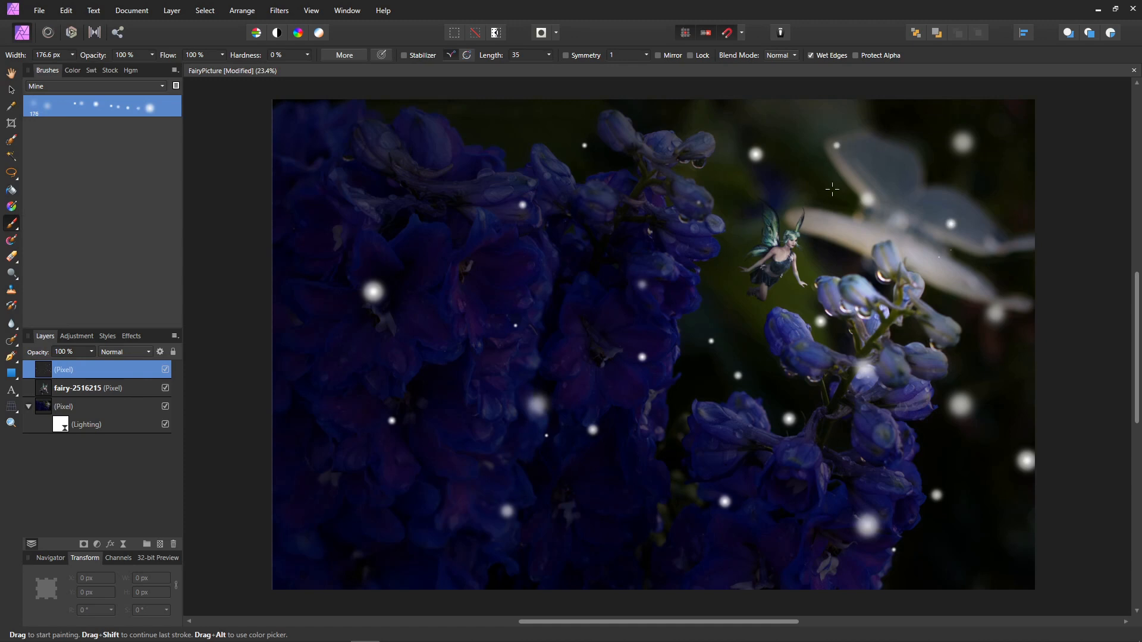
mouse_move(694, 370)
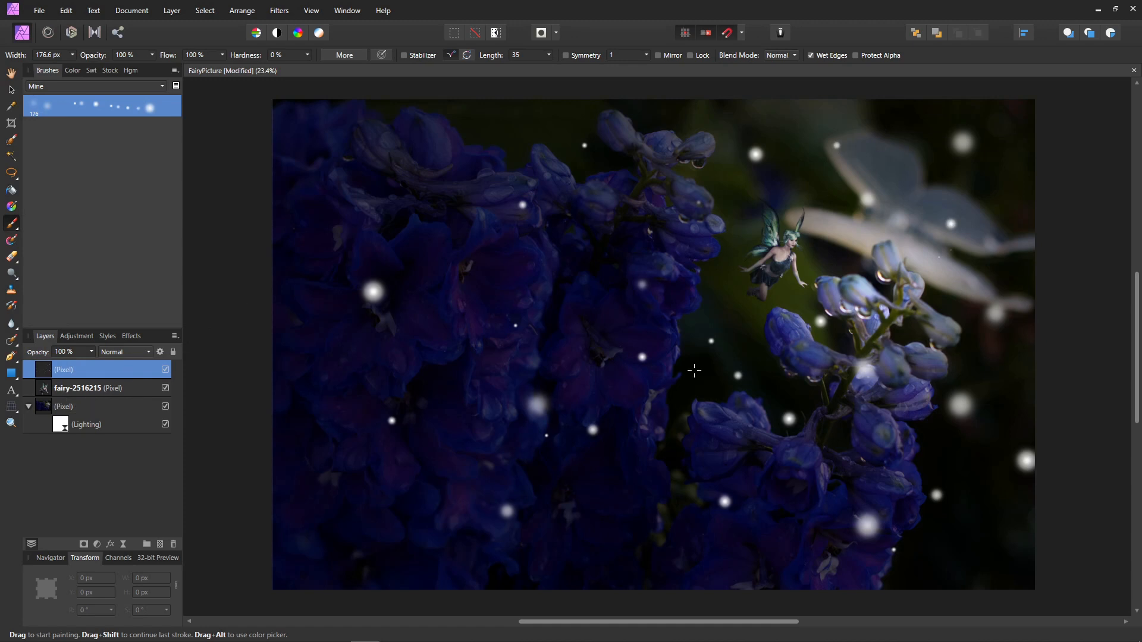
mouse_move(690, 386)
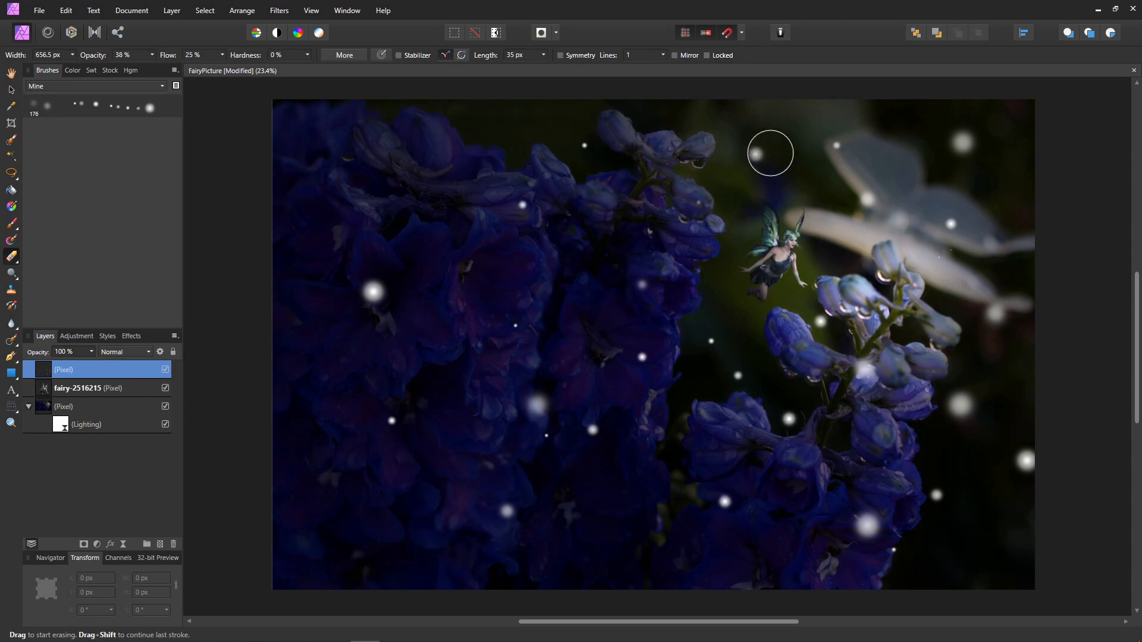
mouse_move(767, 143)
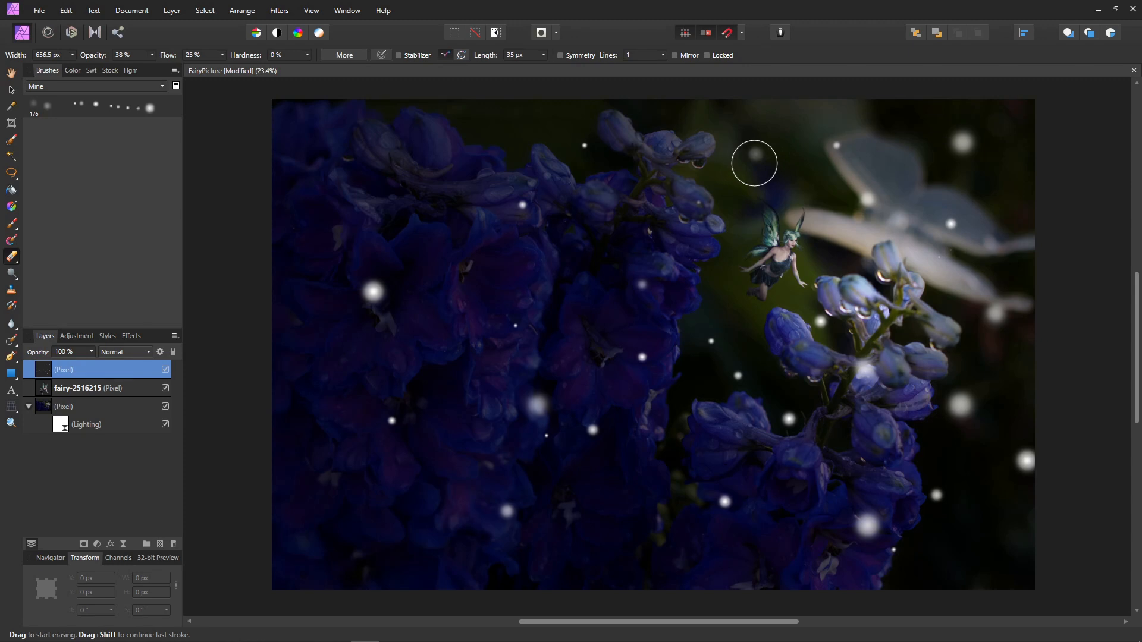
mouse_move(764, 149)
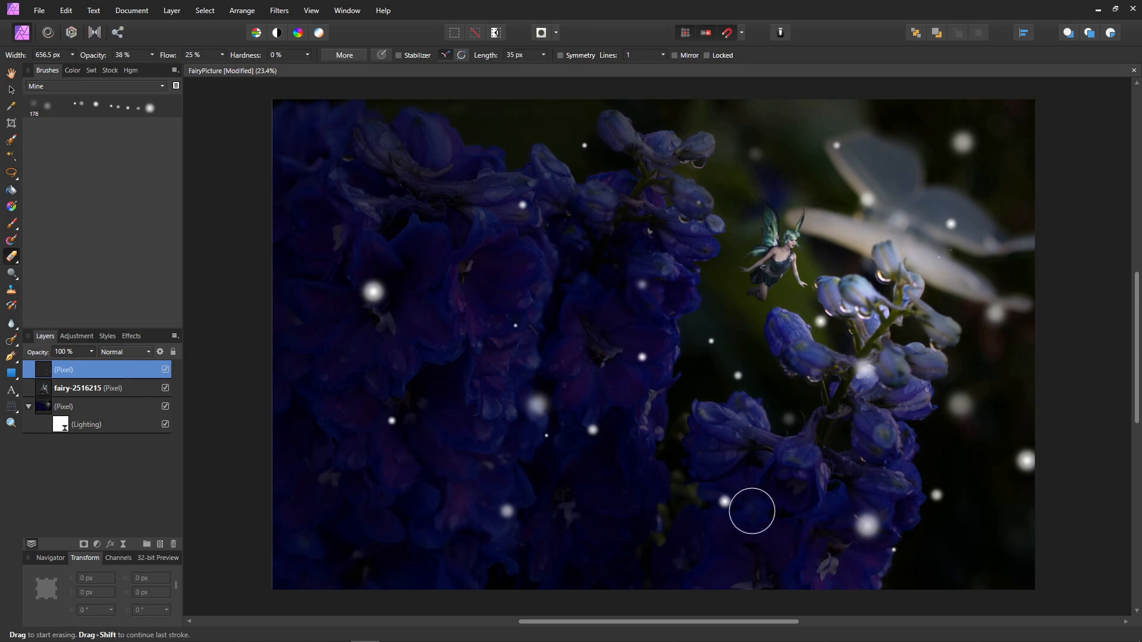
mouse_move(634, 429)
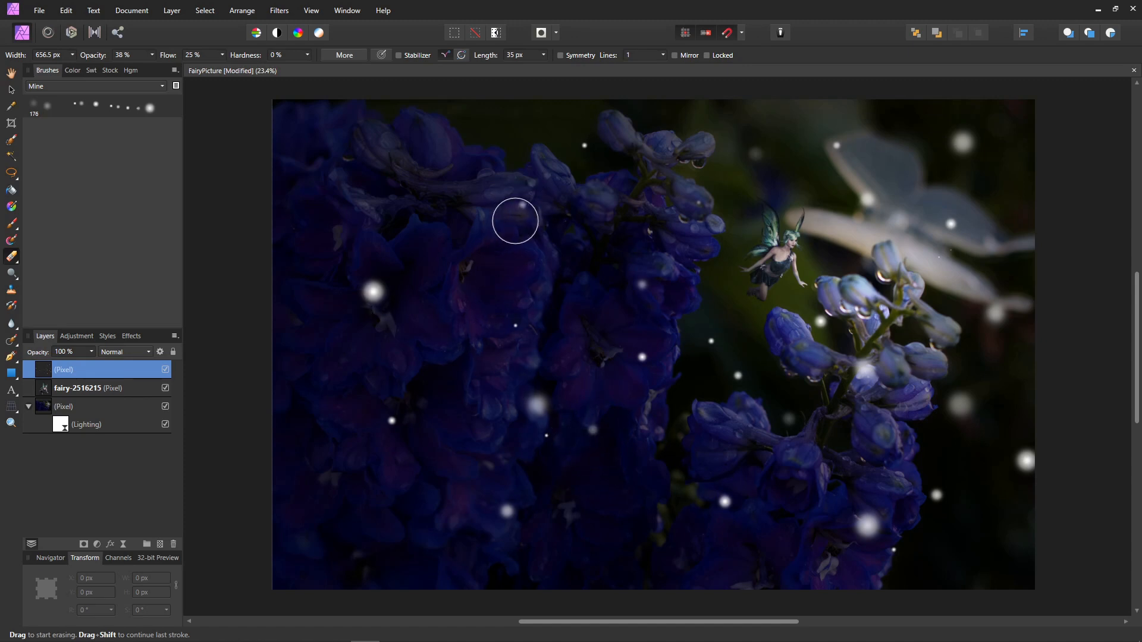
mouse_move(538, 458)
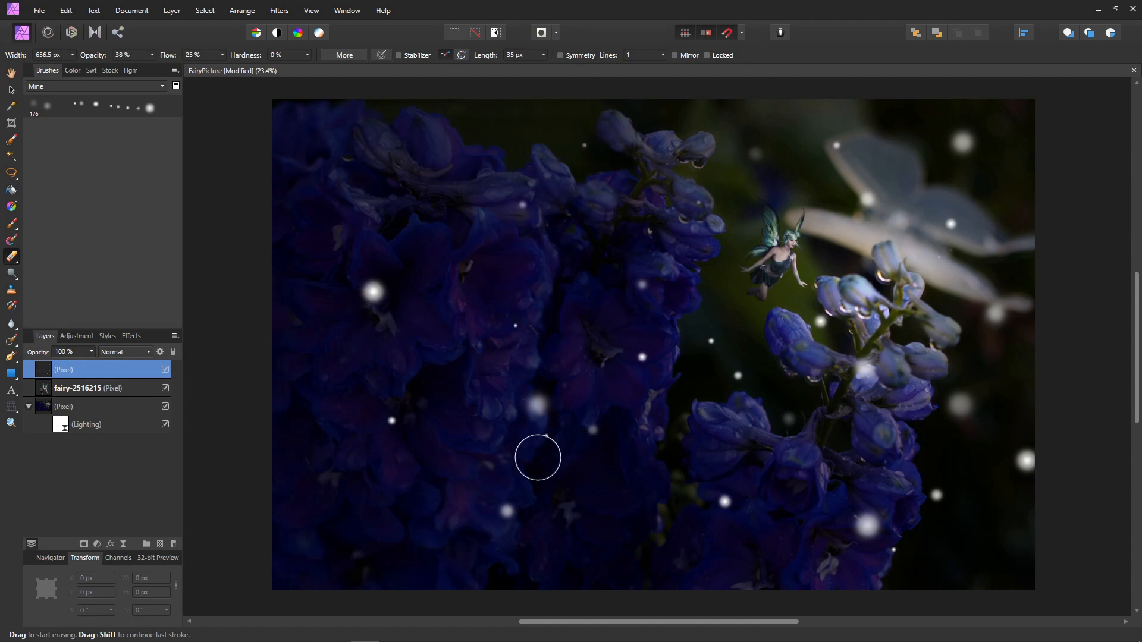
mouse_move(933, 352)
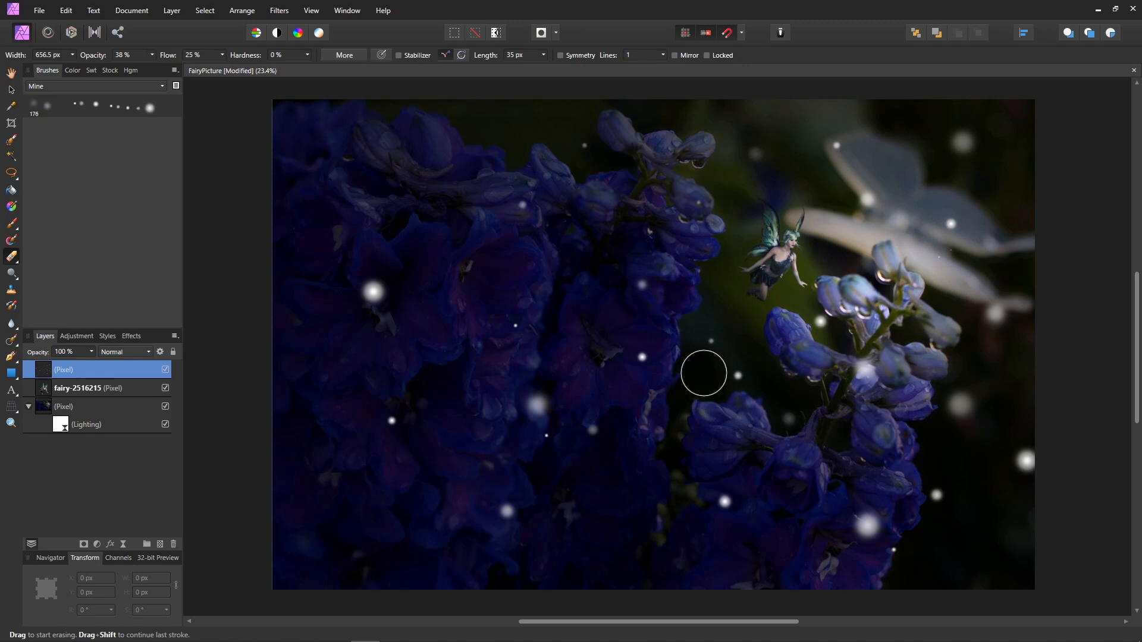
mouse_move(725, 319)
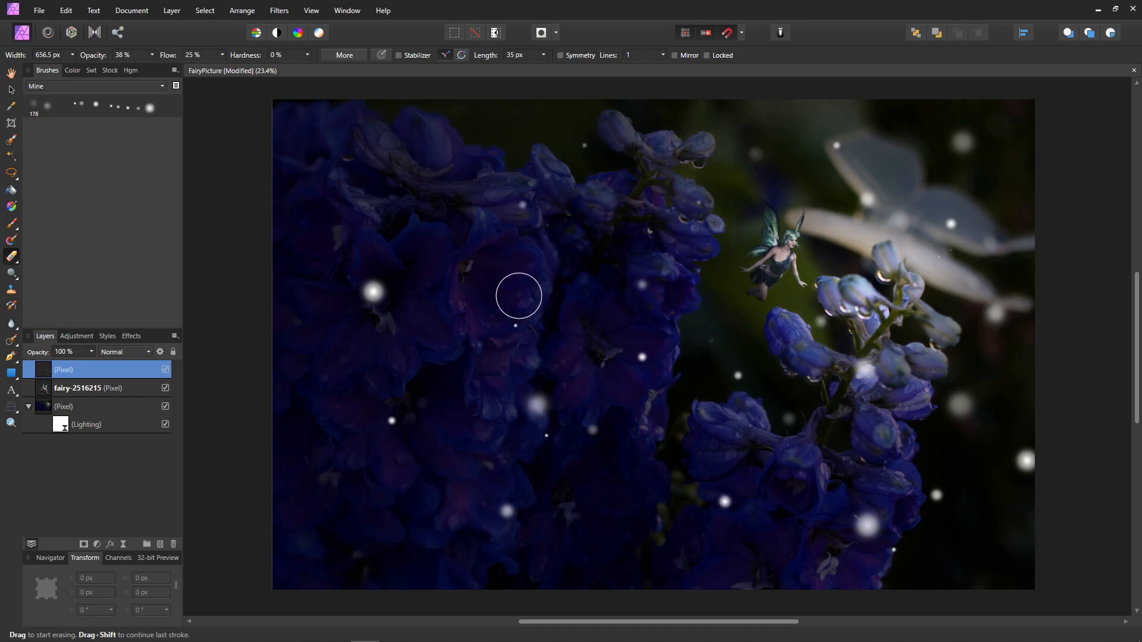
mouse_move(1024, 439)
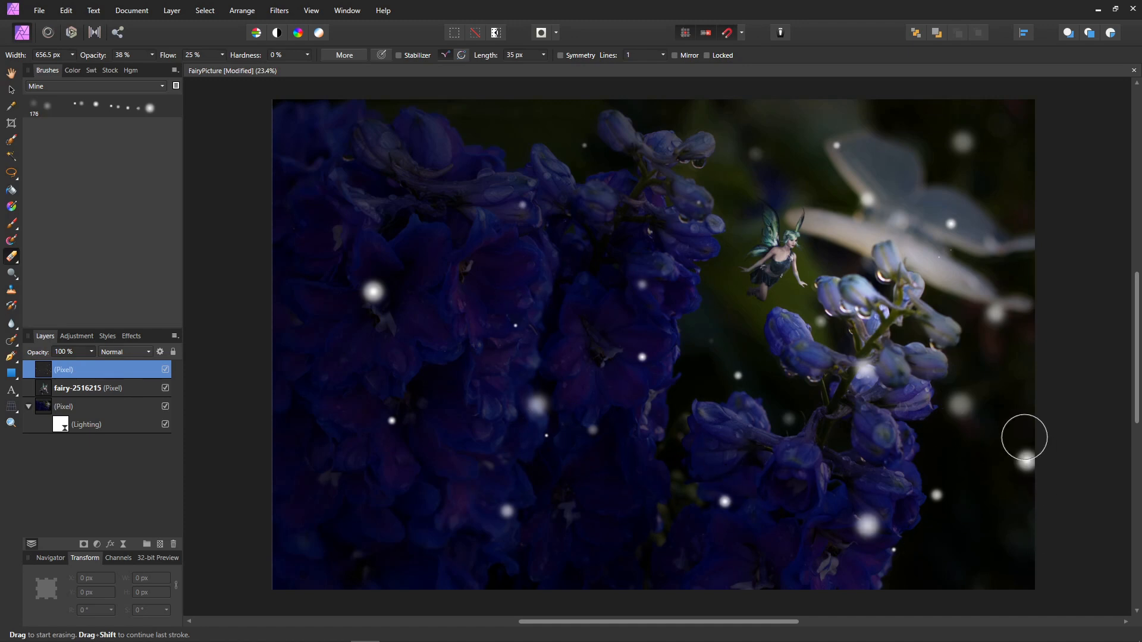
mouse_move(949, 439)
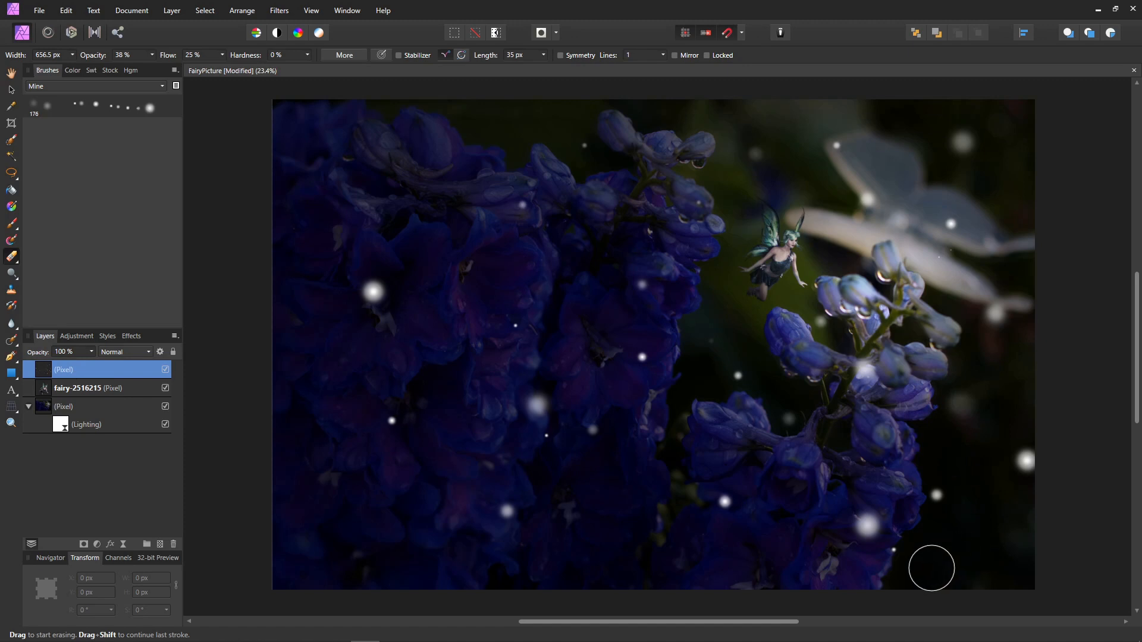
mouse_move(433, 529)
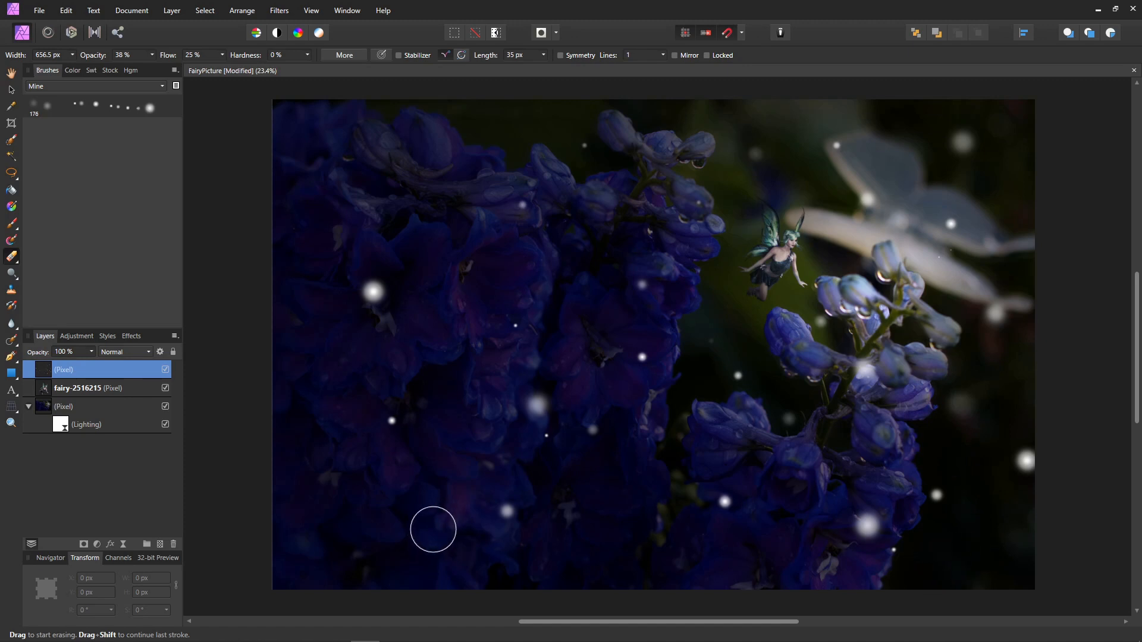
mouse_move(350, 434)
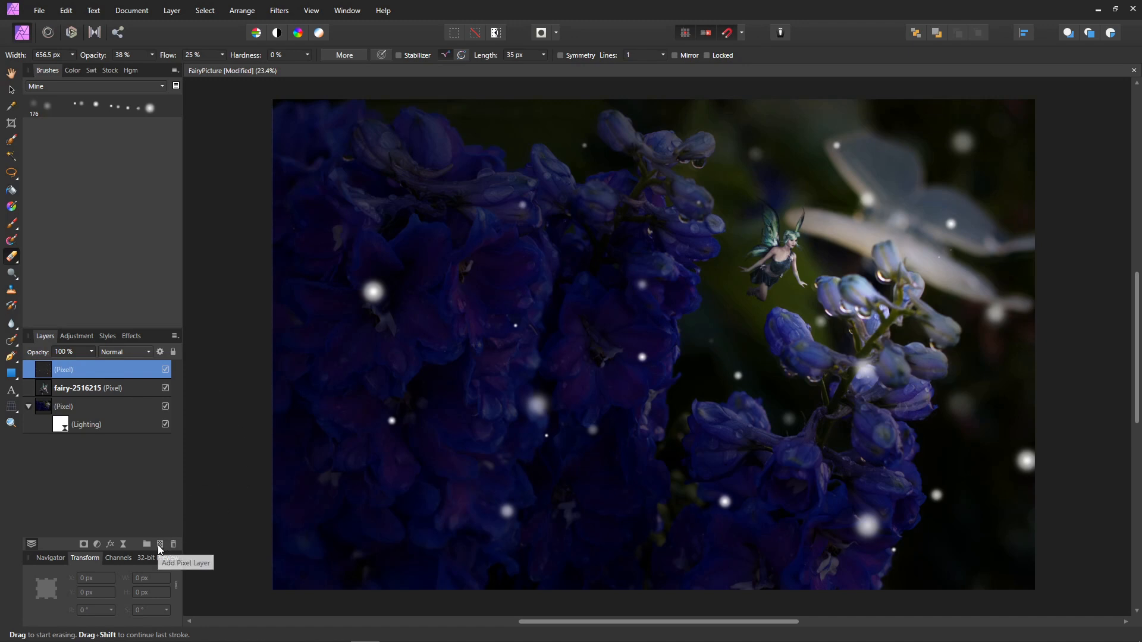
Paint grey with a soft brush over the left side and bottom on a new layer set to Multiply.
click(159, 544)
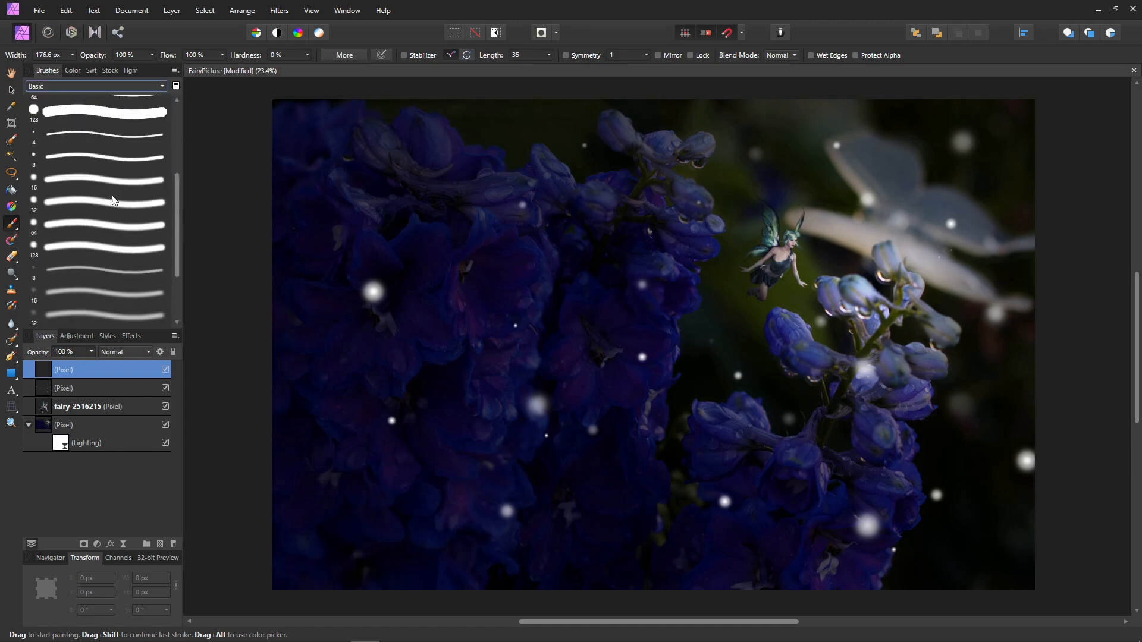
click(102, 271)
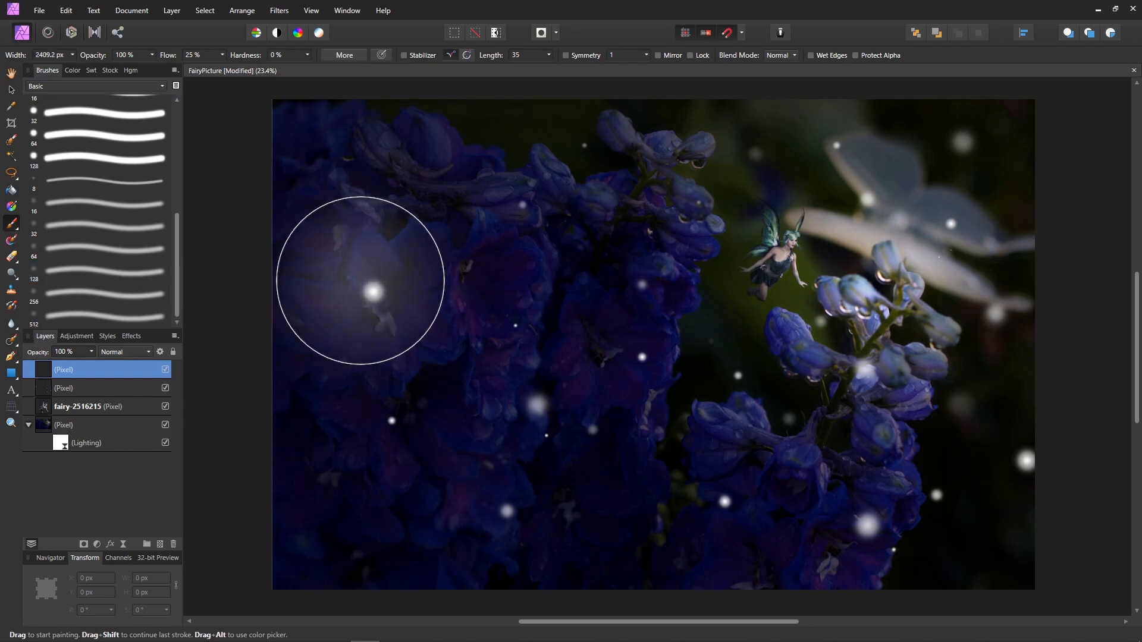
click(98, 71)
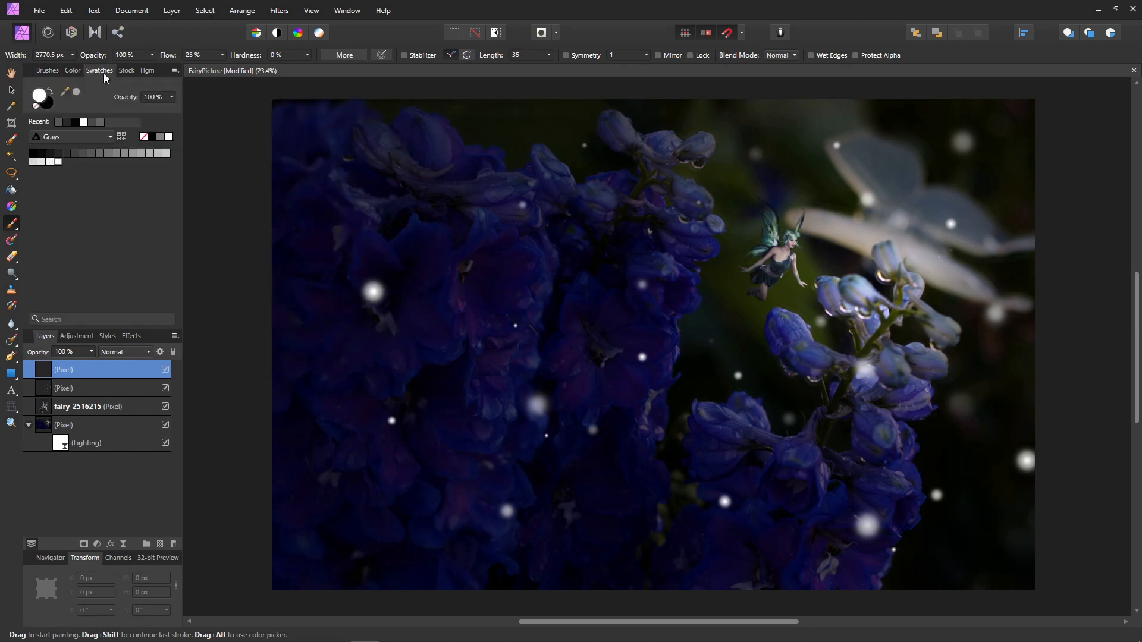
mouse_move(93, 155)
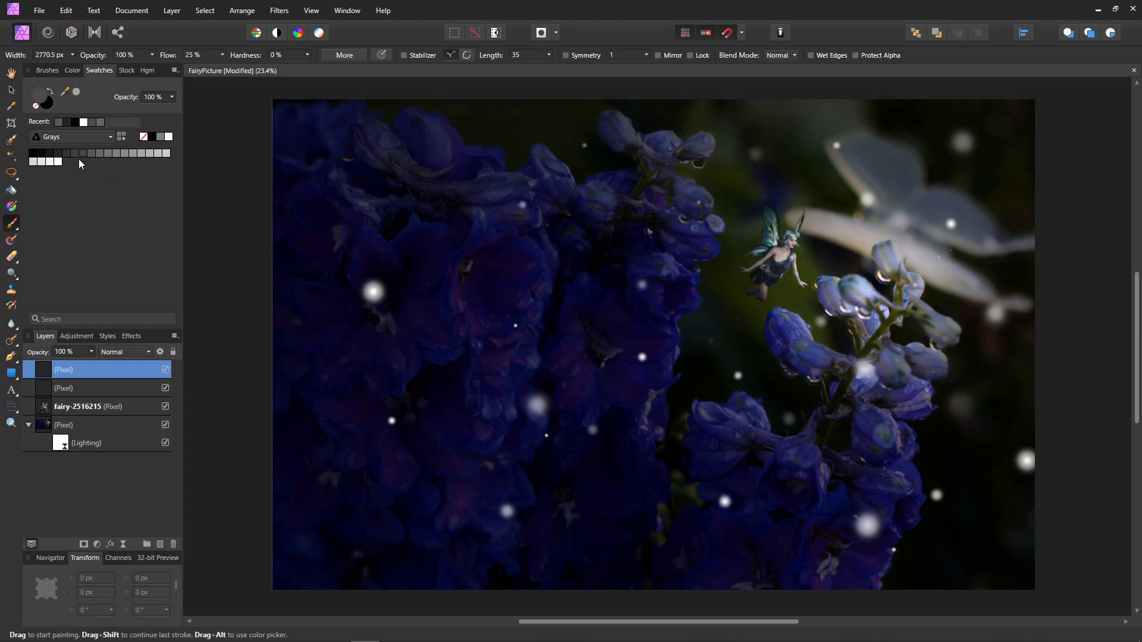
mouse_move(341, 267)
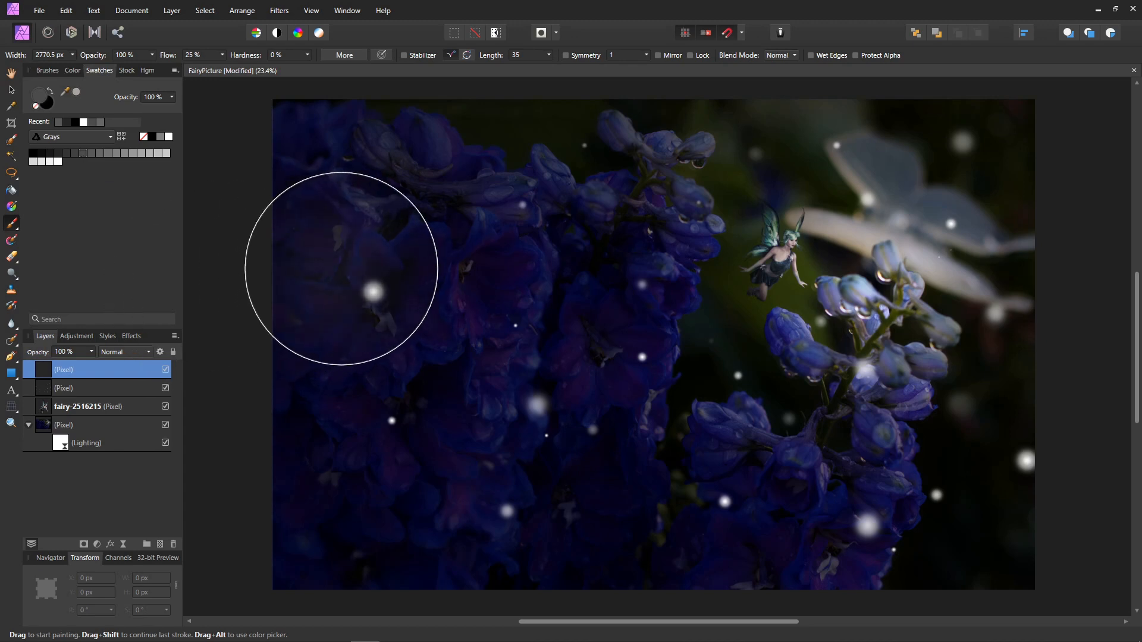
mouse_move(309, 160)
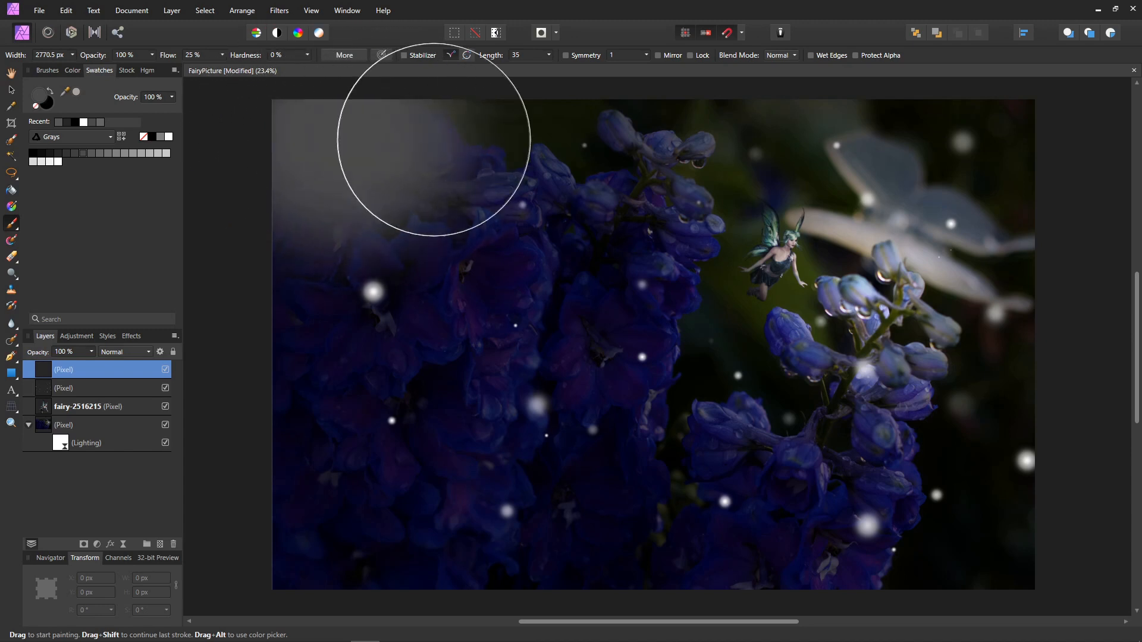
drag(433, 138, 346, 371)
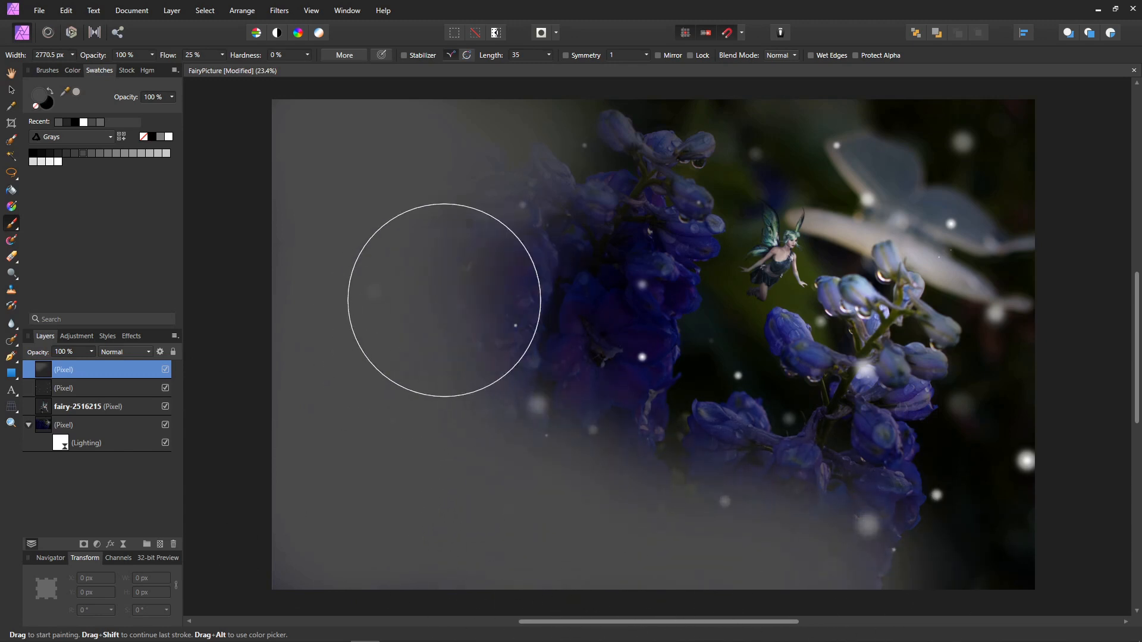
drag(444, 299, 929, 575)
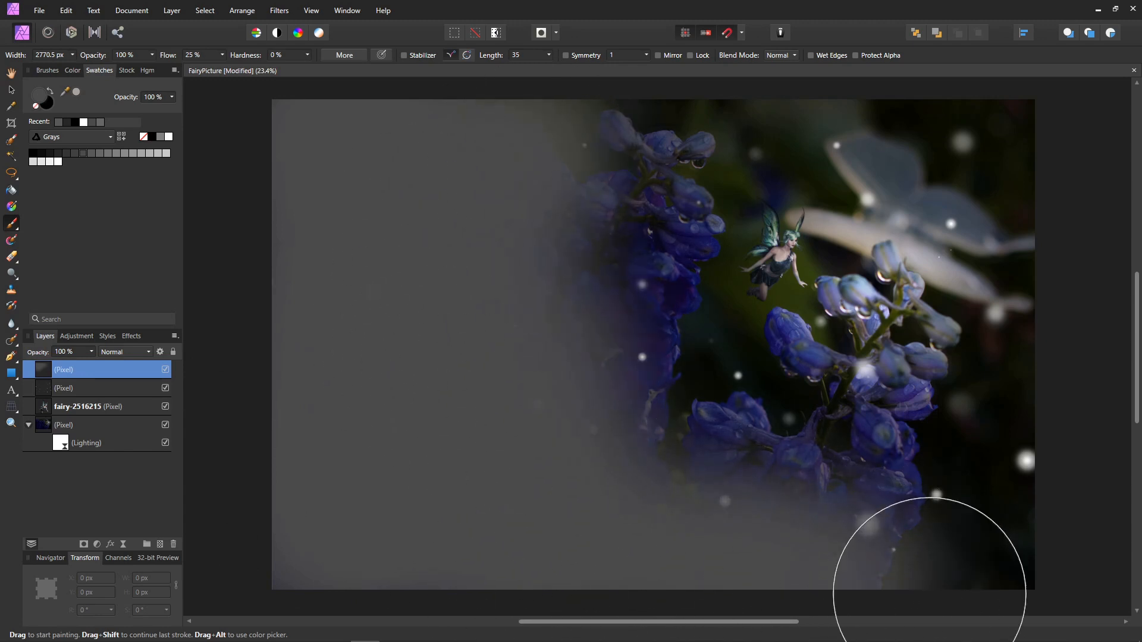
drag(925, 572, 551, 167)
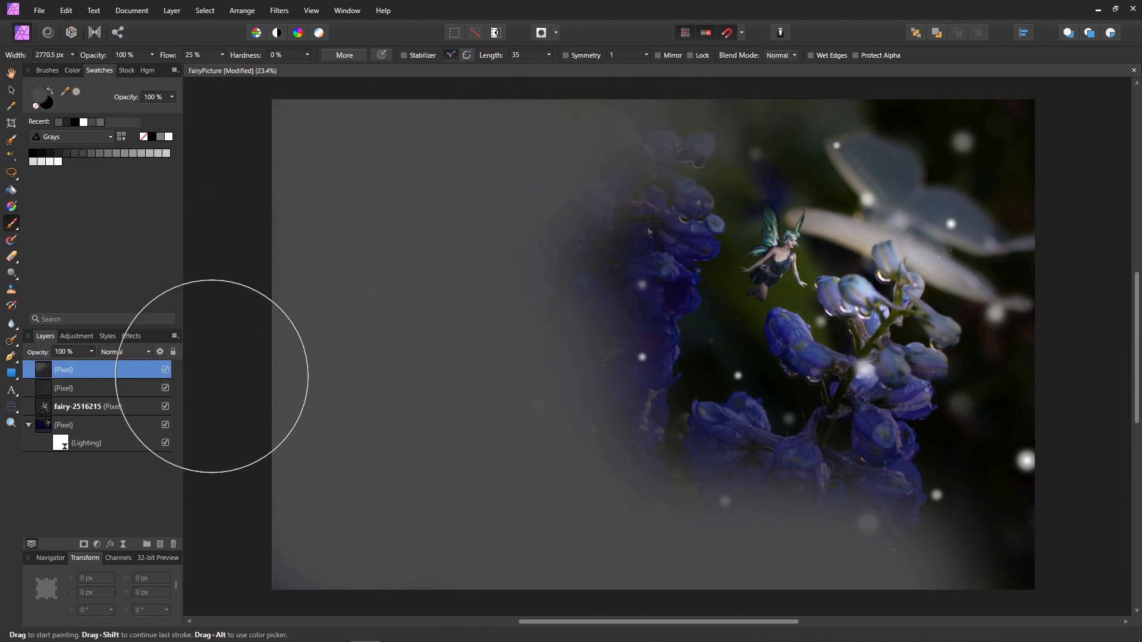
click(124, 353)
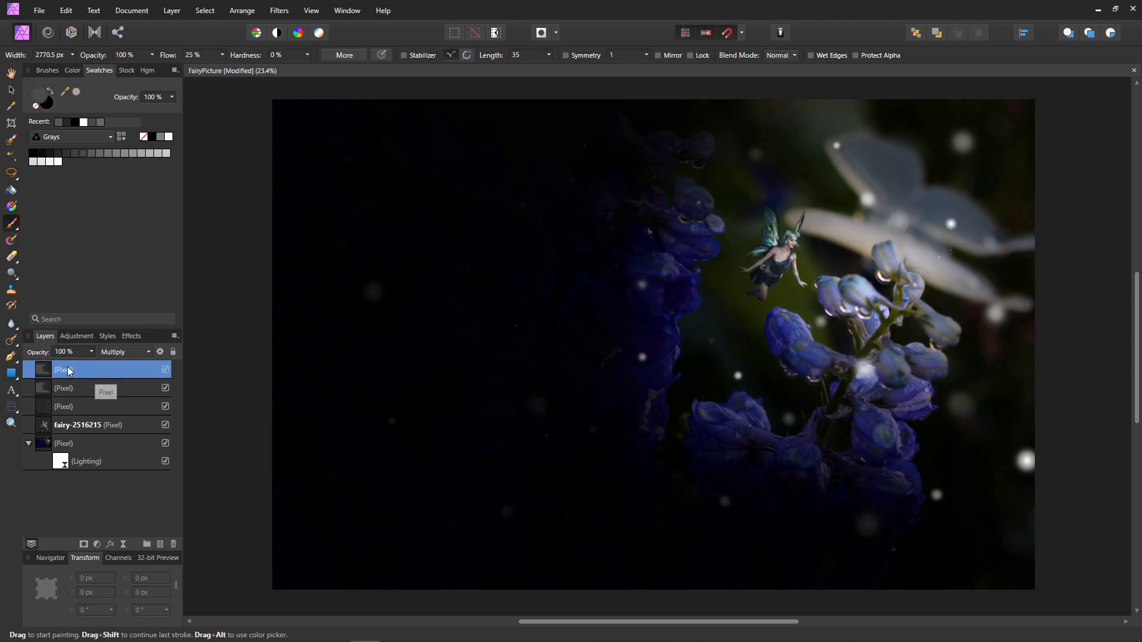
mouse_move(77, 394)
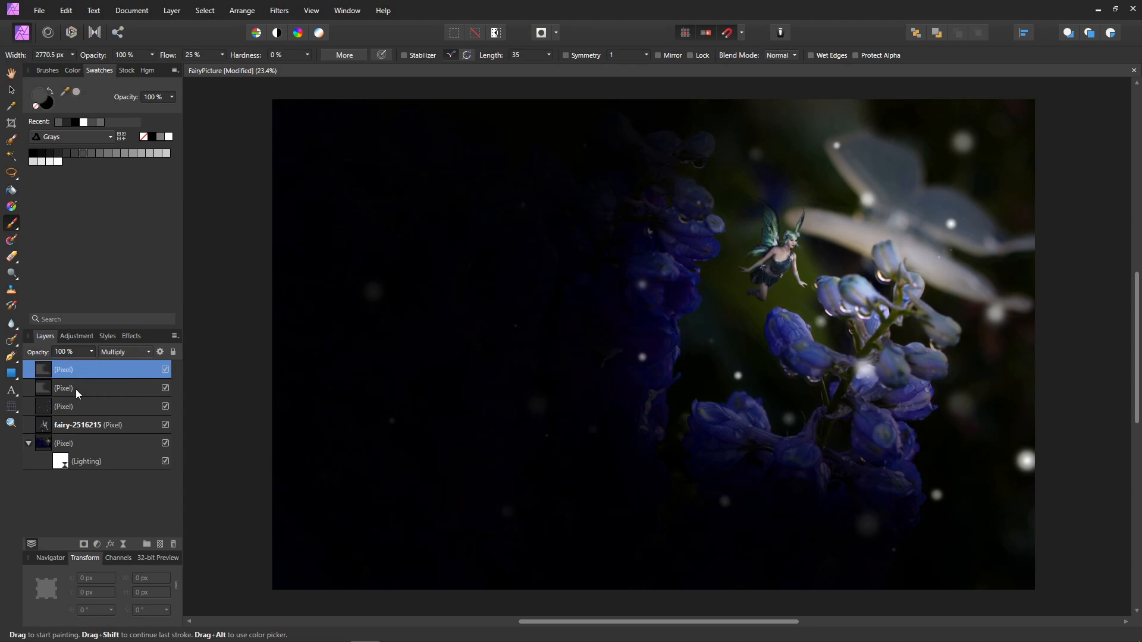
Group both shadow pixel layers and rename the group 'shadows'.
click(79, 388)
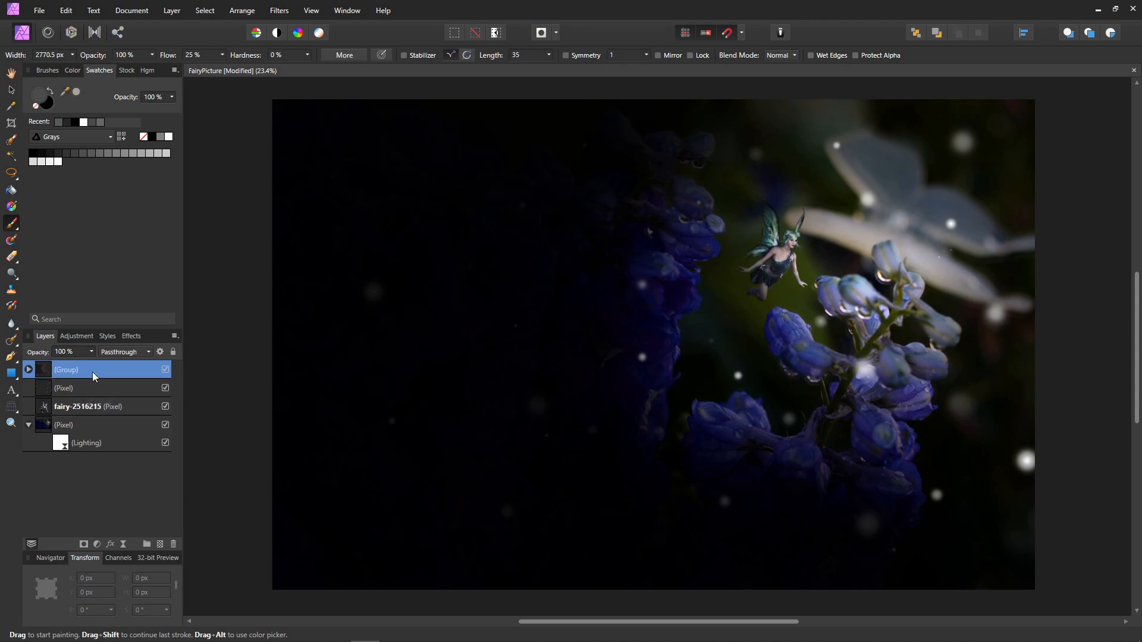
double_click(93, 369)
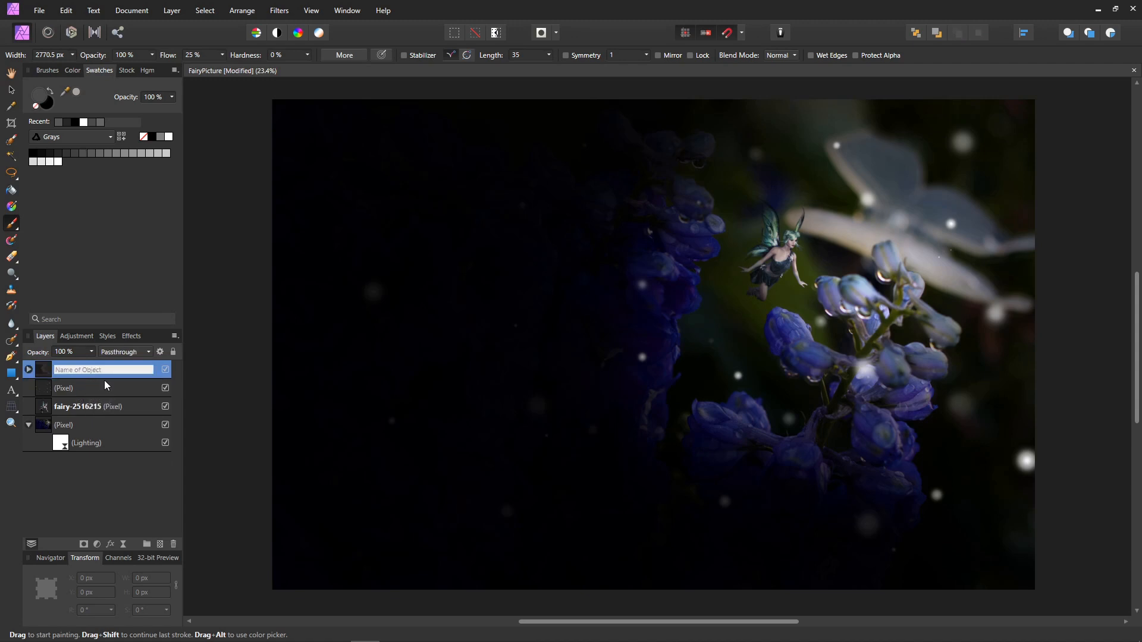
text(shadows)
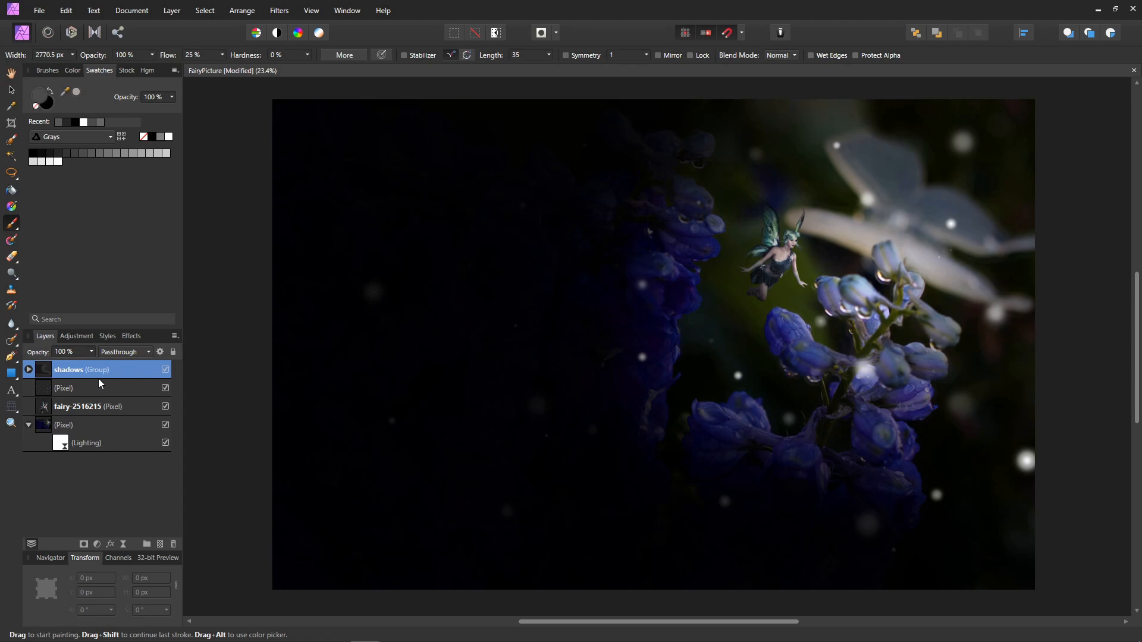
mouse_move(952, 192)
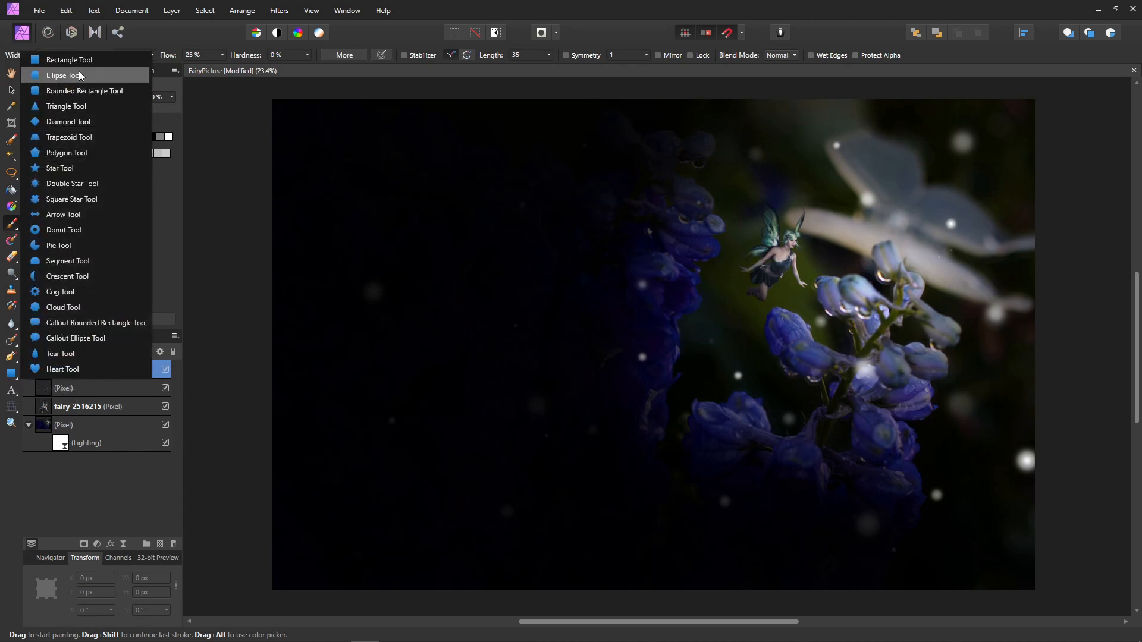
Draw a tall white-filled ellipse over the fairy and flowers on the right side.
click(65, 75)
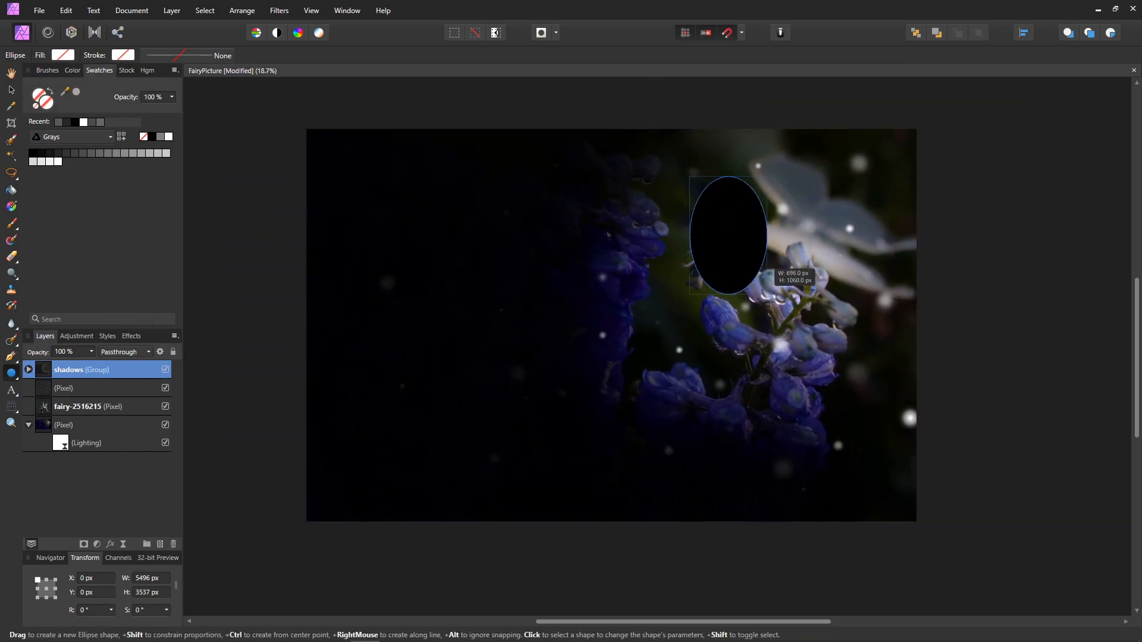
drag(772, 288, 908, 501)
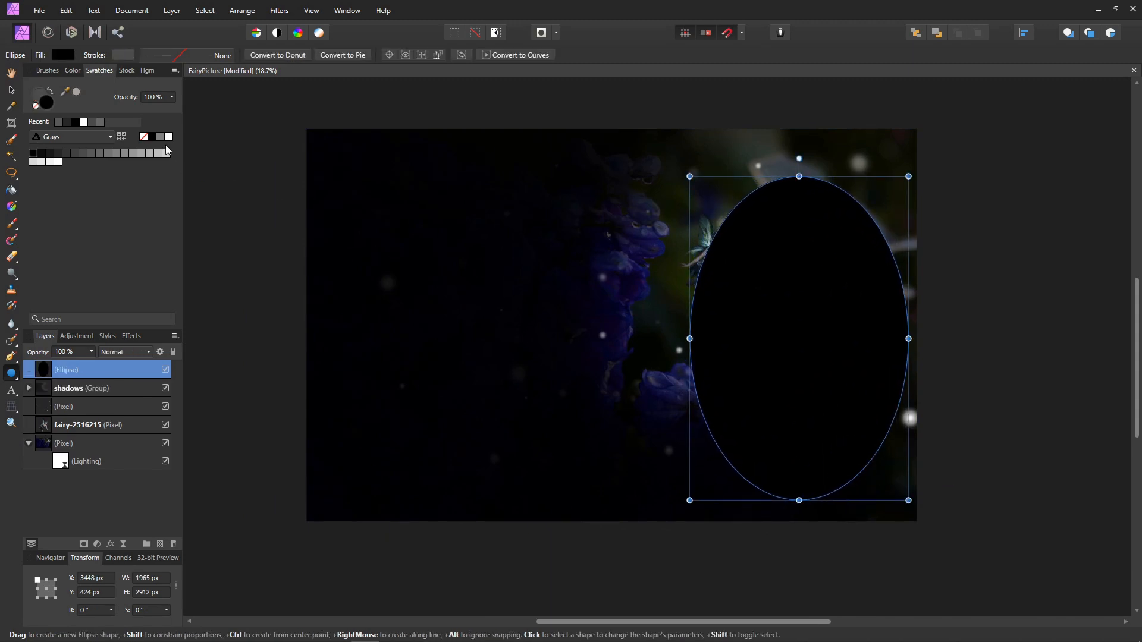
click(279, 11)
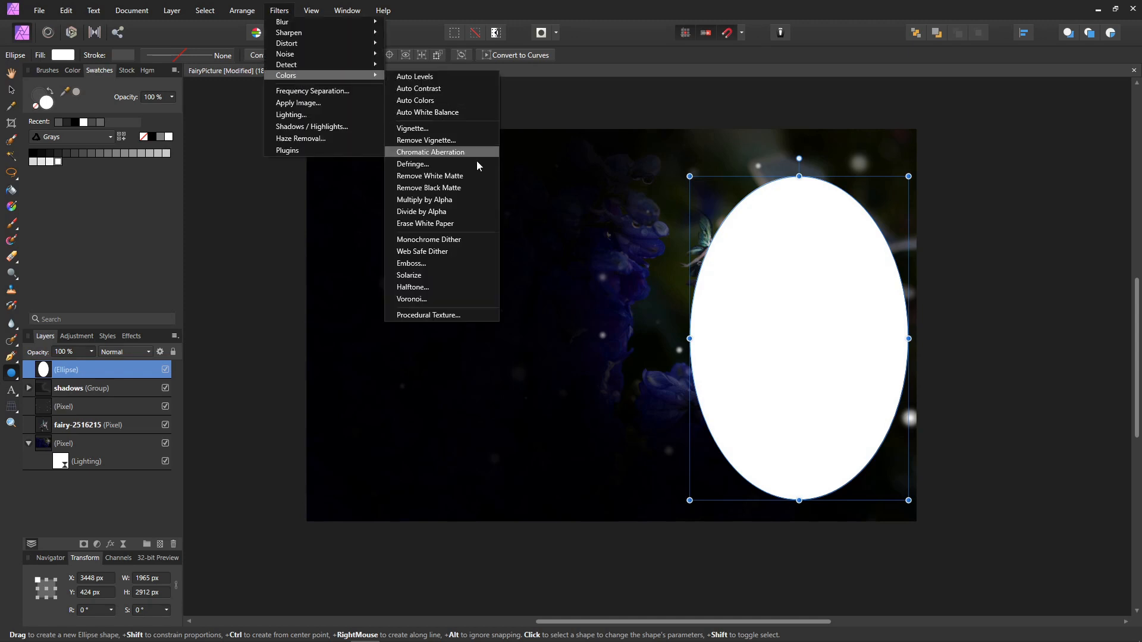
Apply the Droplets procedural texture preset and settle on a medium droplet offset.
click(428, 314)
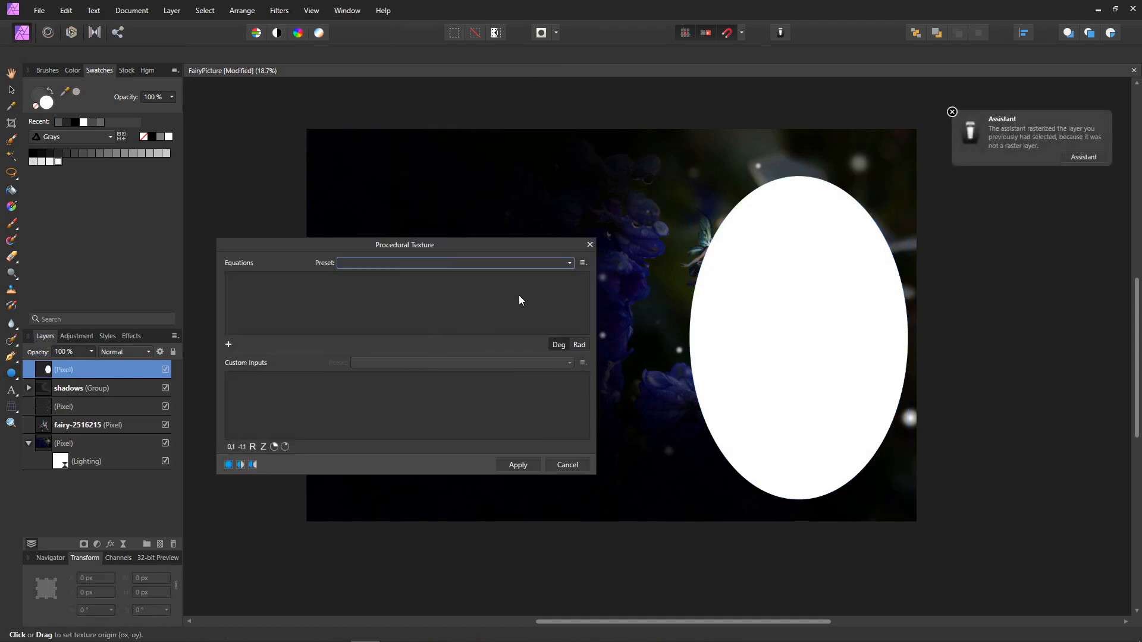
click(570, 263)
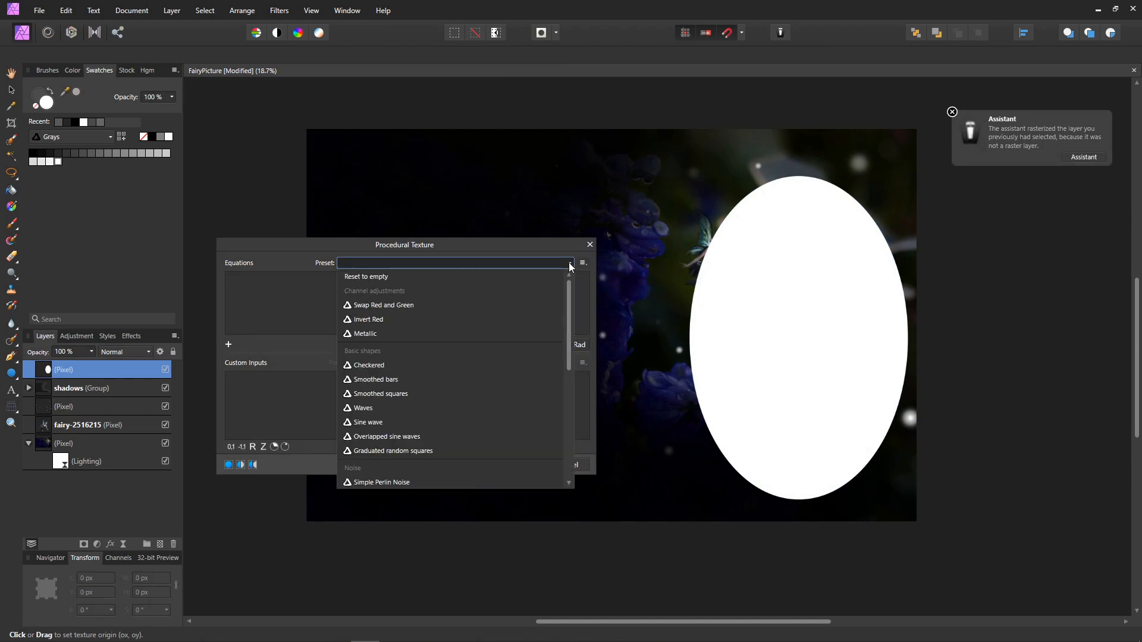
mouse_move(531, 305)
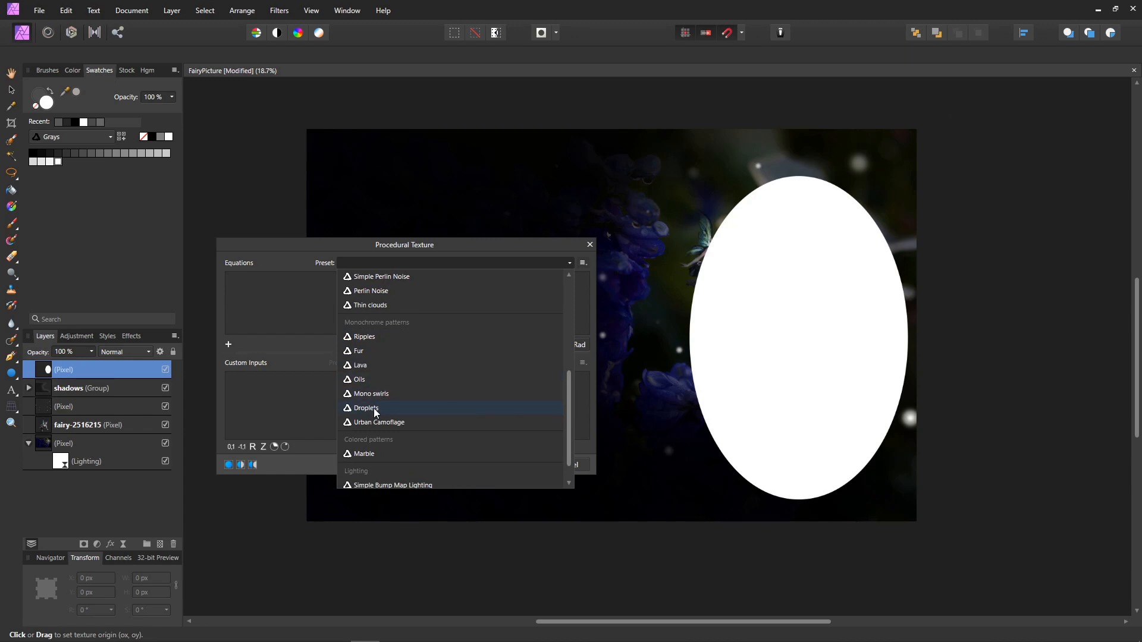
click(367, 407)
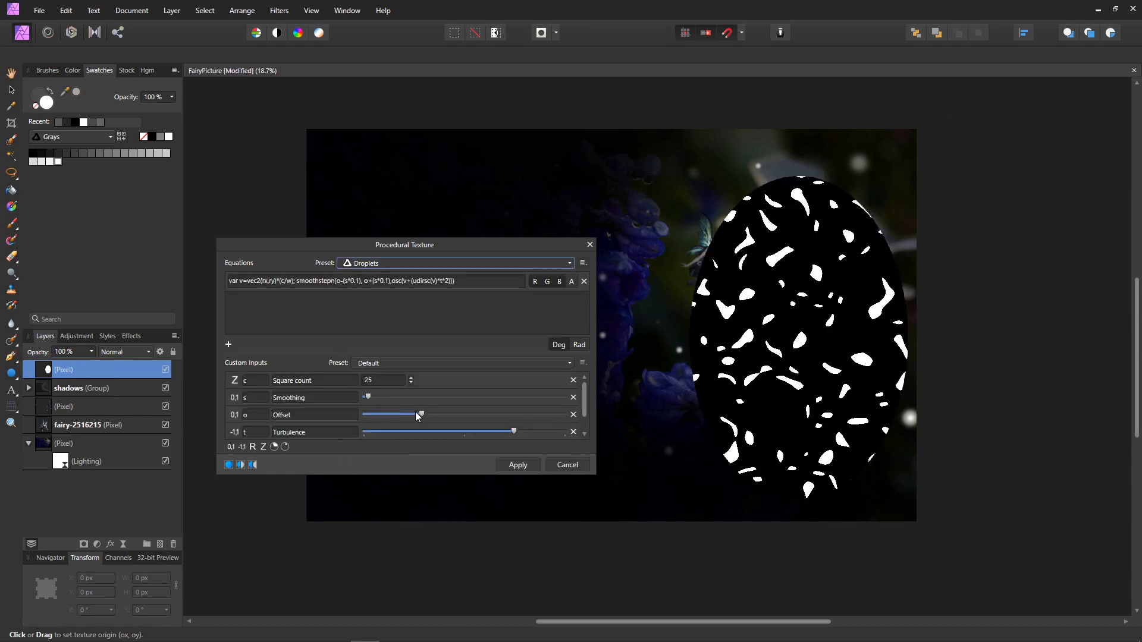
drag(421, 413, 495, 414)
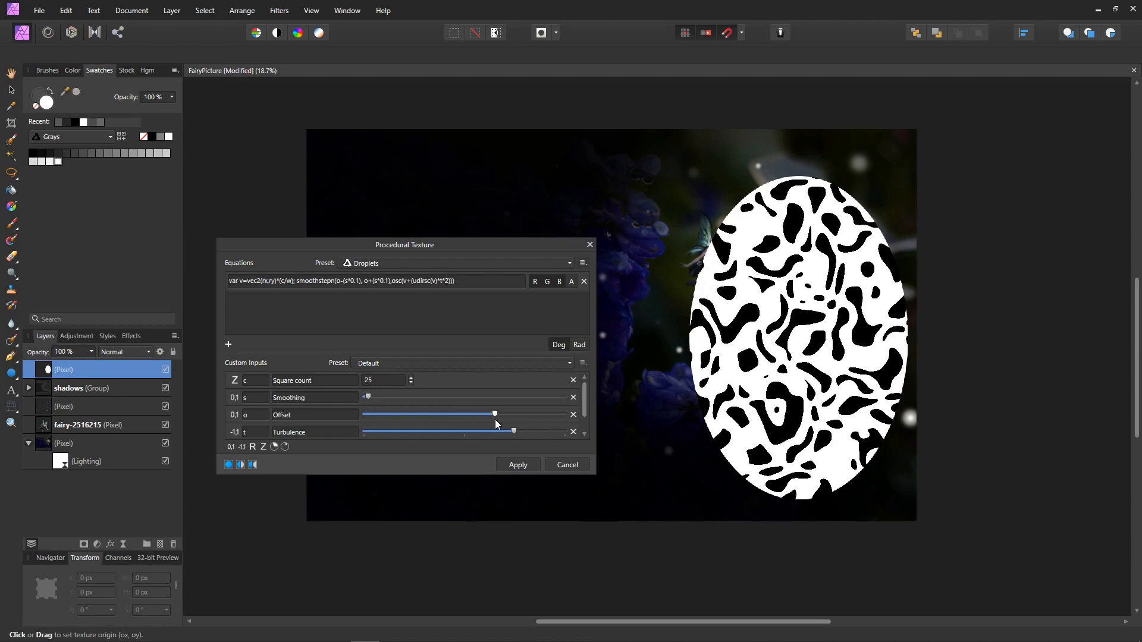
drag(495, 414, 457, 414)
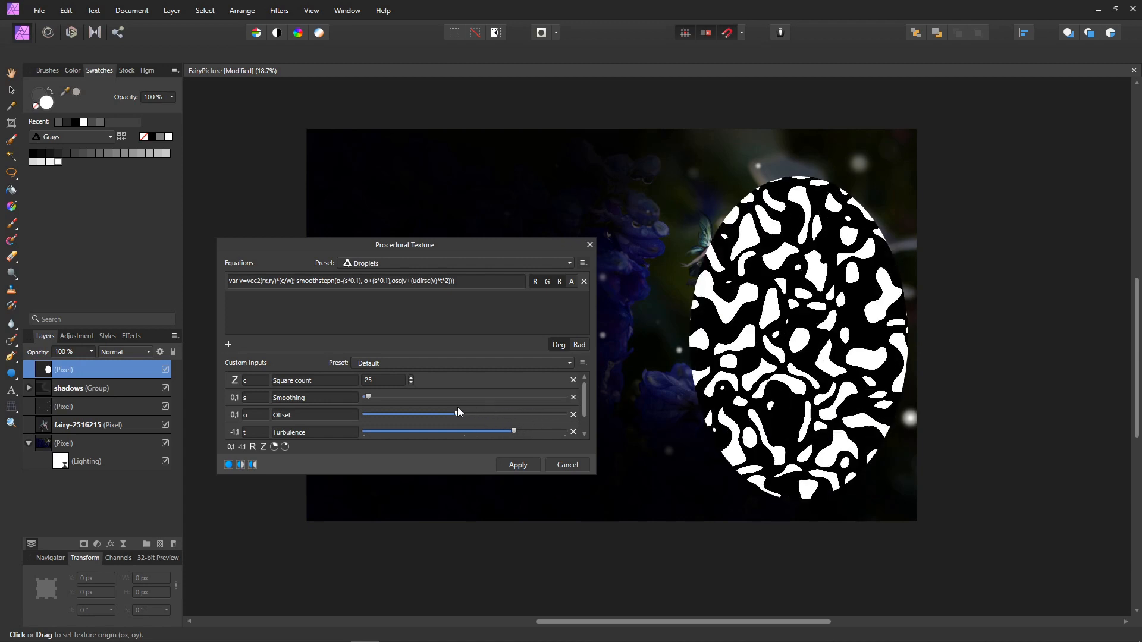
drag(456, 414, 420, 414)
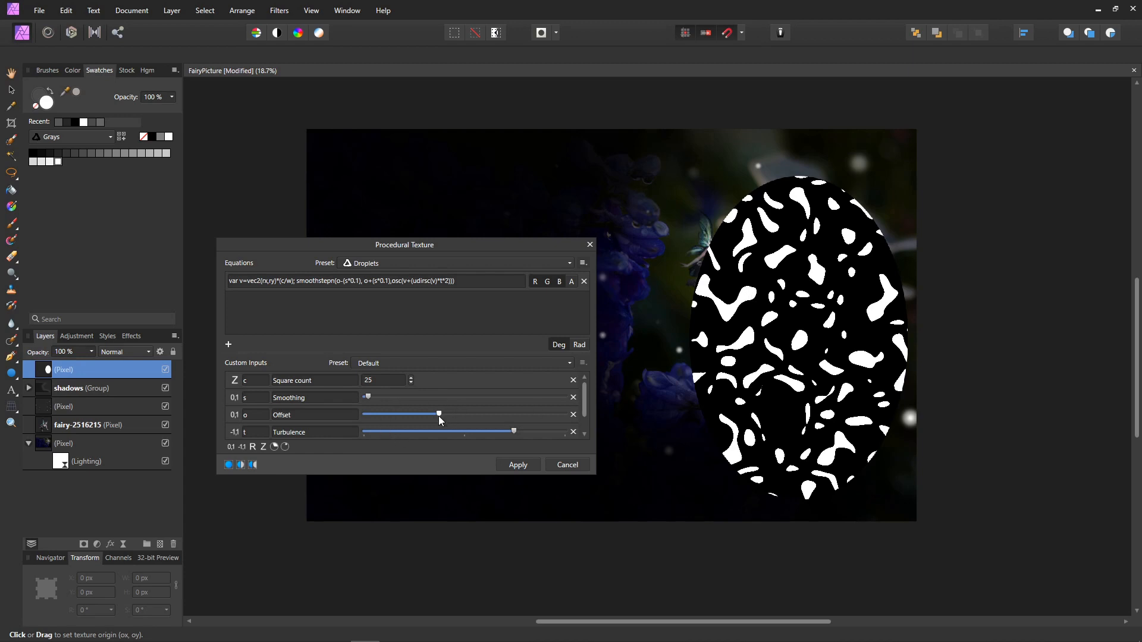
drag(439, 414, 457, 414)
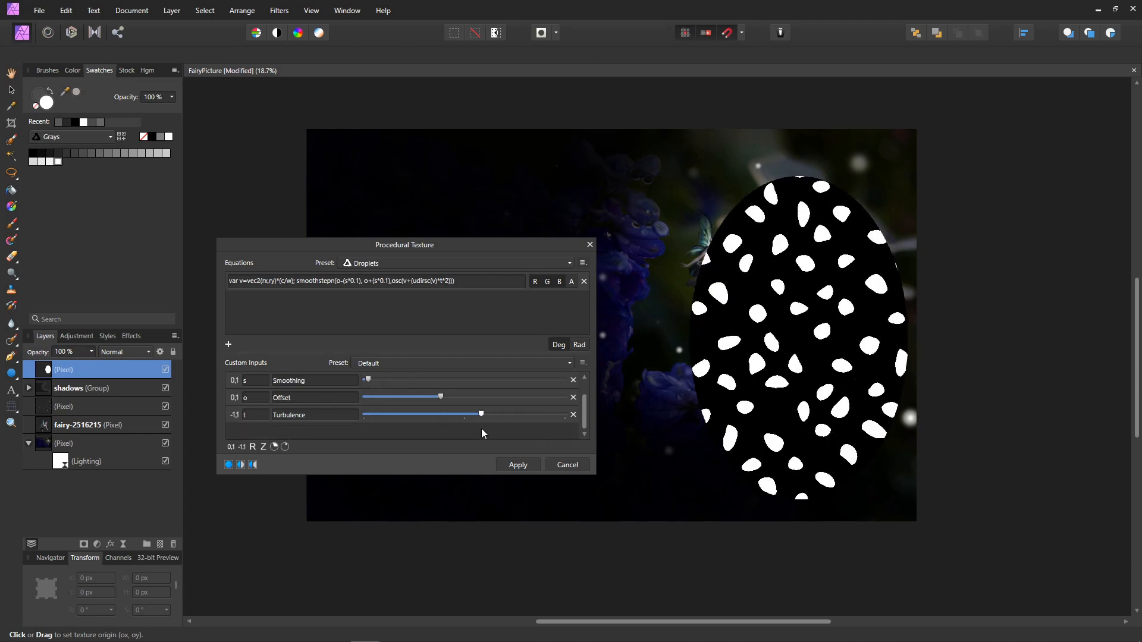
Raise the turbulence for distorted swirly streaks and apply the texture to the ellipse.
drag(481, 414, 405, 414)
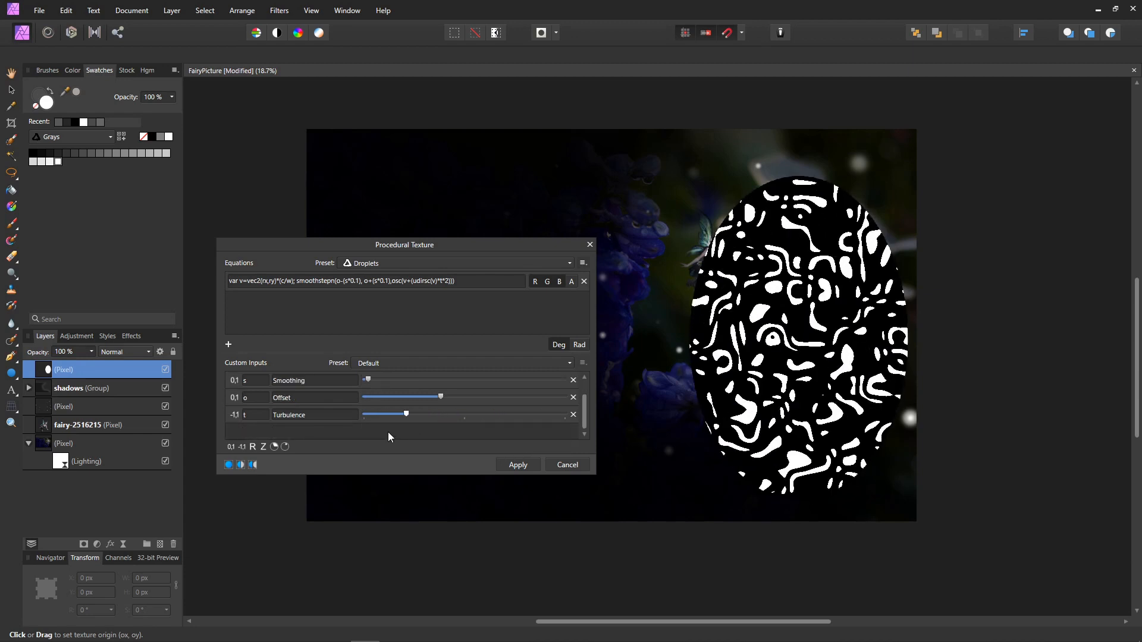
drag(404, 414, 553, 414)
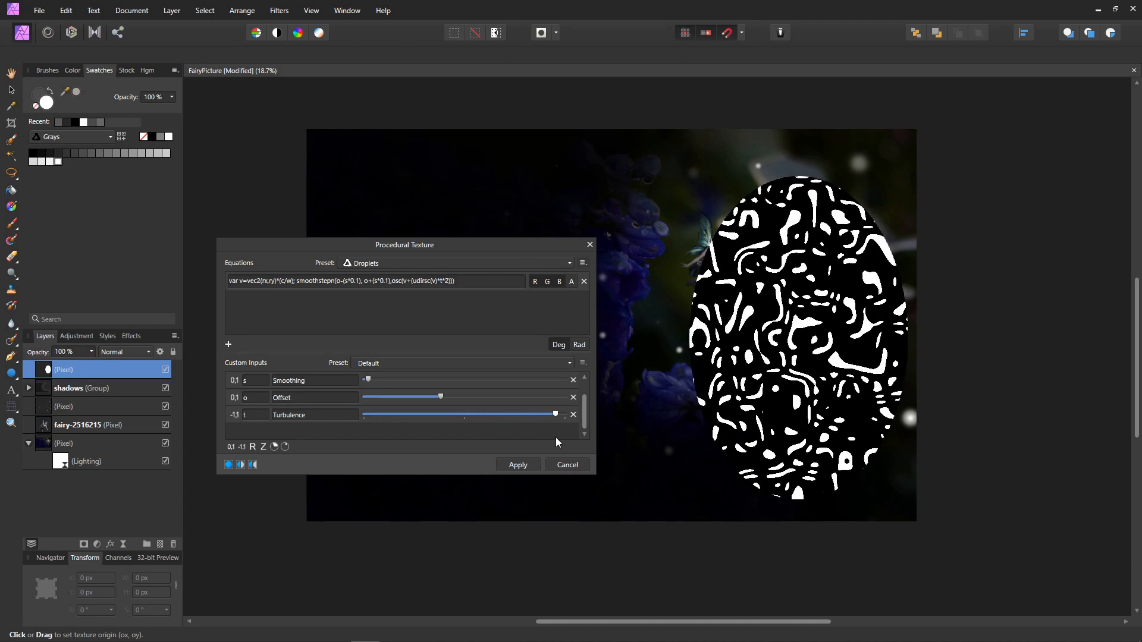
click(517, 465)
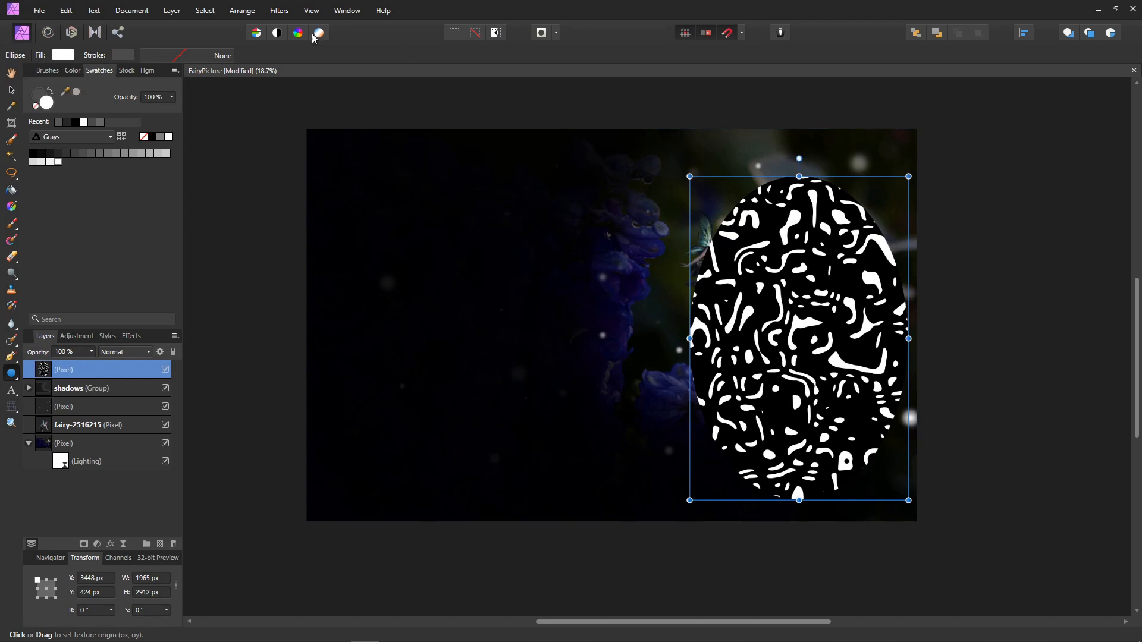
Apply a Zoom Blur with radius 800 px to stretch the droplets into light rays.
click(278, 11)
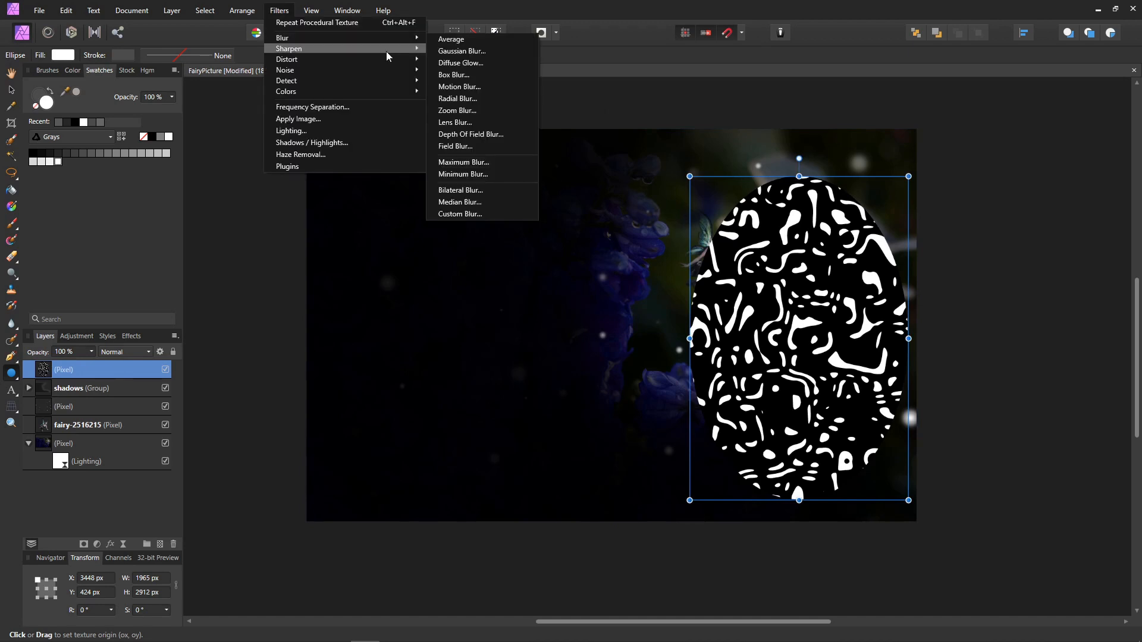
click(457, 110)
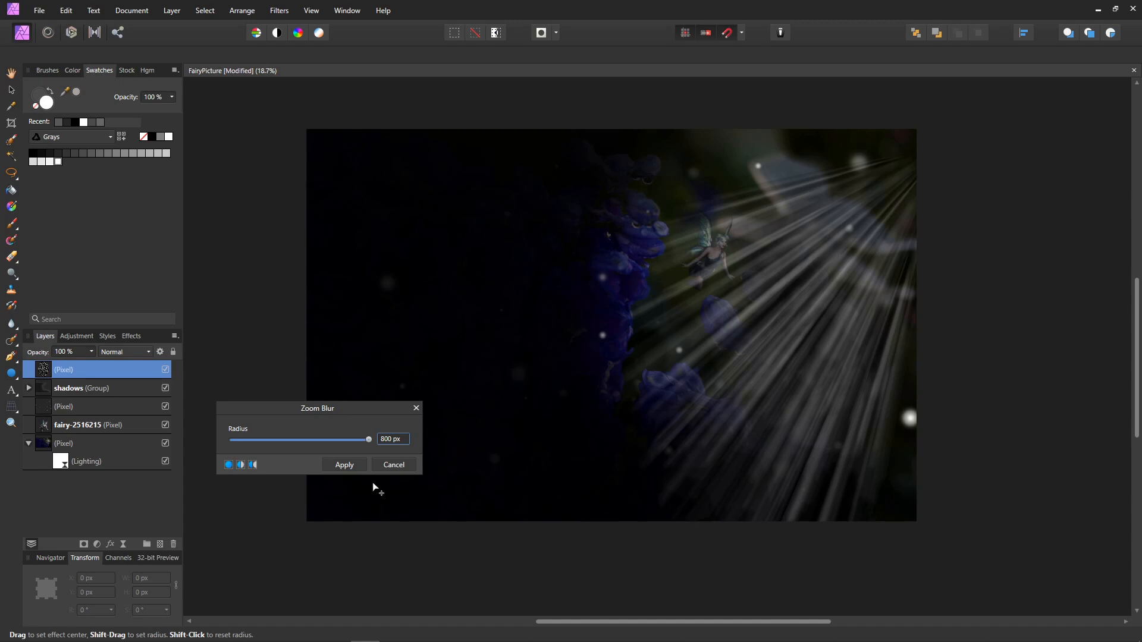
drag(367, 439, 233, 439)
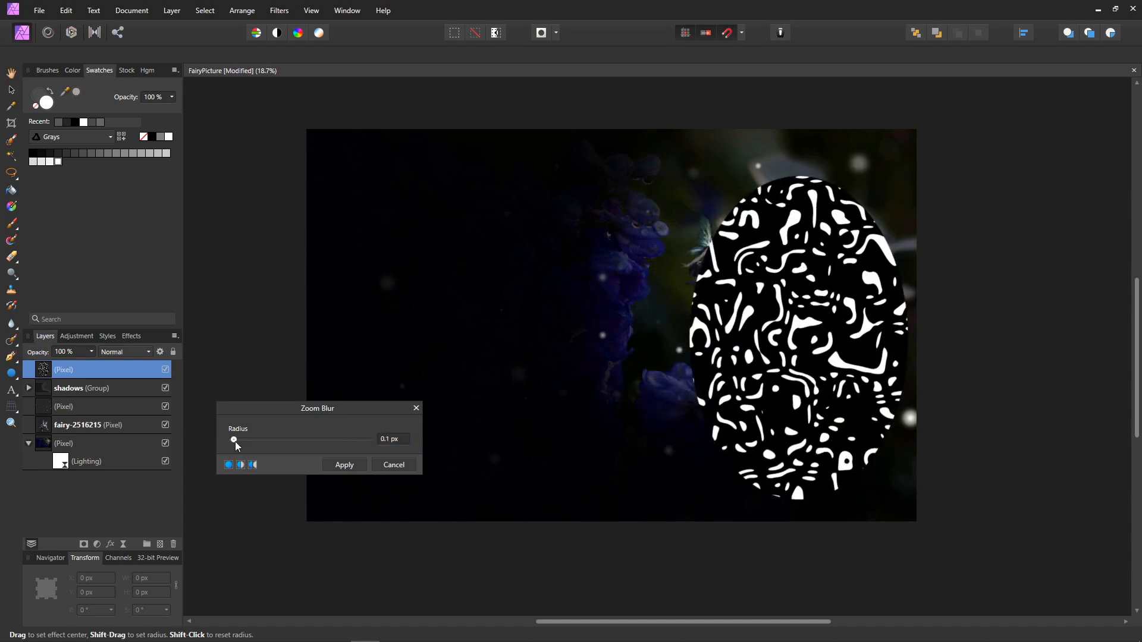
drag(235, 439, 369, 439)
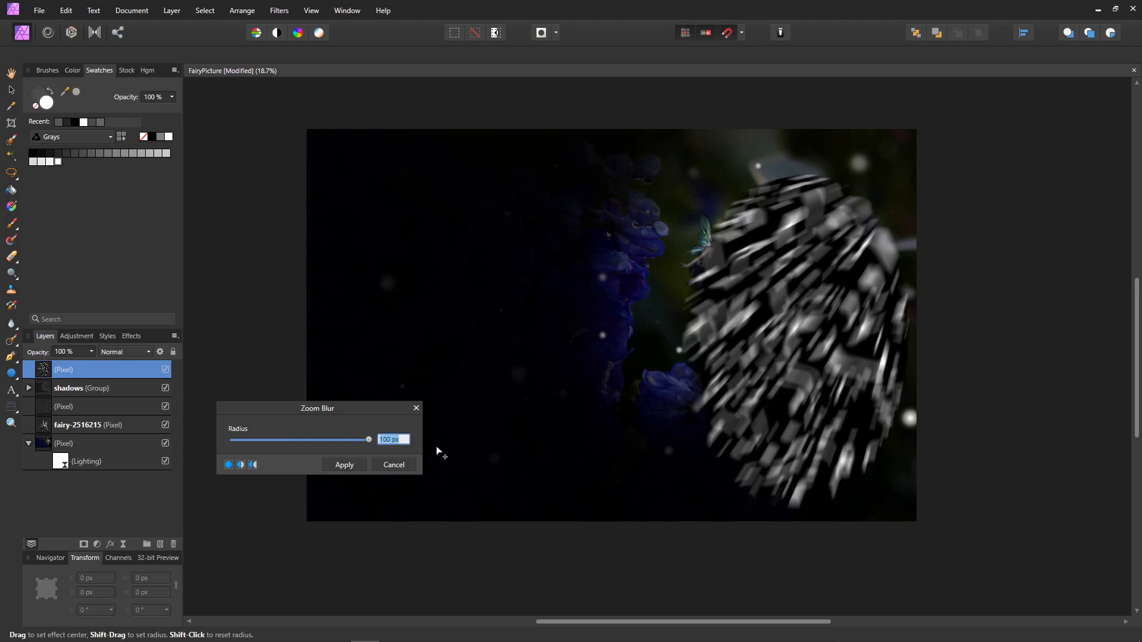
text(80)
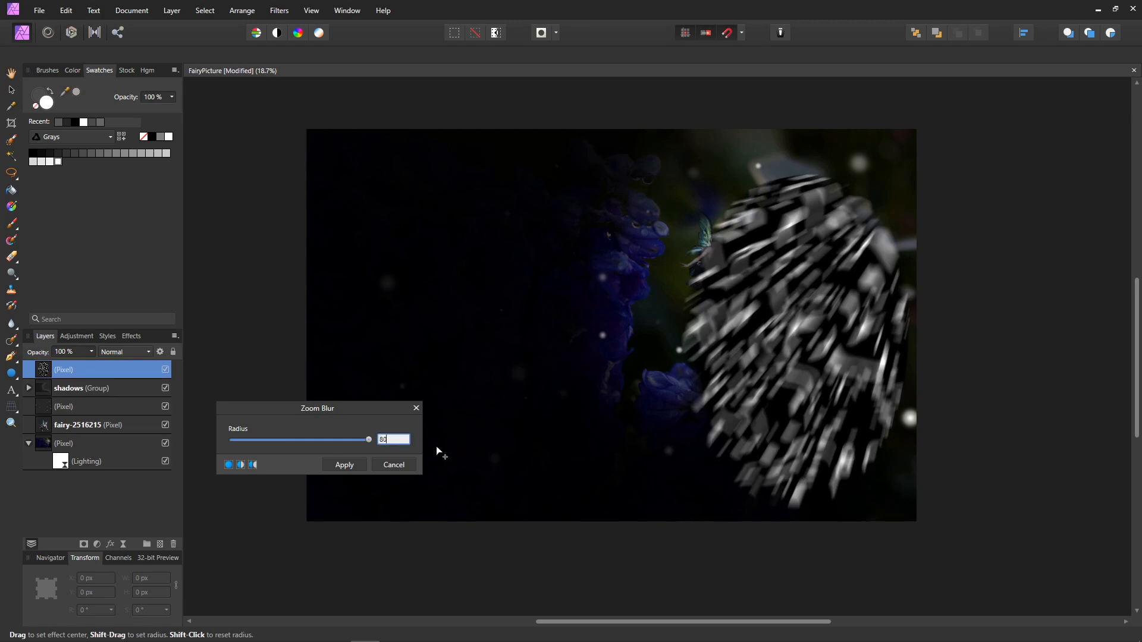
text(800 px)
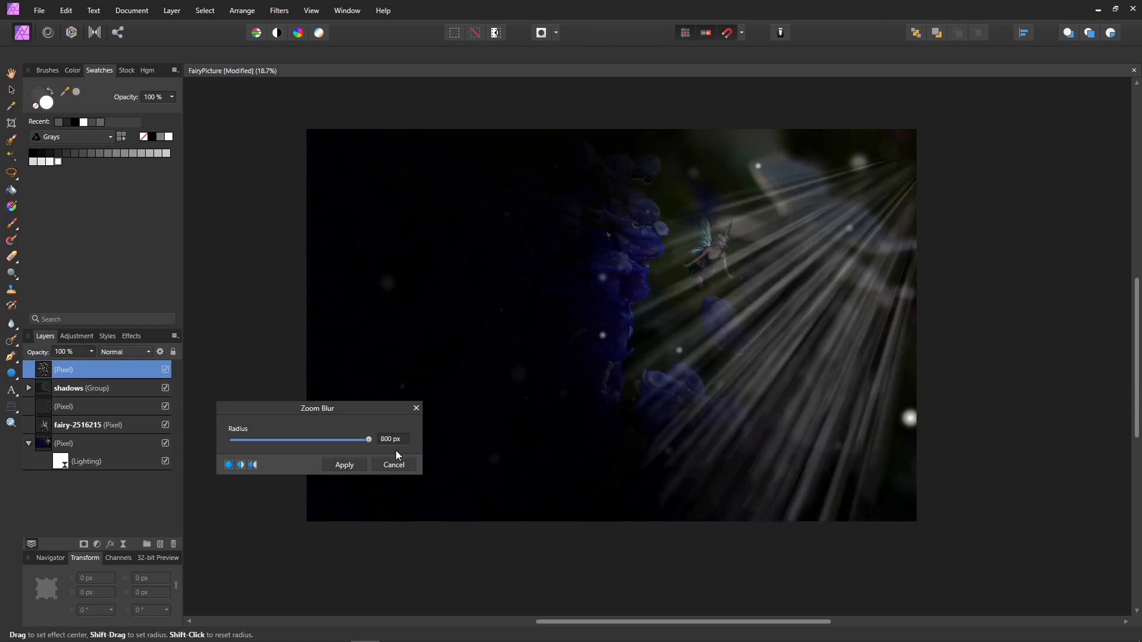
click(344, 465)
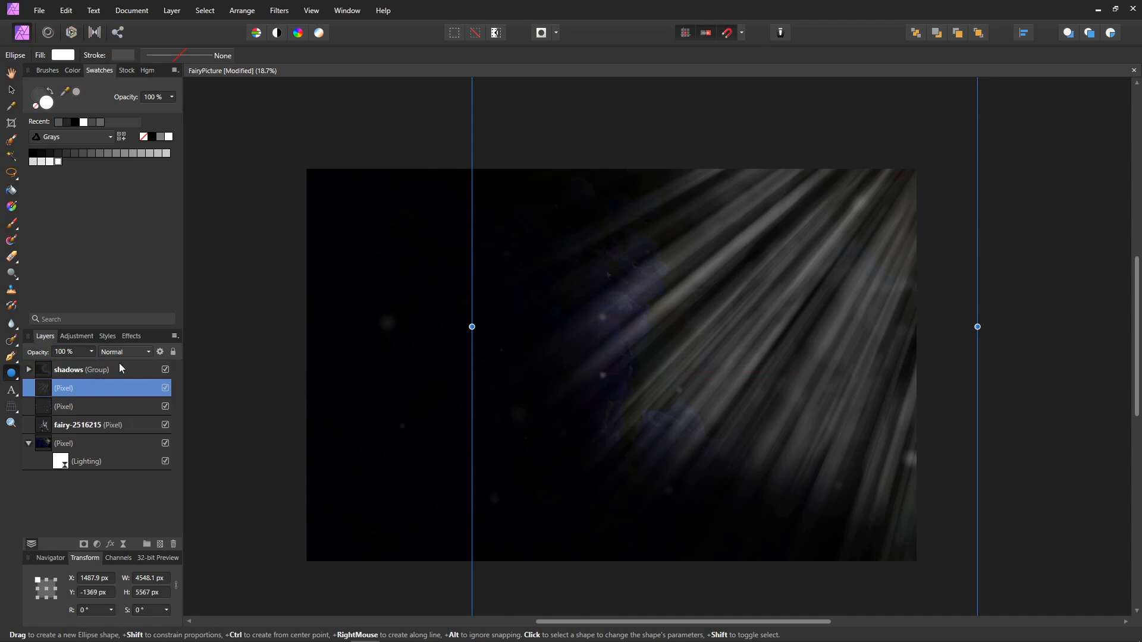
Set the rays layer to Screen blend mode at about 81% opacity.
click(123, 352)
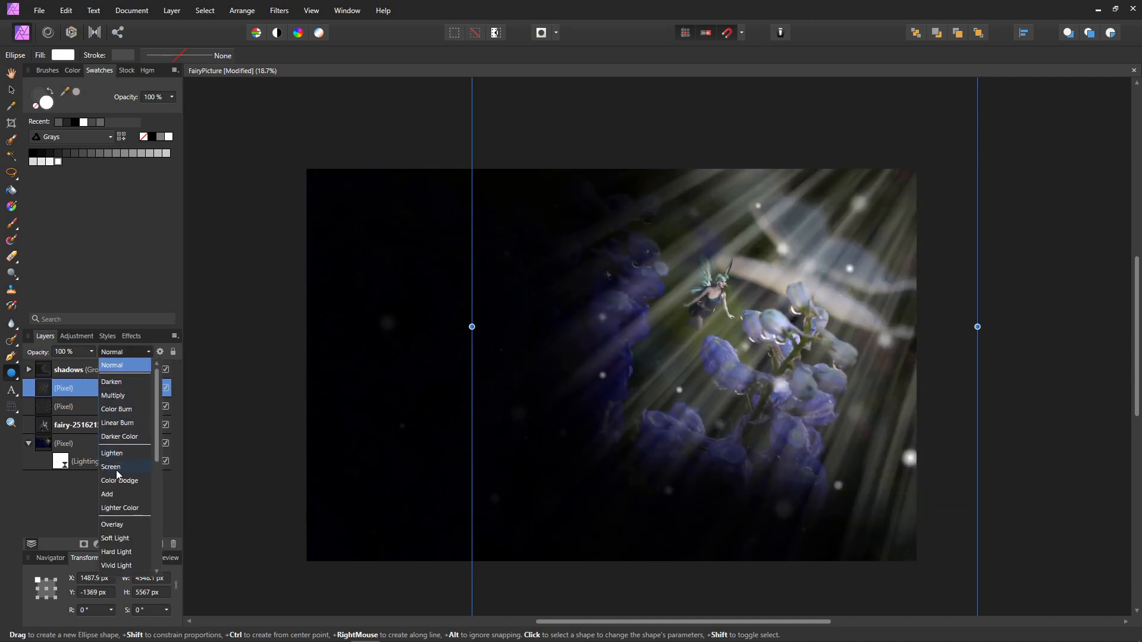
click(111, 466)
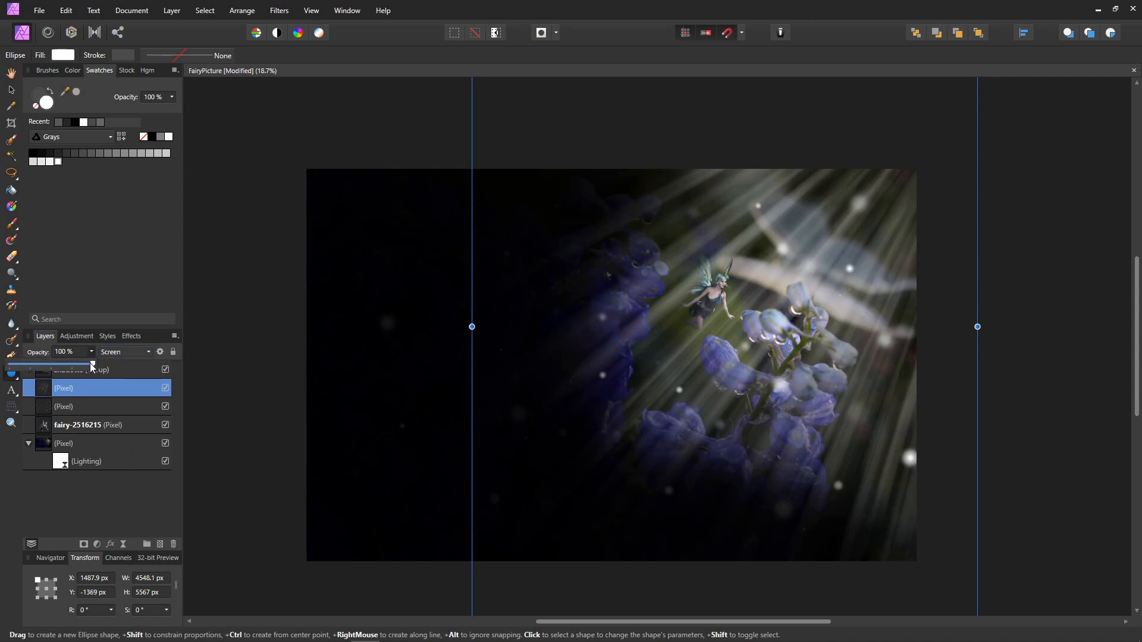
drag(93, 364, 51, 364)
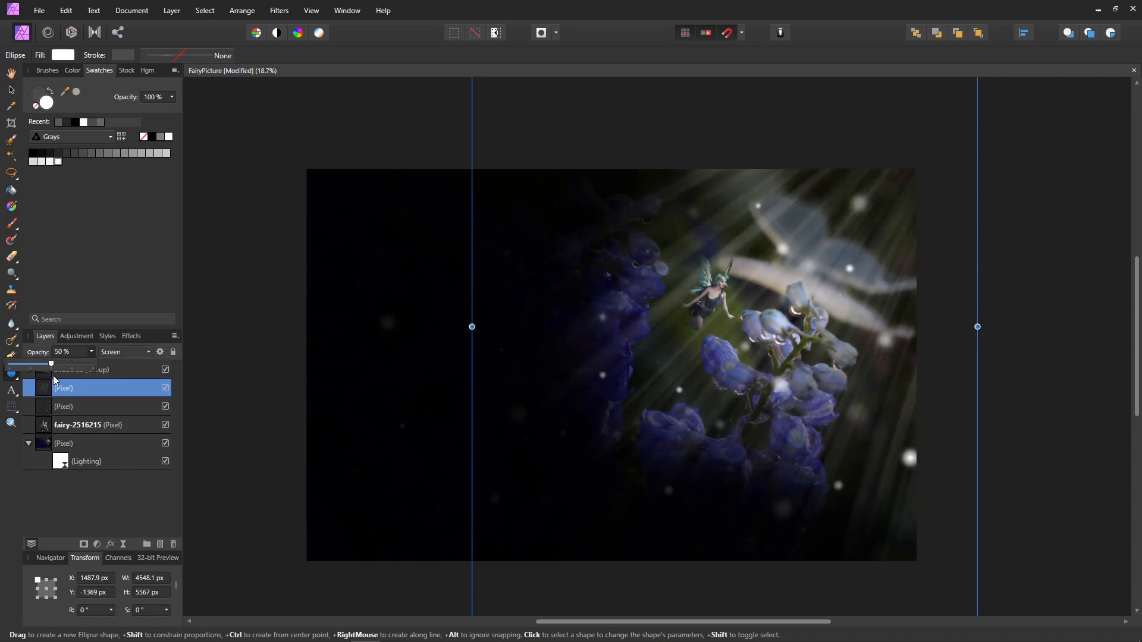
drag(51, 364, 76, 364)
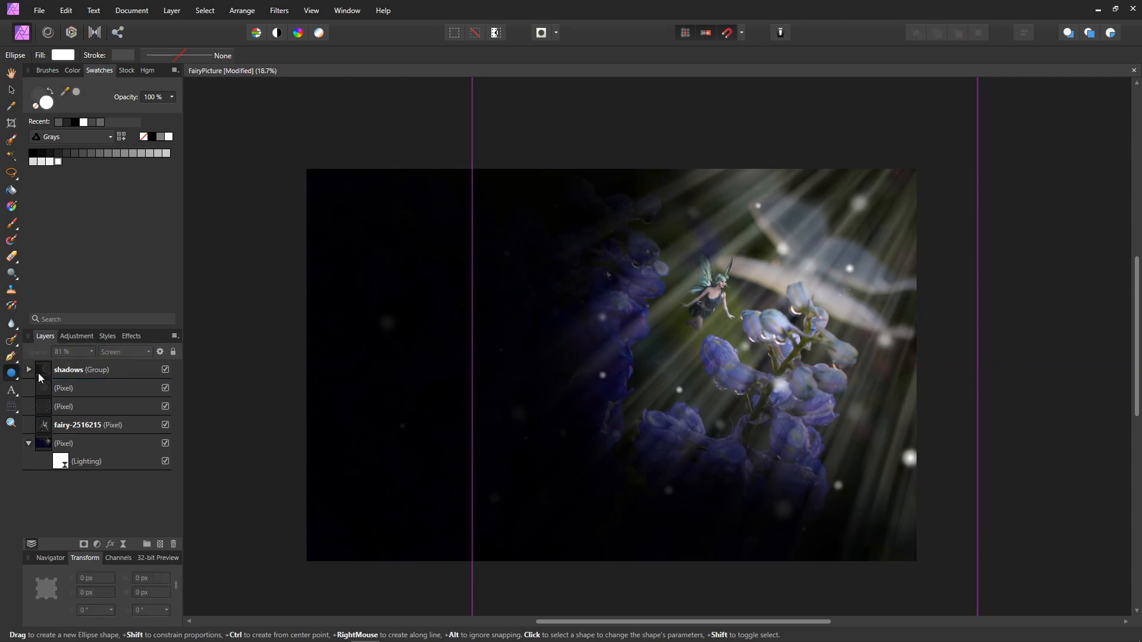
click(64, 388)
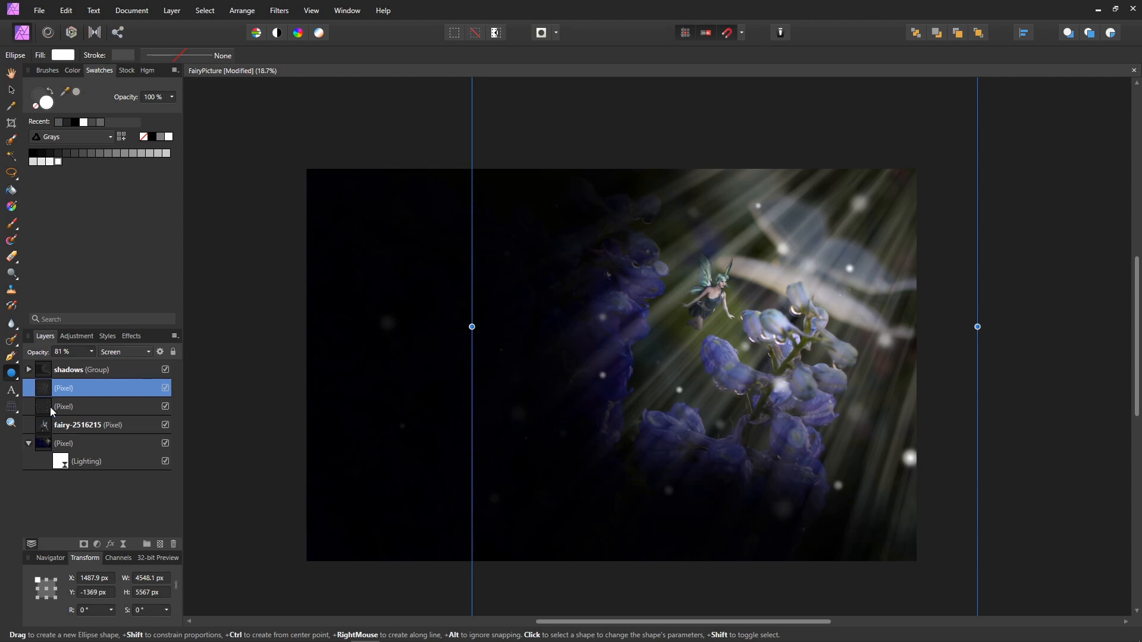
mouse_move(83, 543)
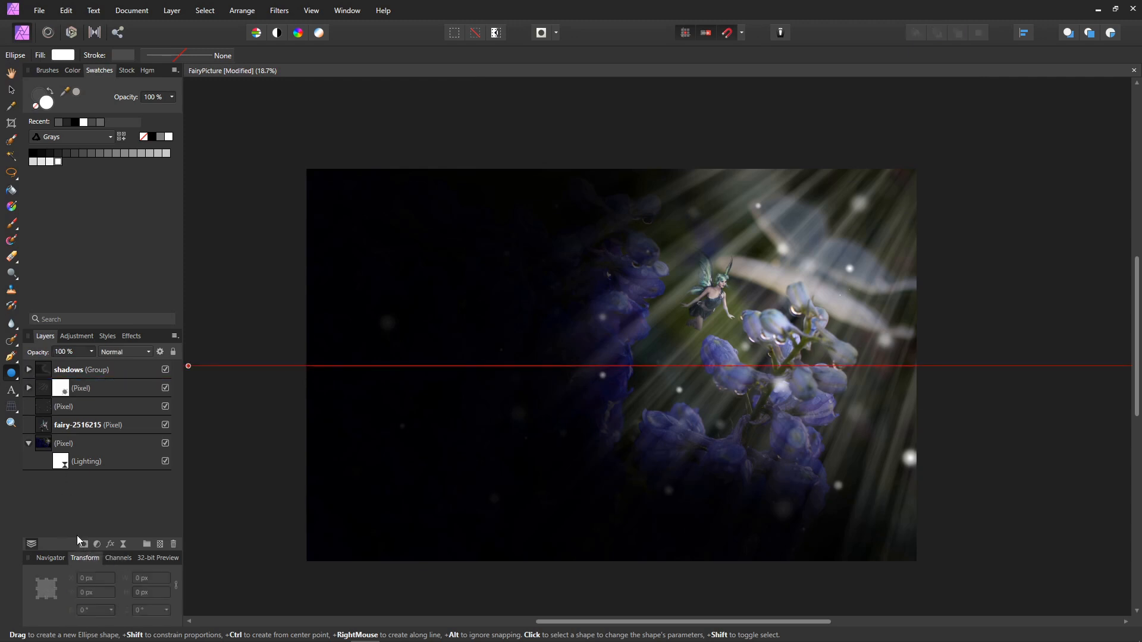
Mask the rays layer and paint black to hide the beams on the left, bottom and top edges.
click(28, 388)
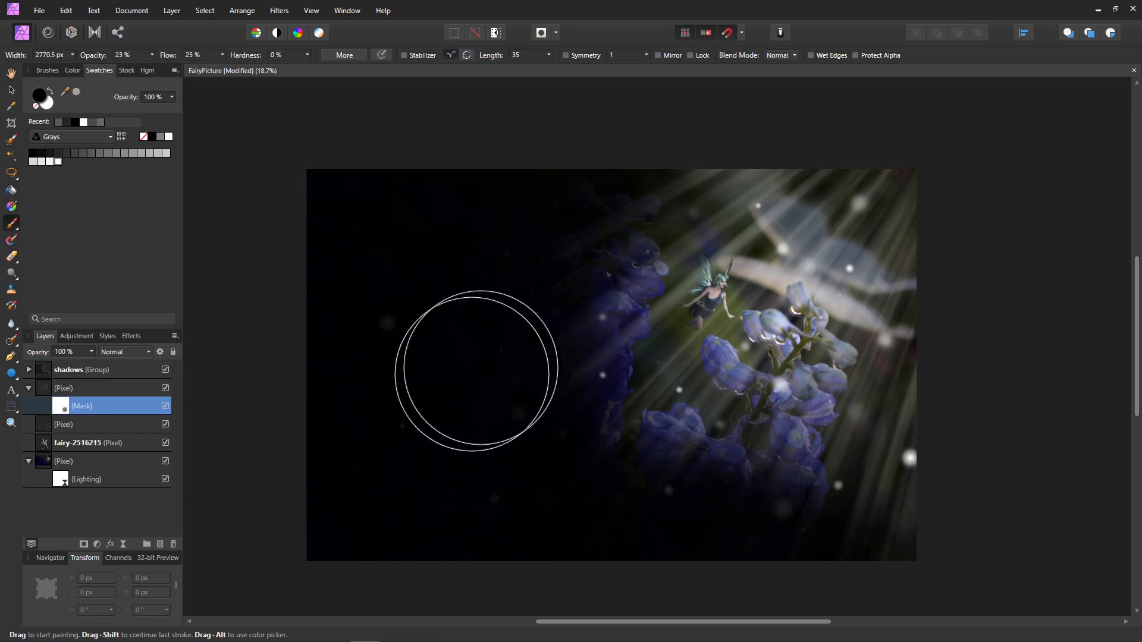
drag(477, 368, 662, 402)
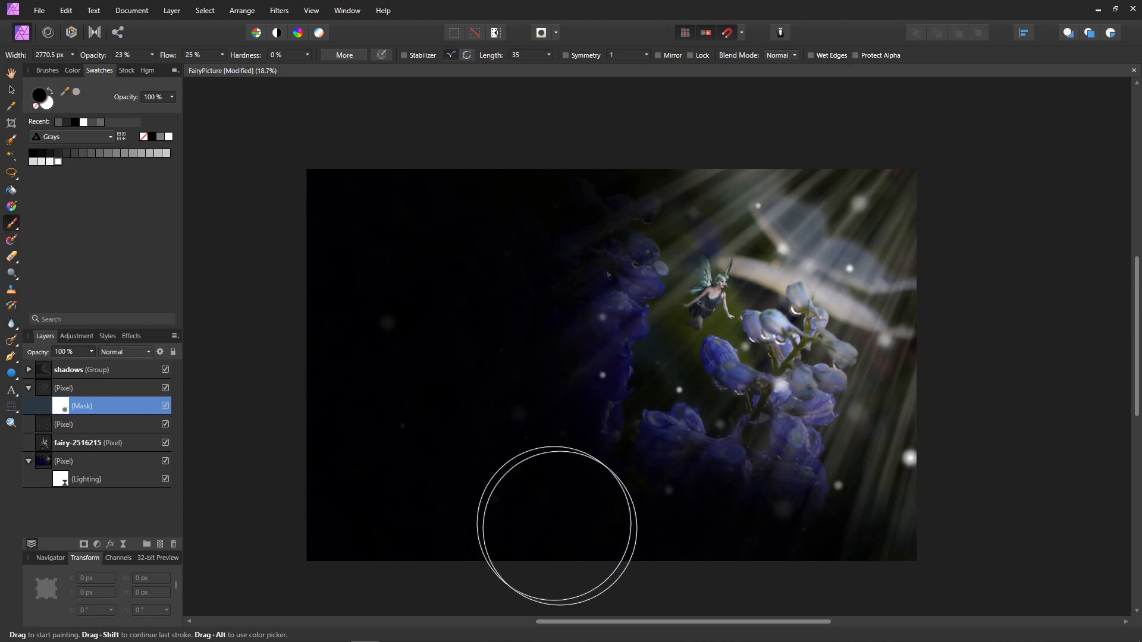
drag(557, 524, 892, 382)
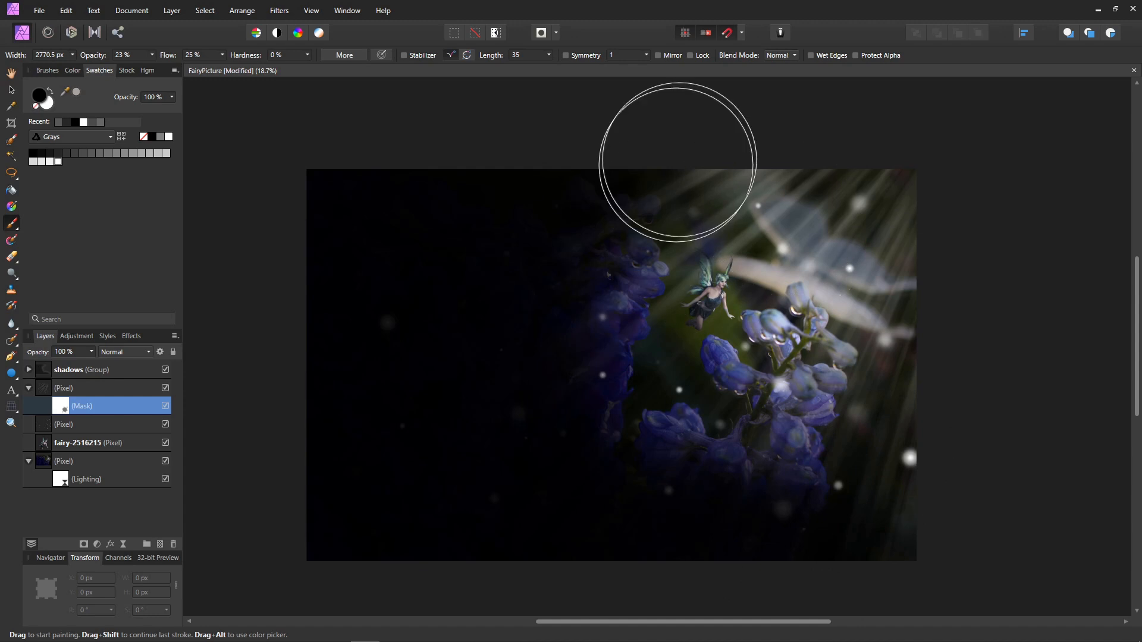
drag(676, 158, 895, 326)
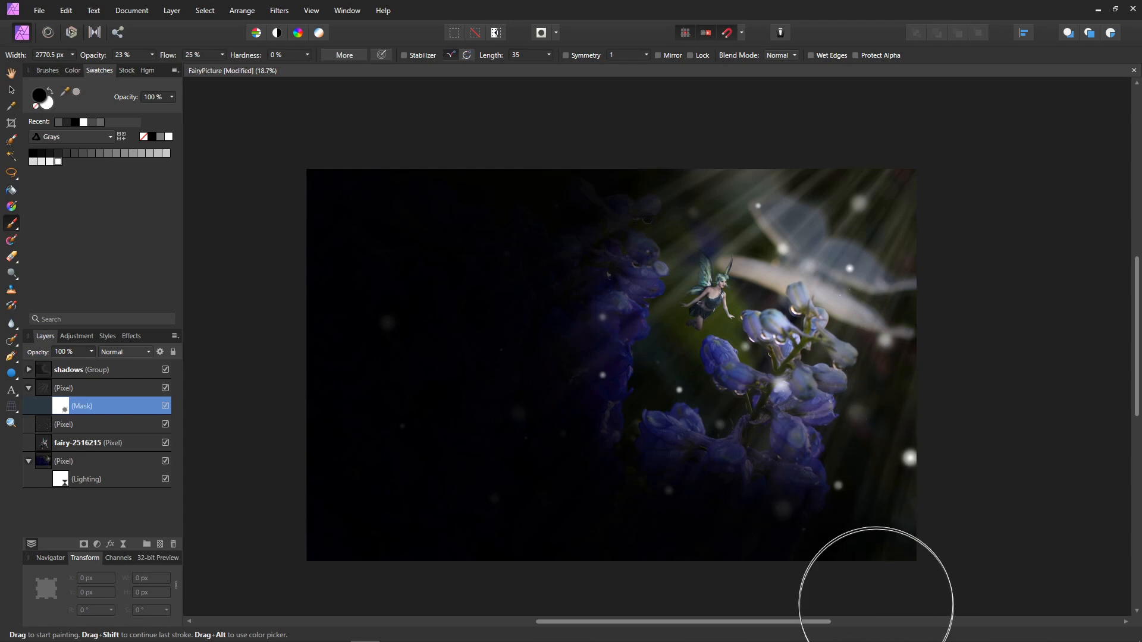
mouse_move(798, 292)
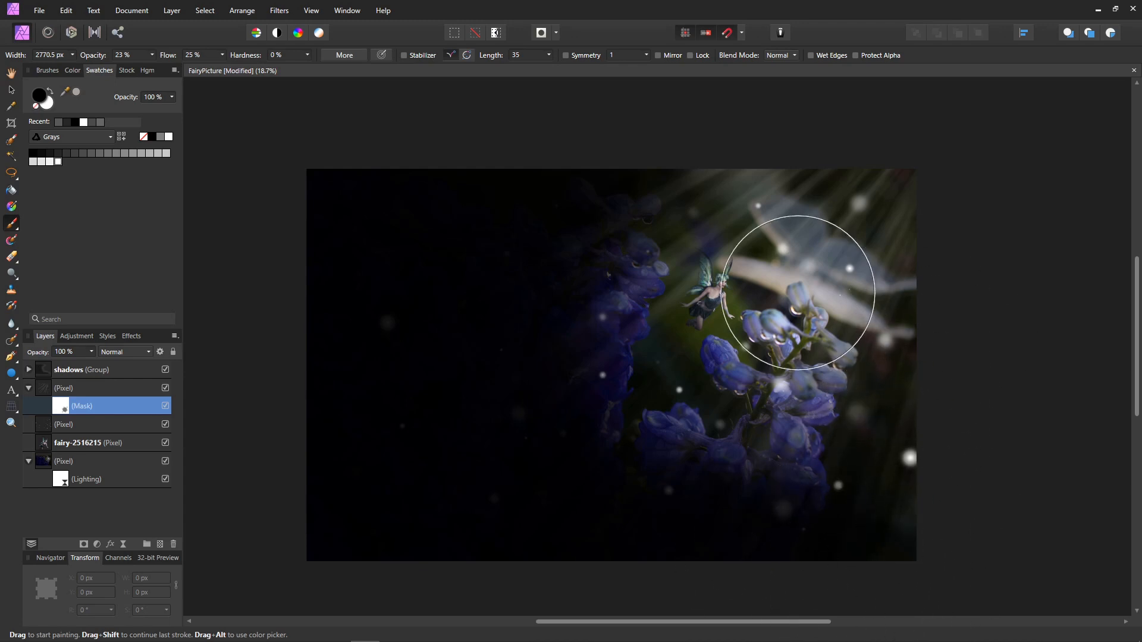
mouse_move(742, 129)
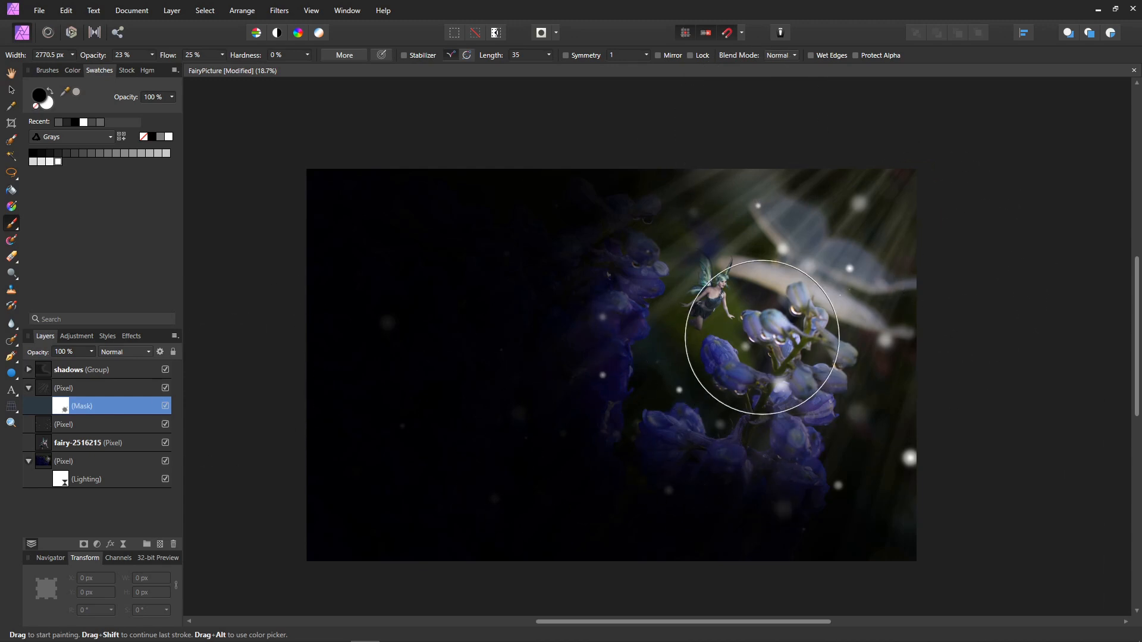
mouse_move(735, 207)
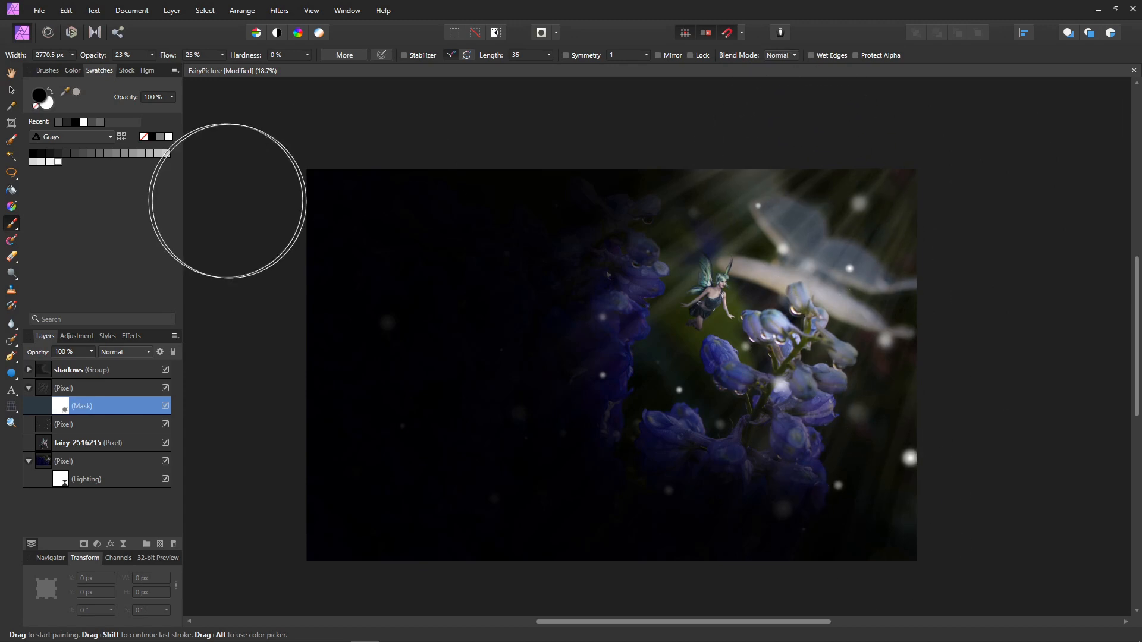
mouse_move(261, 302)
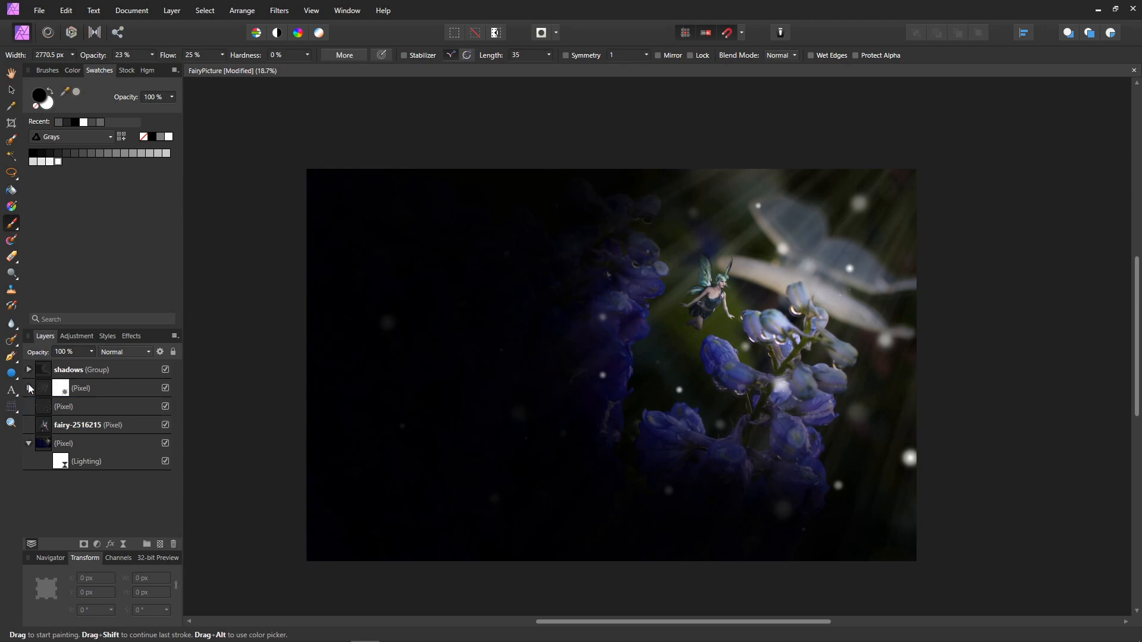
mouse_move(43, 396)
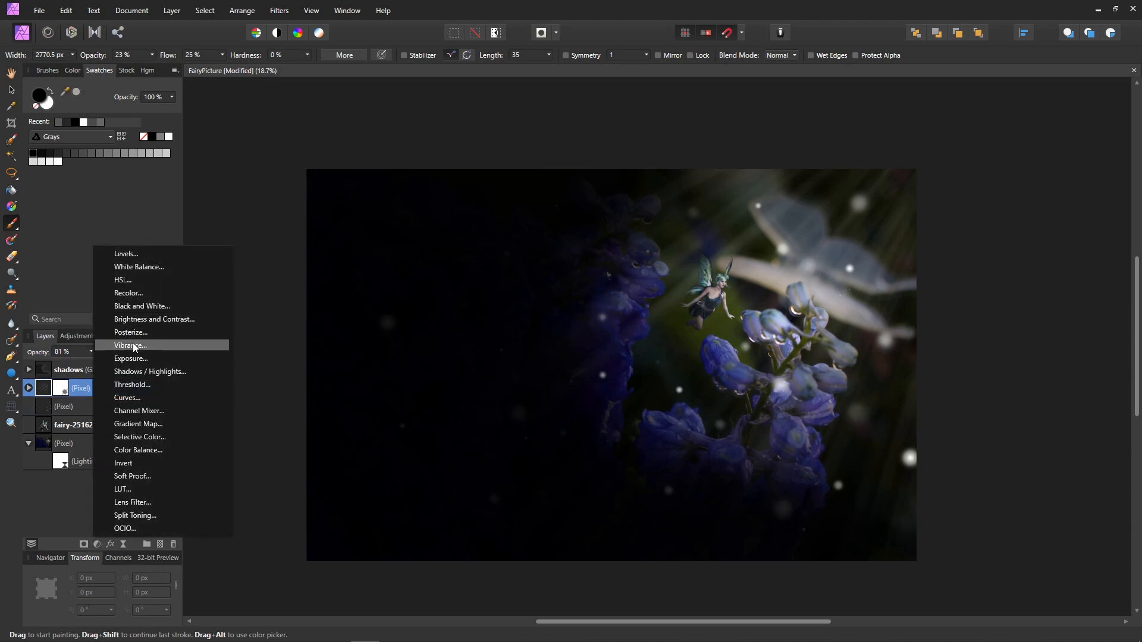
Add a Recolor adjustment on the rays with a golden hue of 42.7° and lightness 38%.
click(129, 293)
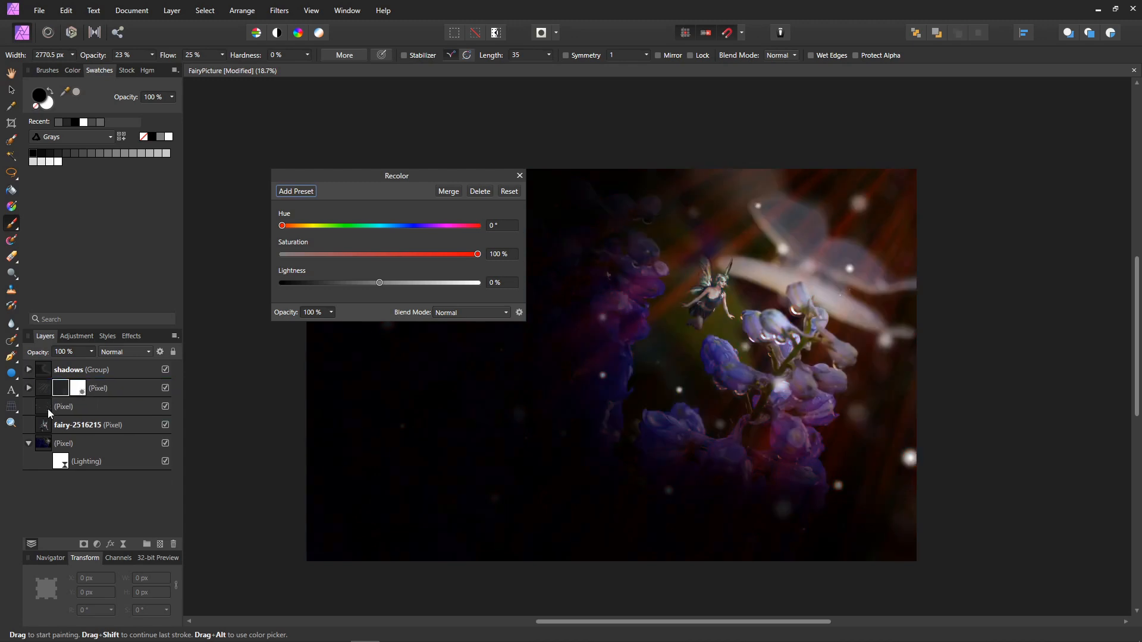
mouse_move(879, 212)
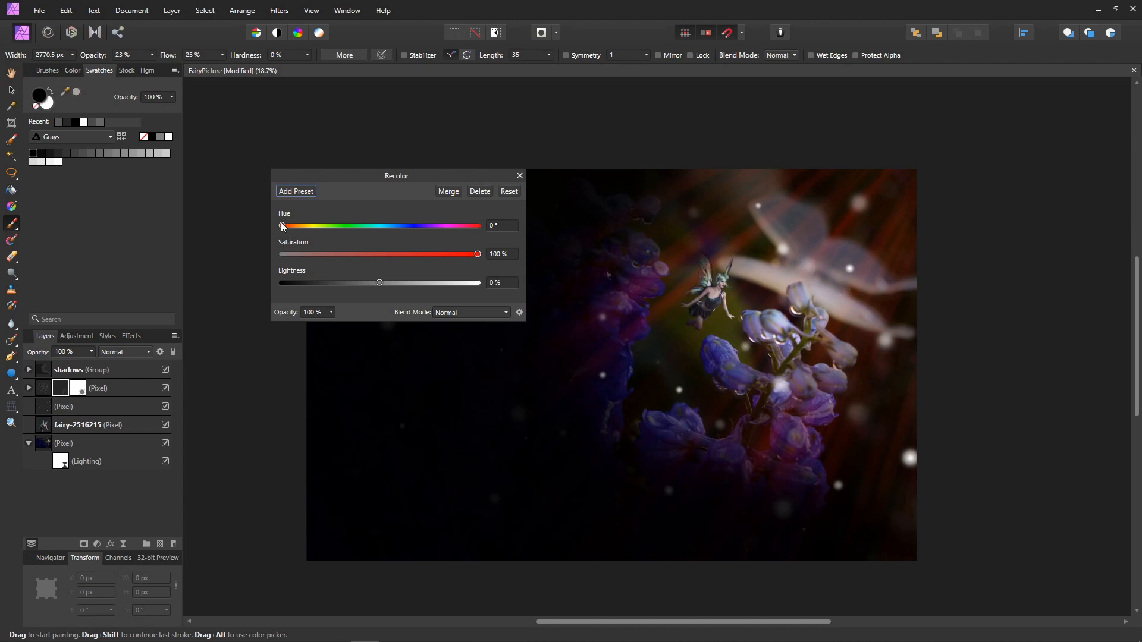
drag(279, 226, 303, 226)
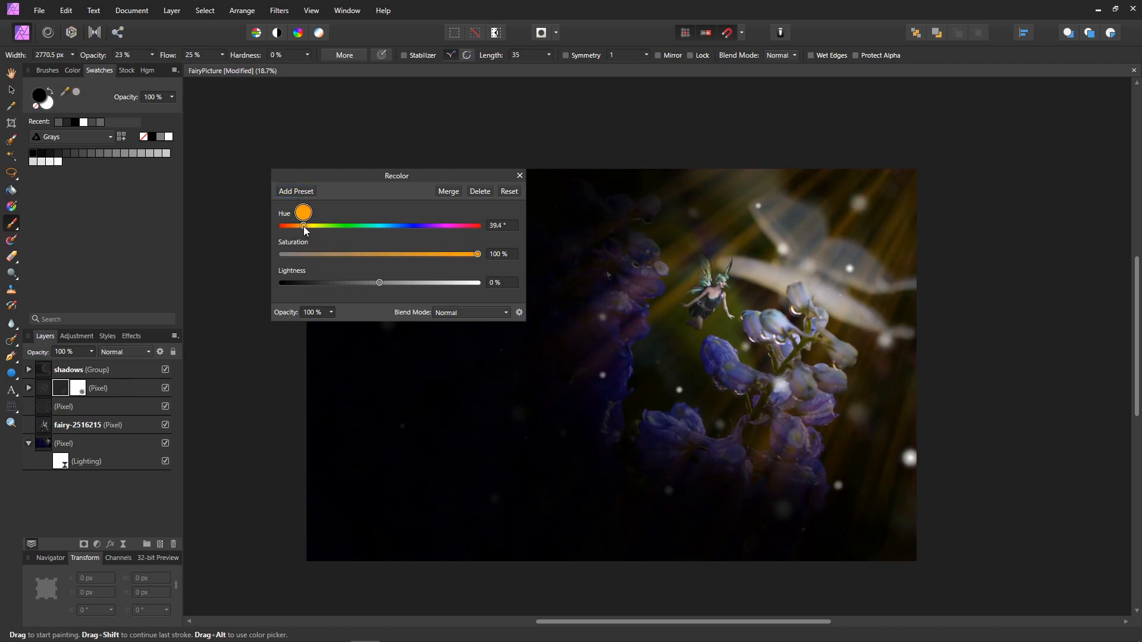
drag(303, 212, 322, 211)
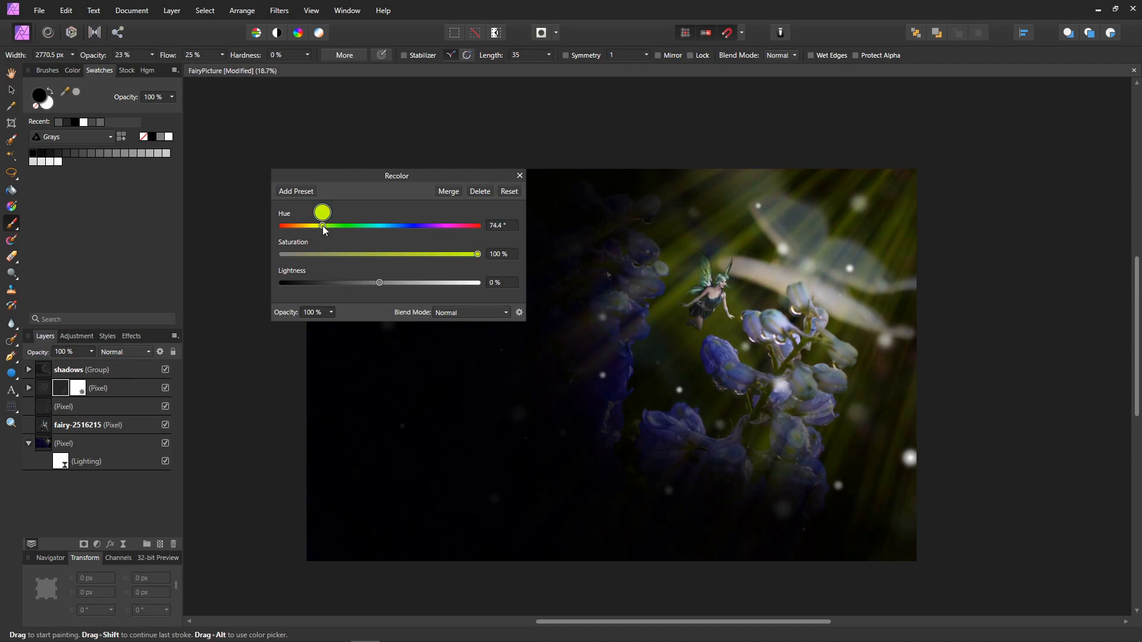
drag(322, 211, 305, 211)
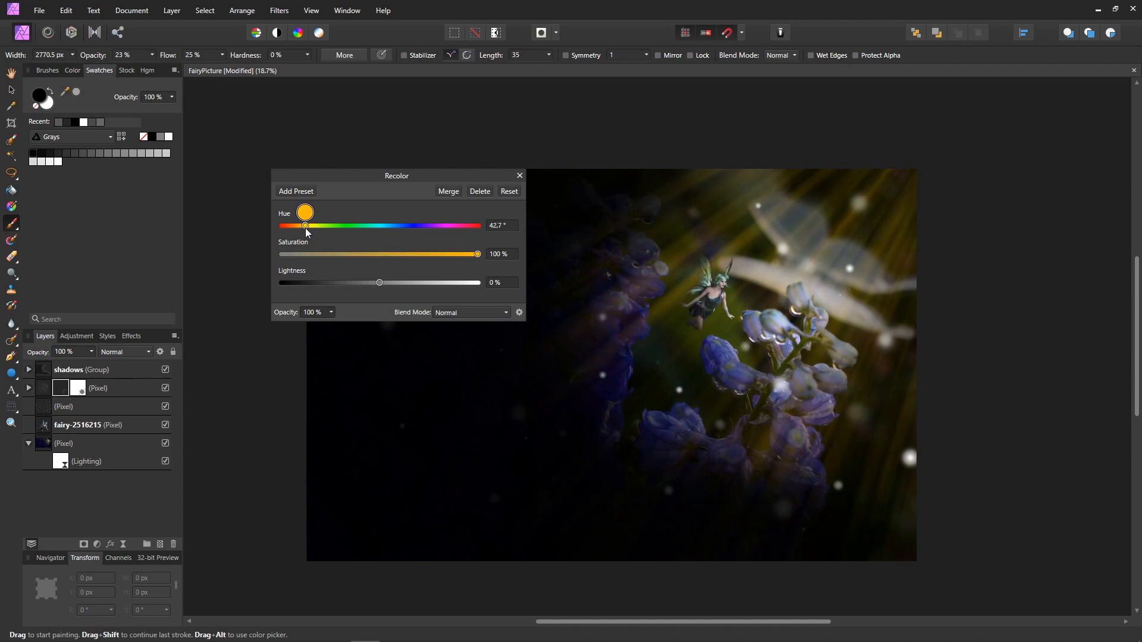
drag(378, 283, 406, 283)
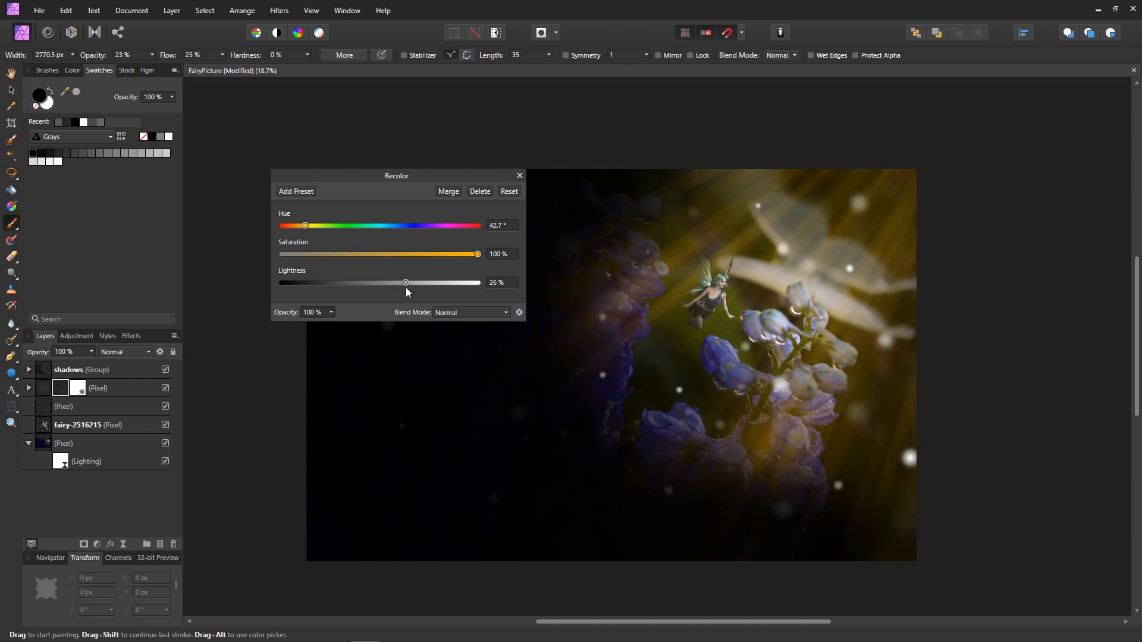
drag(405, 283, 417, 283)
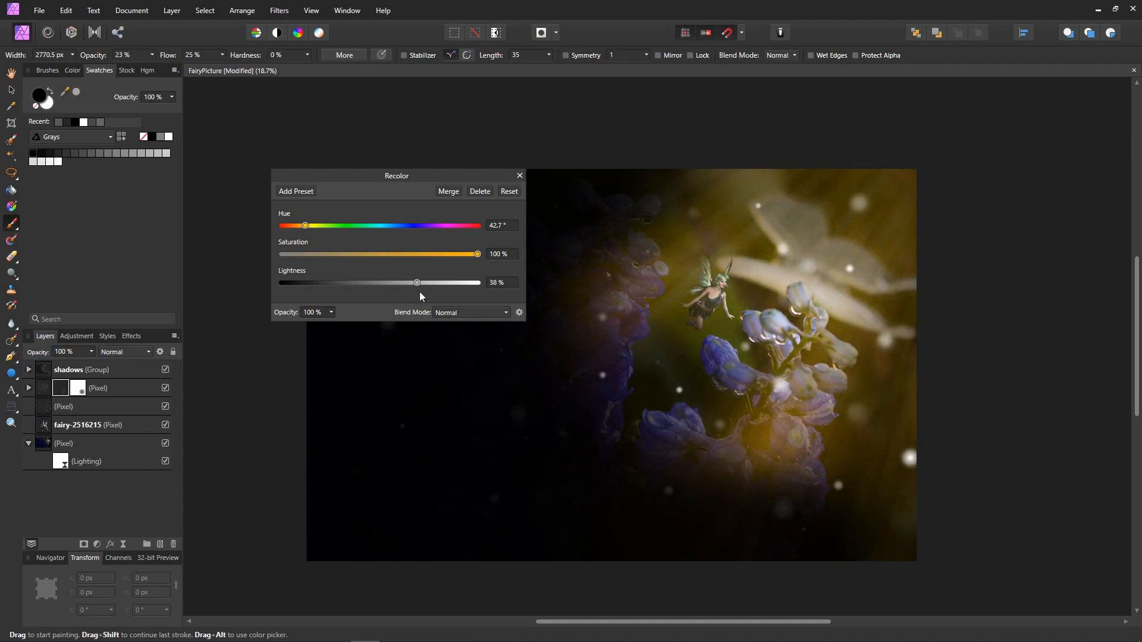
click(472, 311)
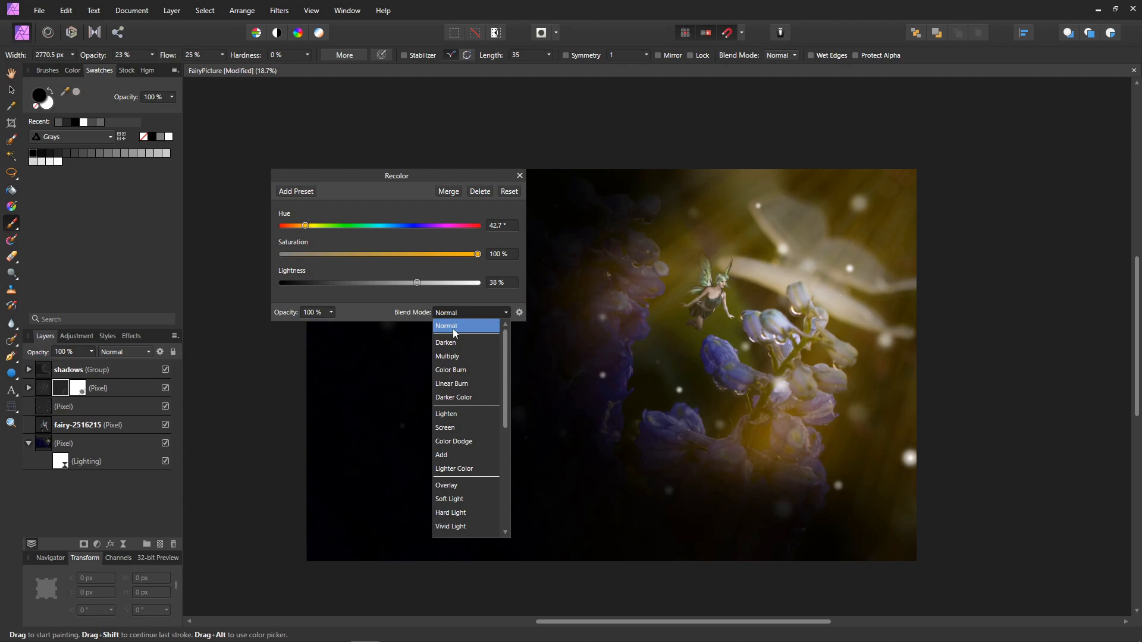
Blend the recolour as Soft Light, keeping lightness at 38%, and close the dialog.
scroll(down, 3)
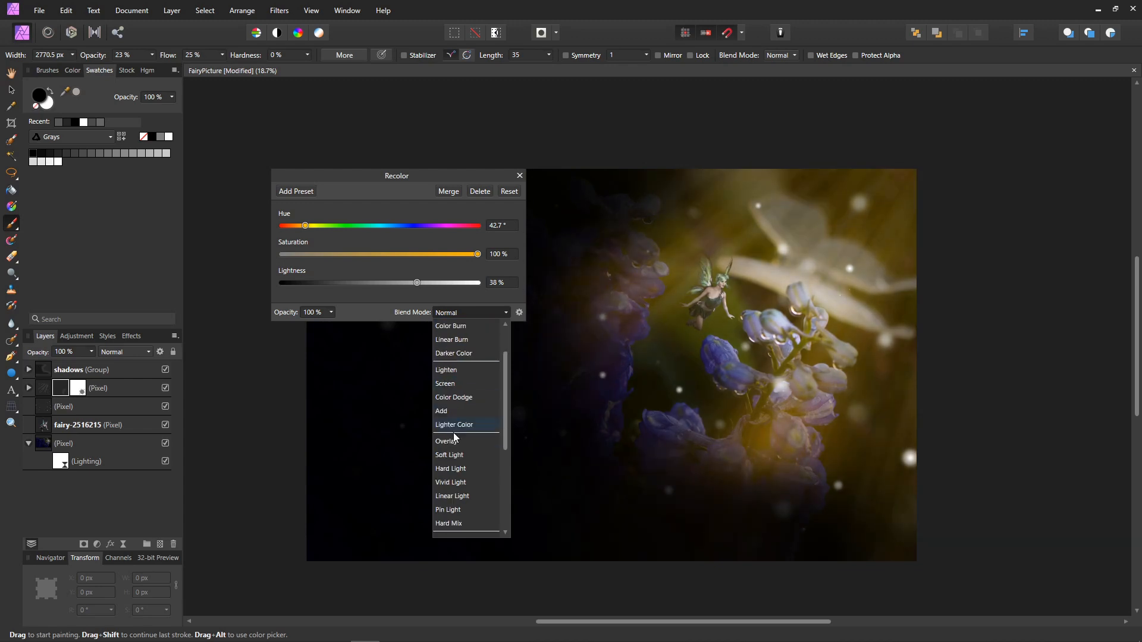
click(449, 454)
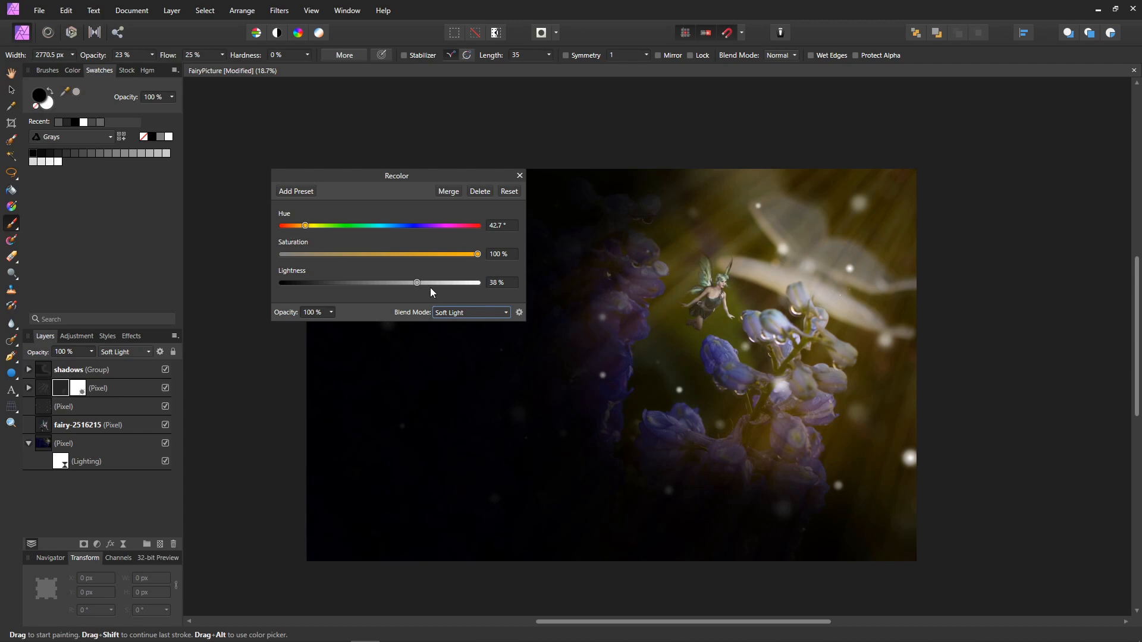
drag(416, 283, 427, 283)
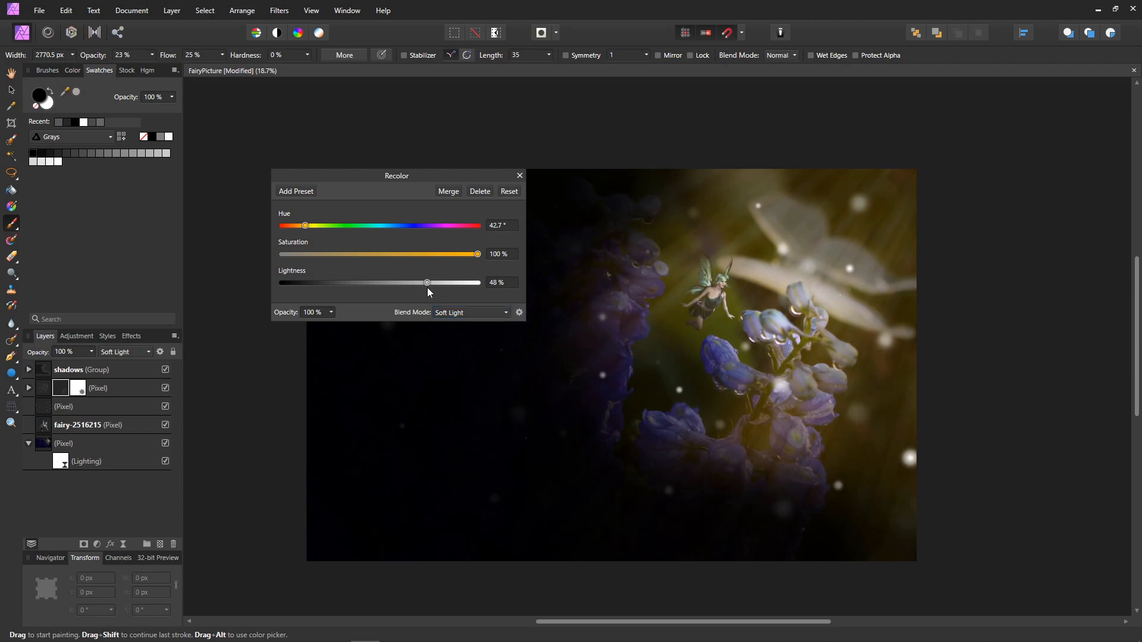
drag(427, 283, 444, 283)
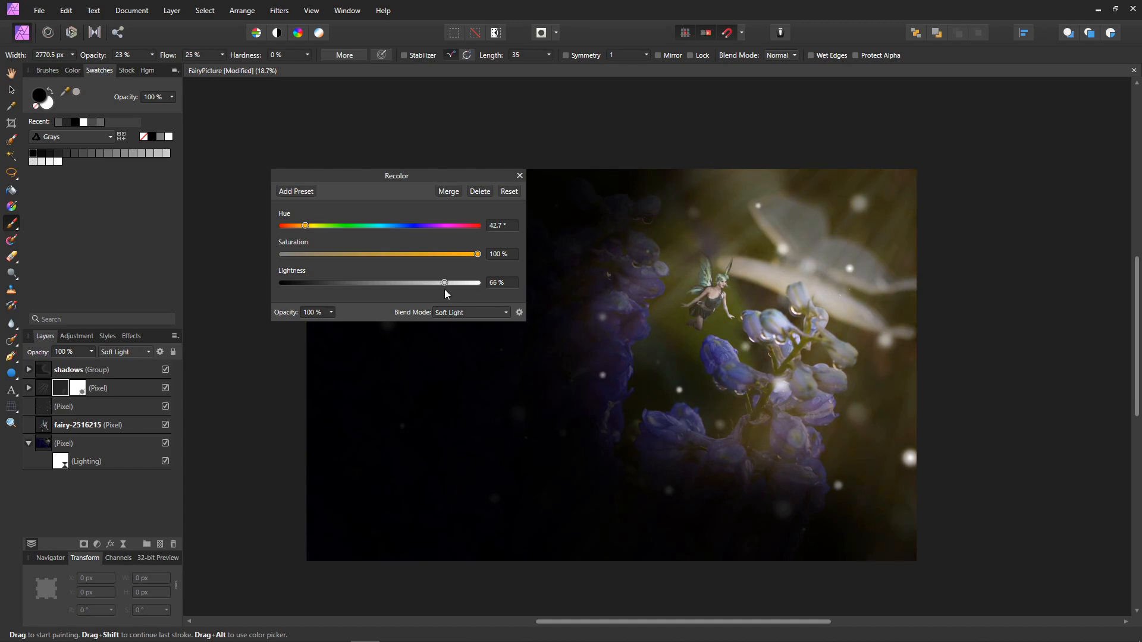
drag(444, 283, 417, 283)
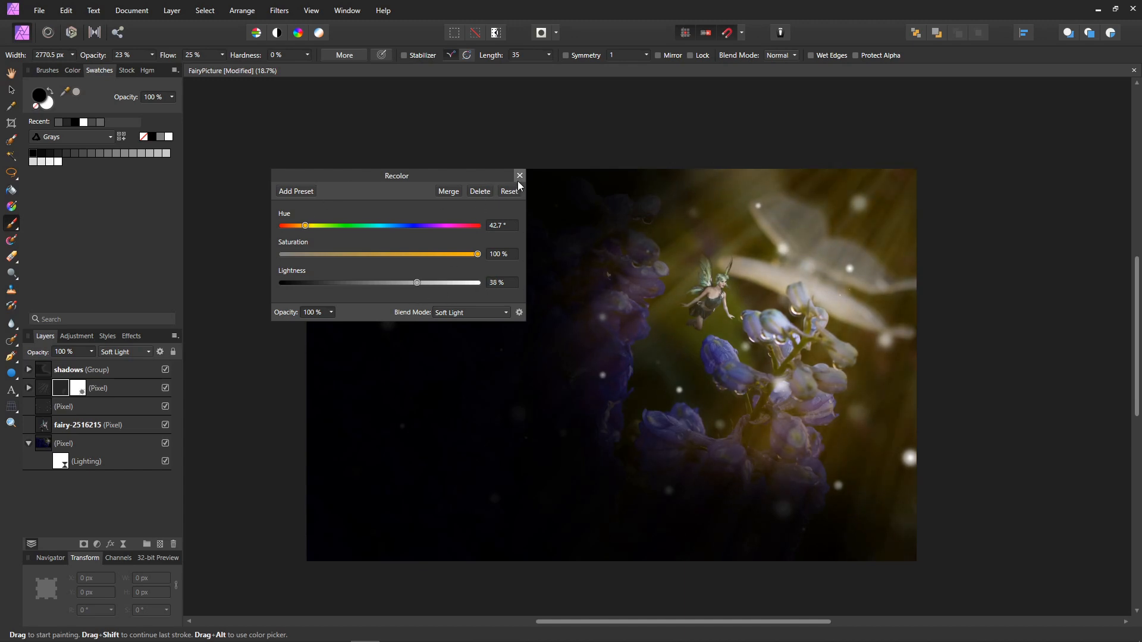
click(519, 176)
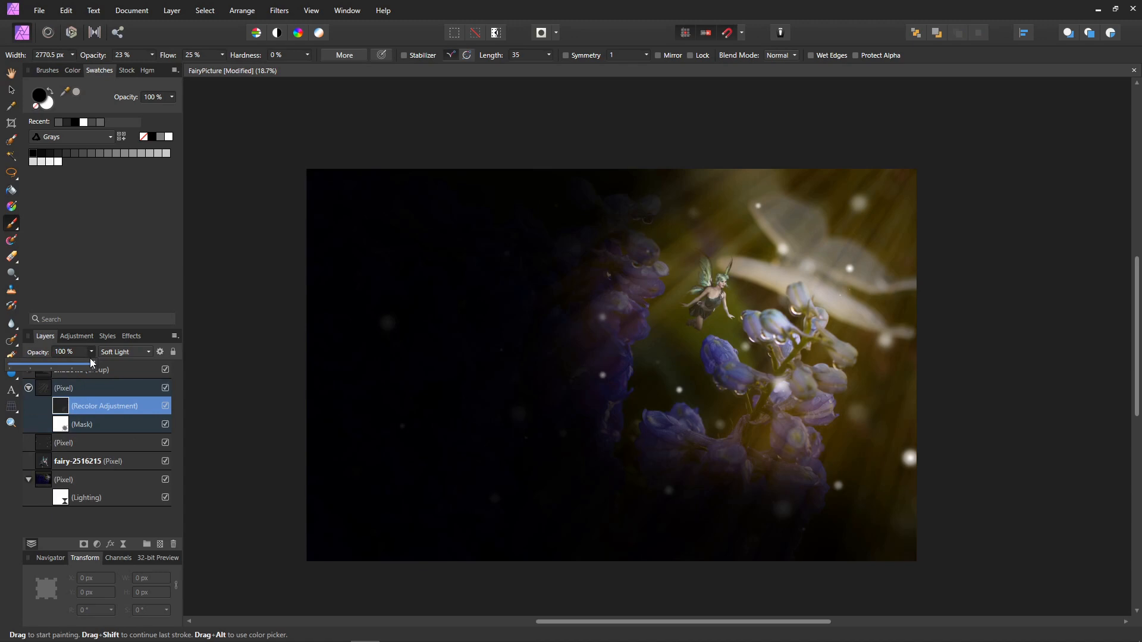
Lower the recolour adjustment layer's opacity to 50%.
drag(93, 362, 77, 361)
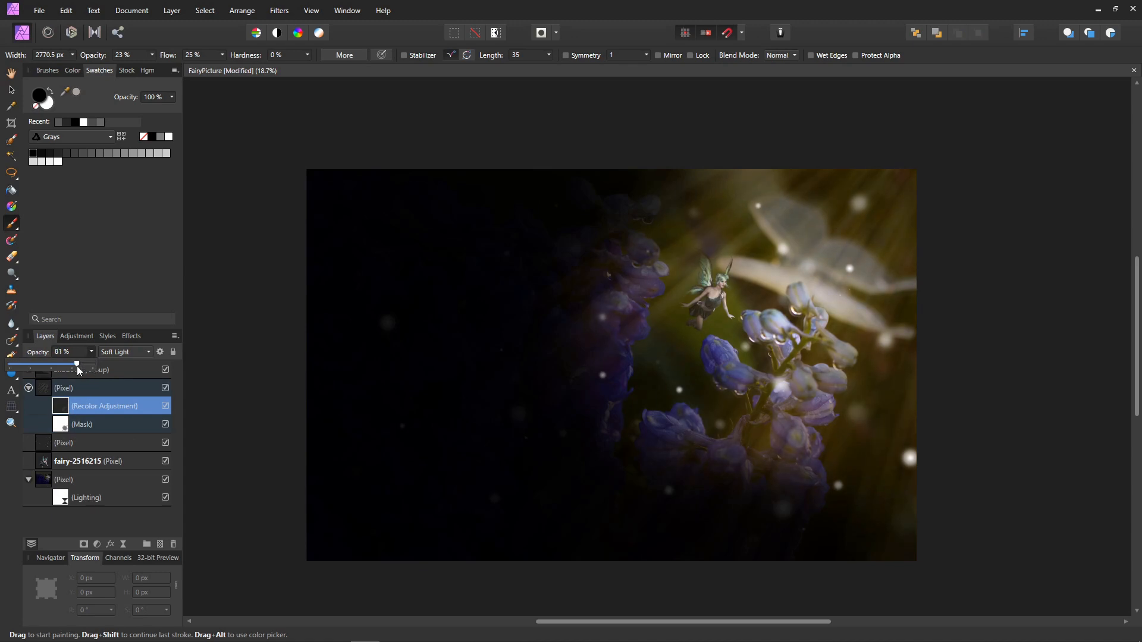
drag(75, 362, 35, 362)
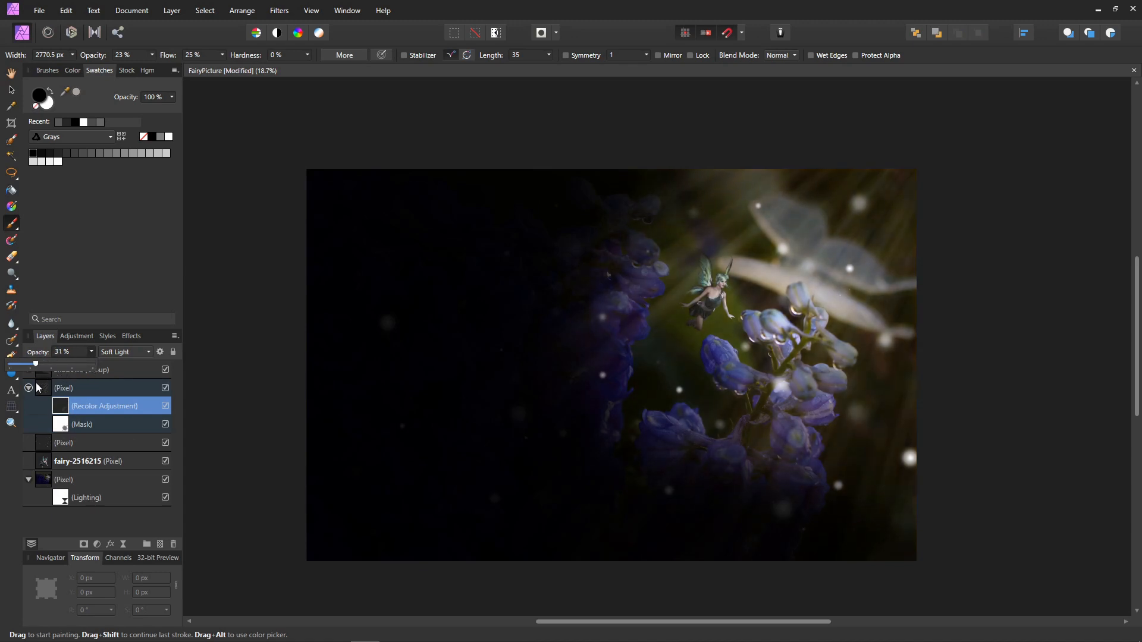
drag(35, 364, 50, 364)
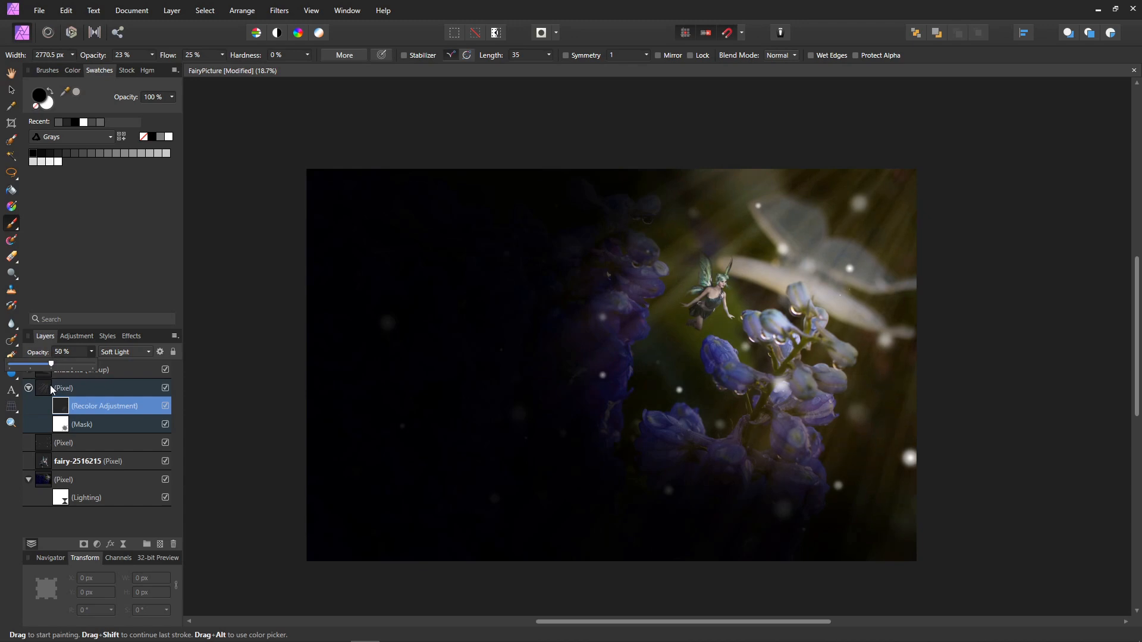
mouse_move(745, 400)
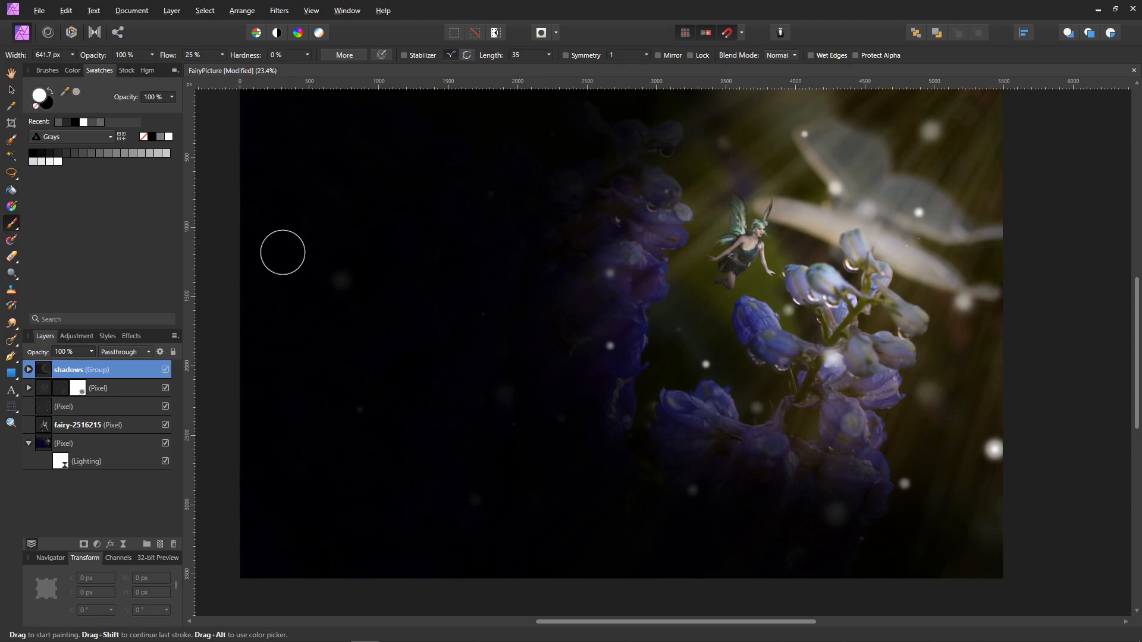
Add a Brightness/Contrast adjustment on top with brightness 45% and contrast 37%.
click(96, 543)
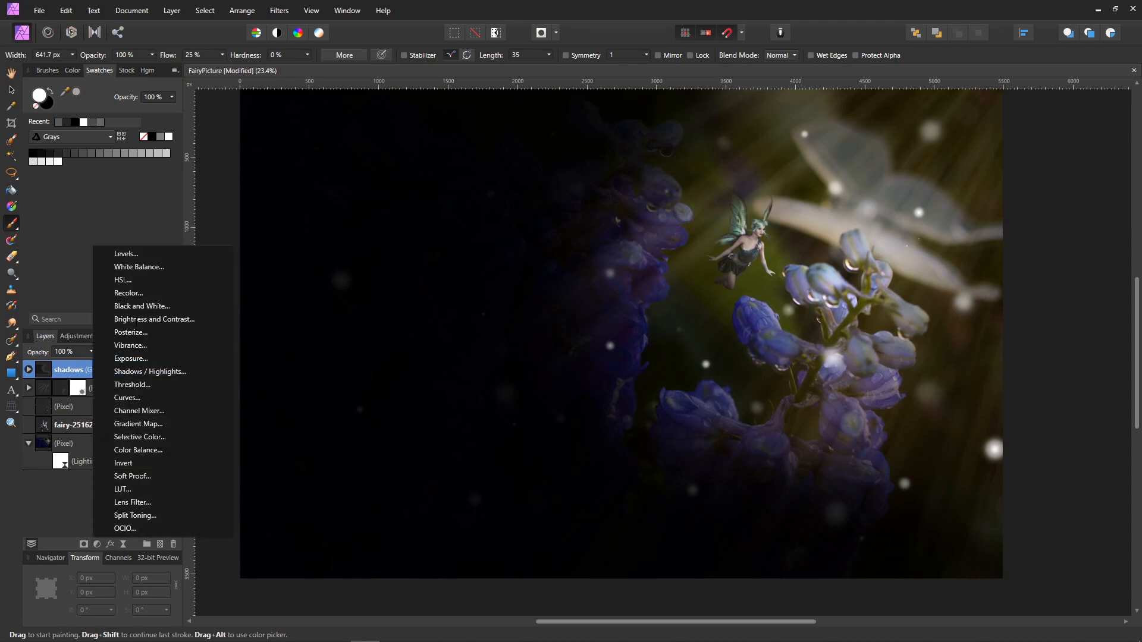
click(155, 319)
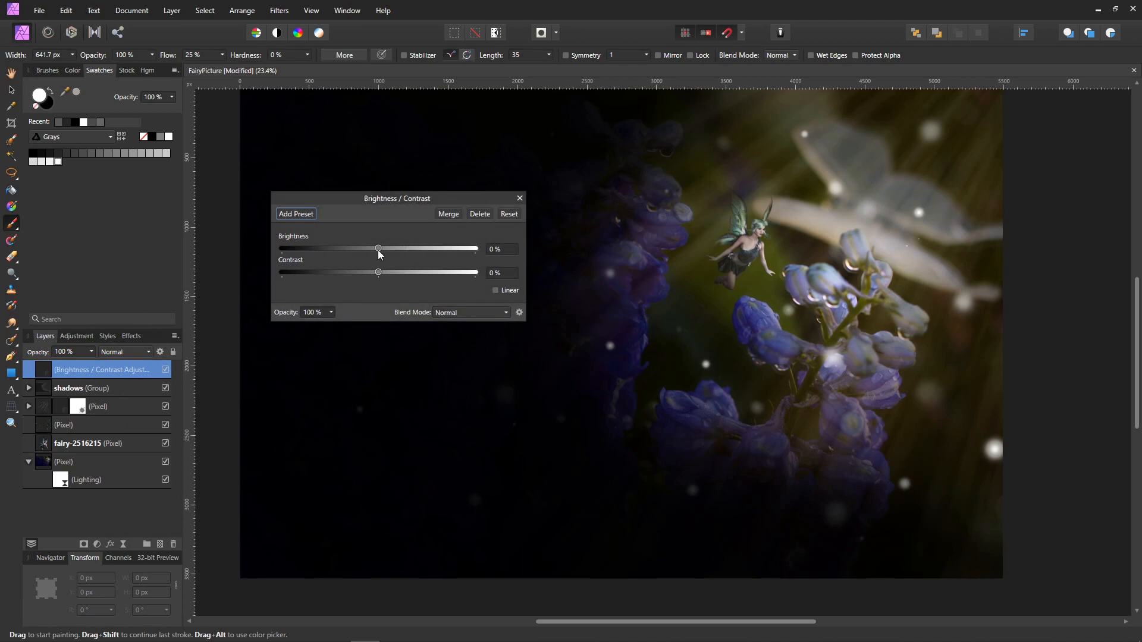
drag(377, 249, 421, 249)
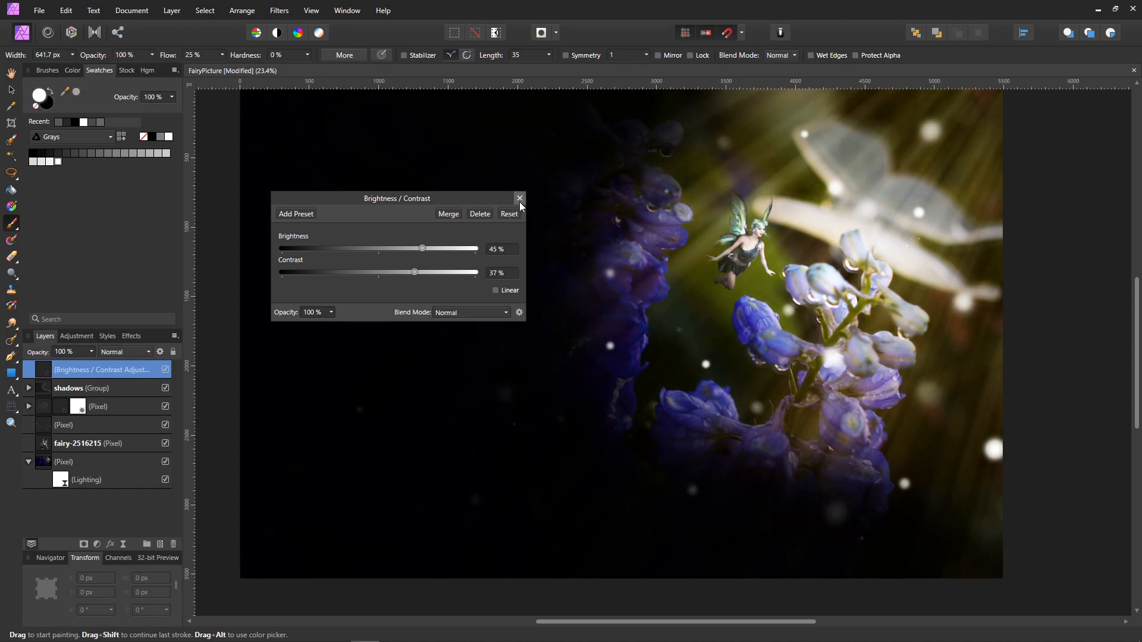
click(519, 199)
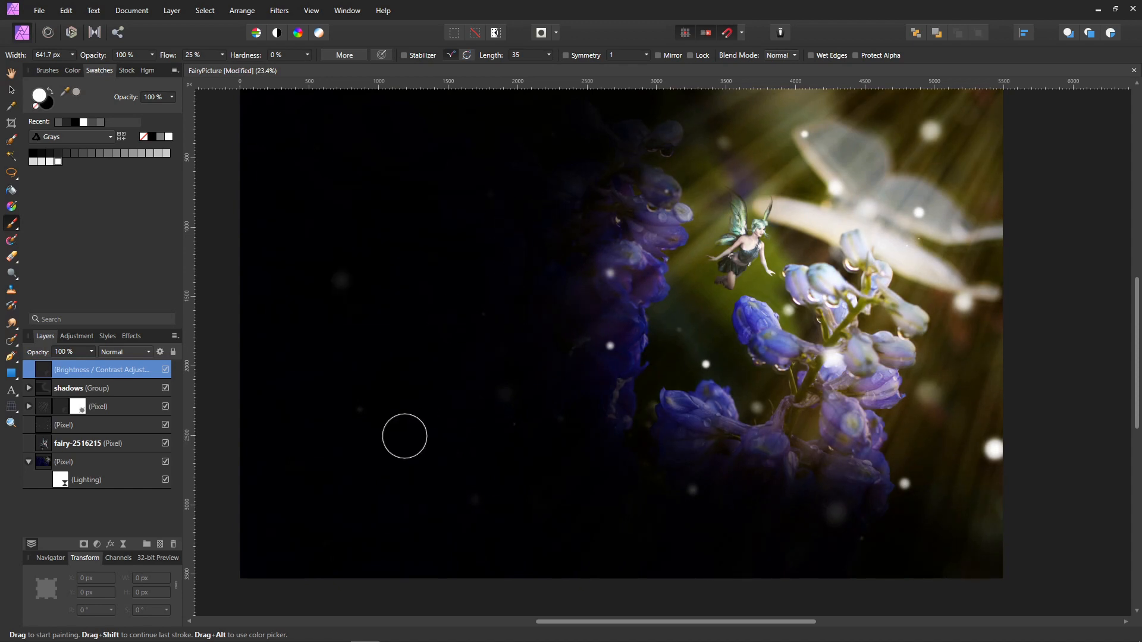
mouse_move(718, 262)
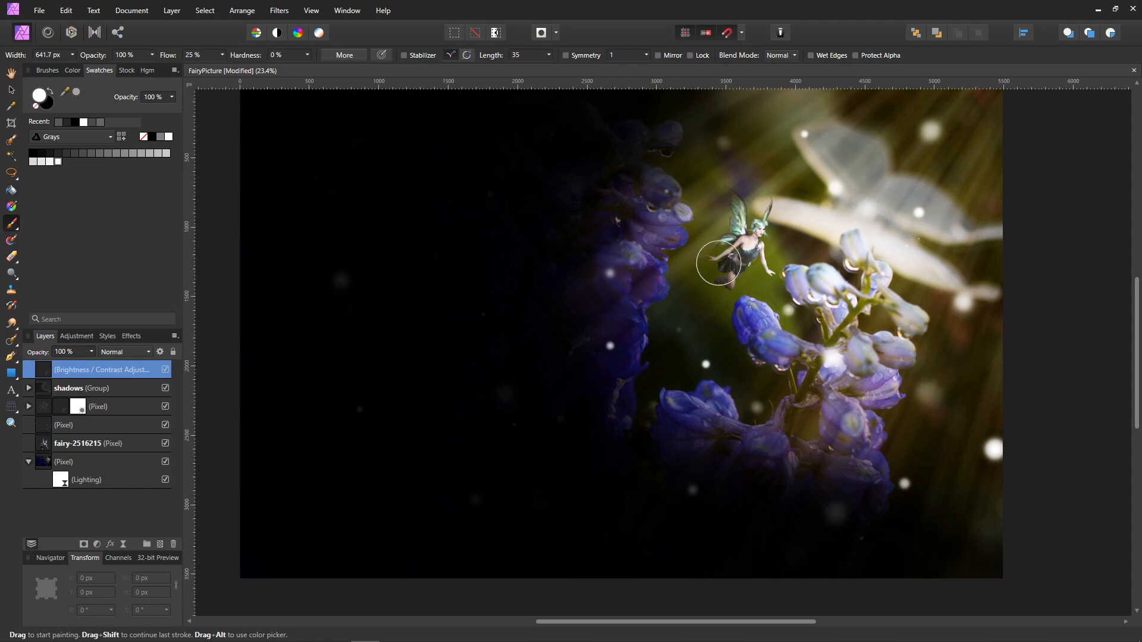
Move the fairy layer up above the plain pixel layer in the stack.
click(87, 444)
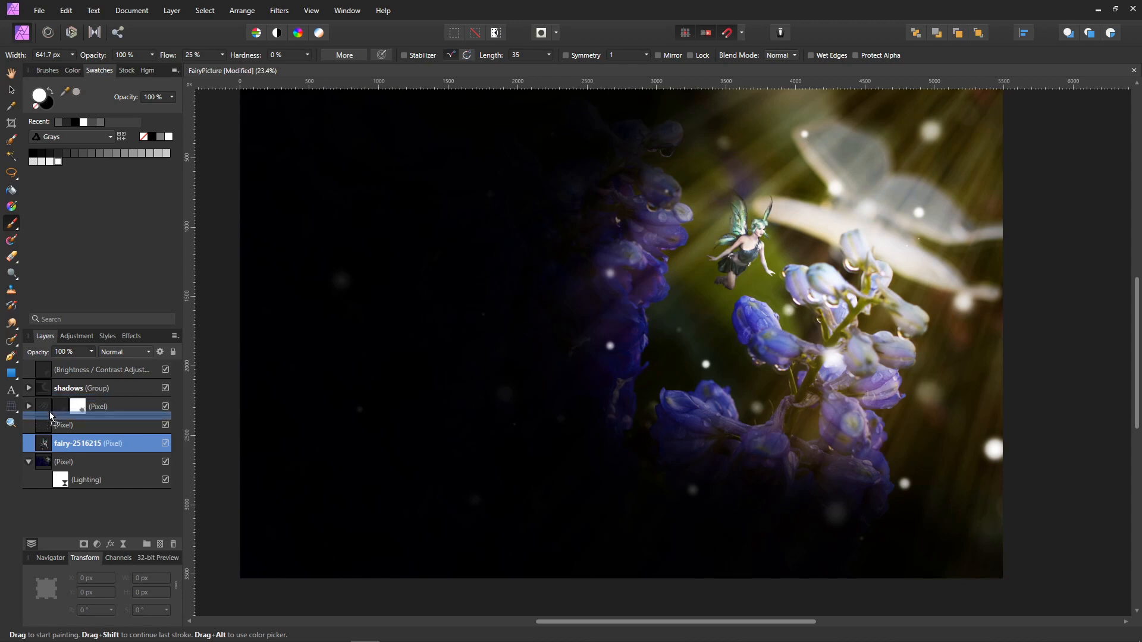
click(89, 424)
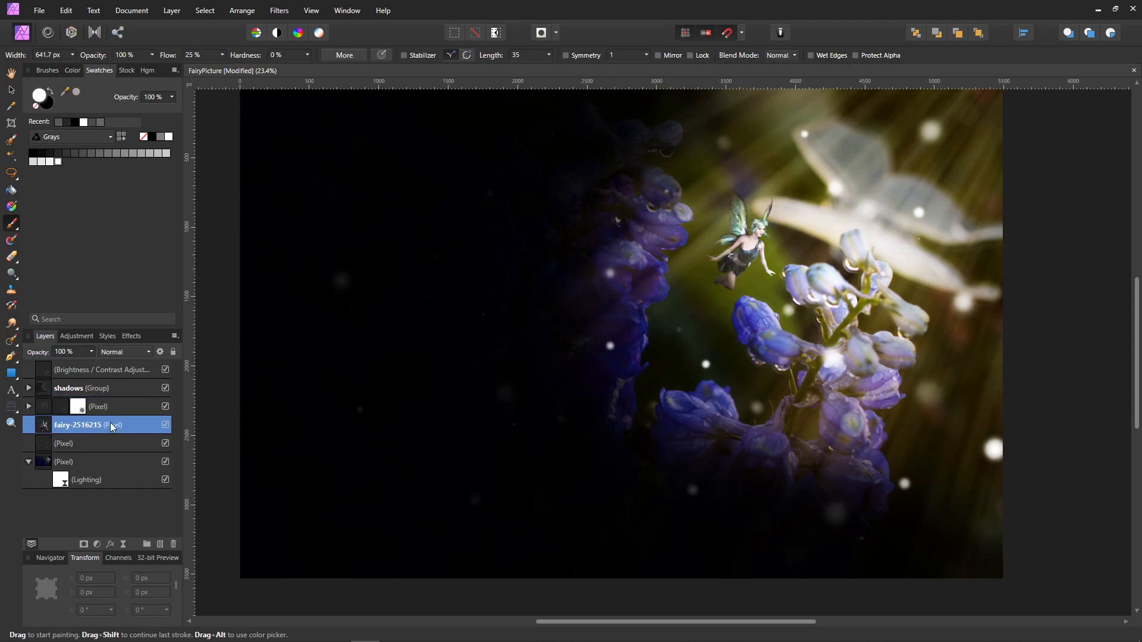